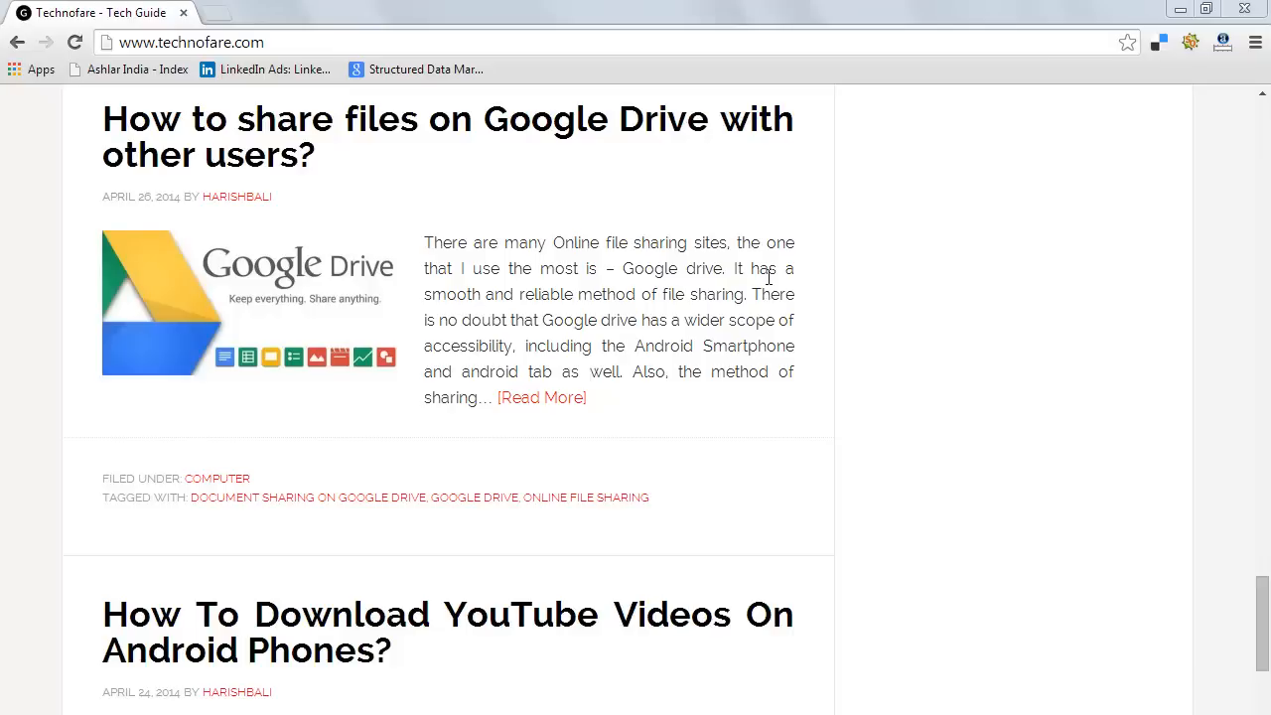
mouse_move(612, 96)
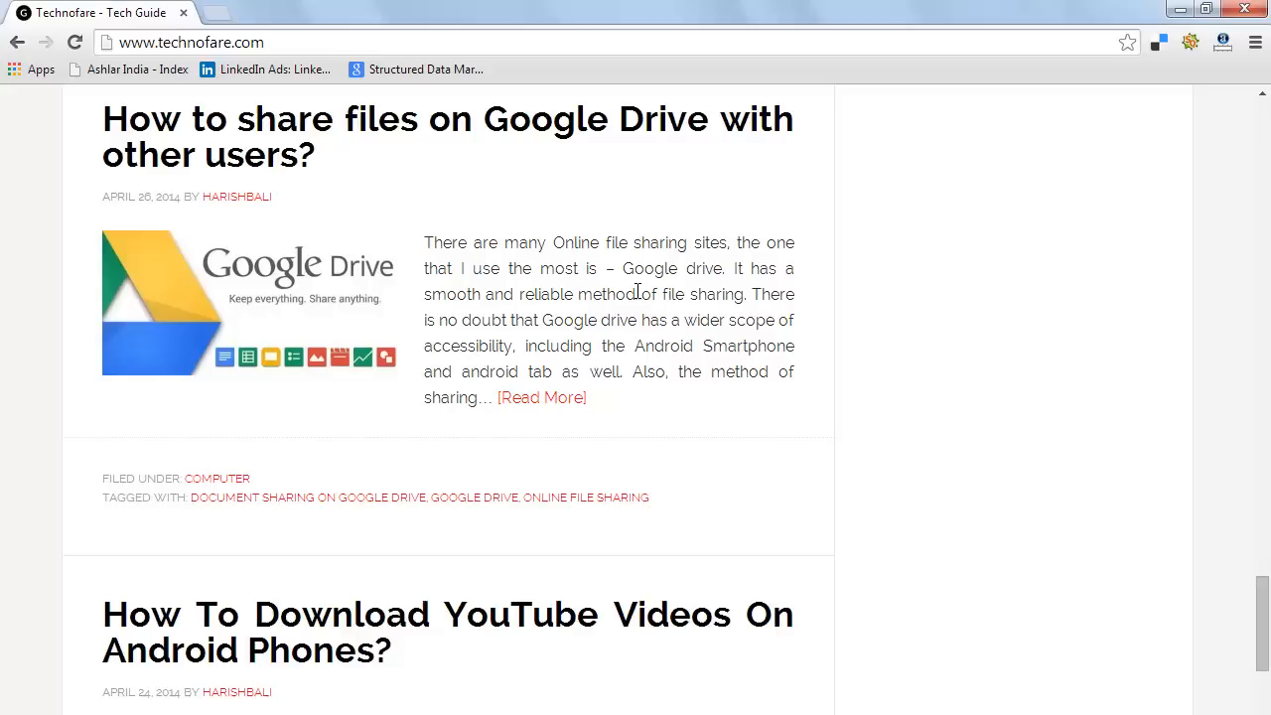
mouse_move(615, 211)
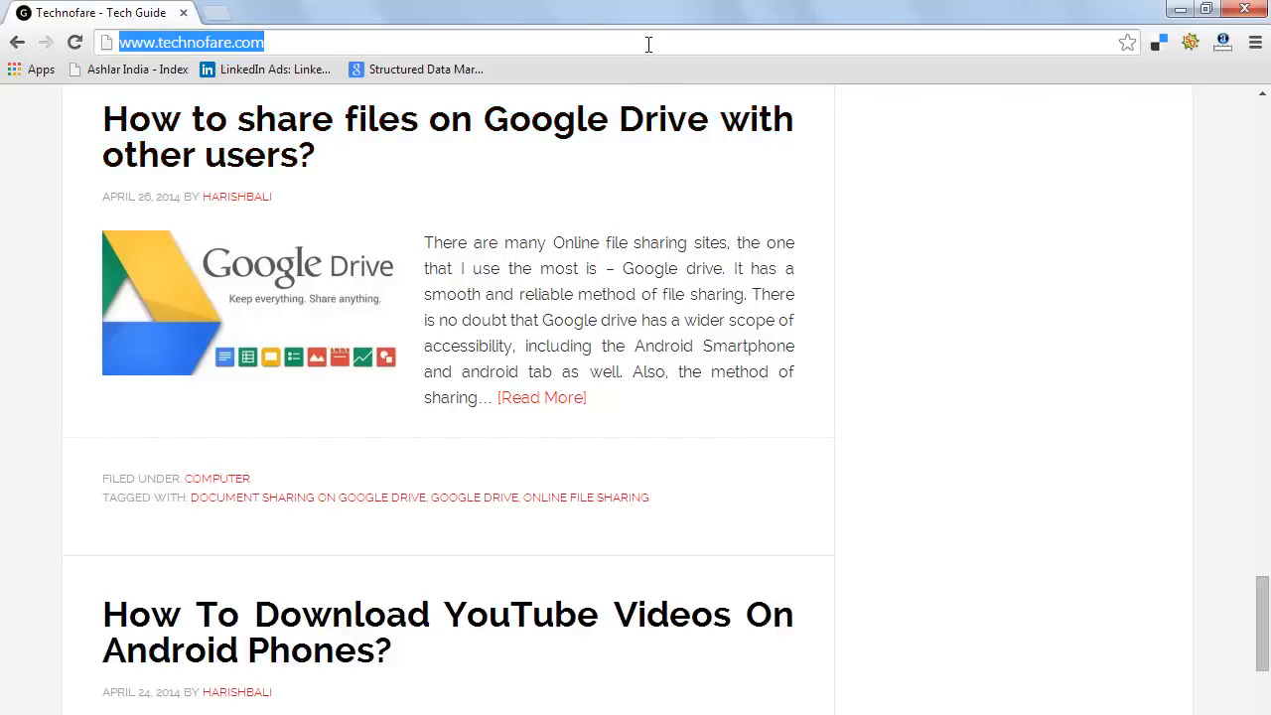
Go to drive.google.com and sign in to the Google account with the password.
type("drive.google.com%2F%23&followup=")
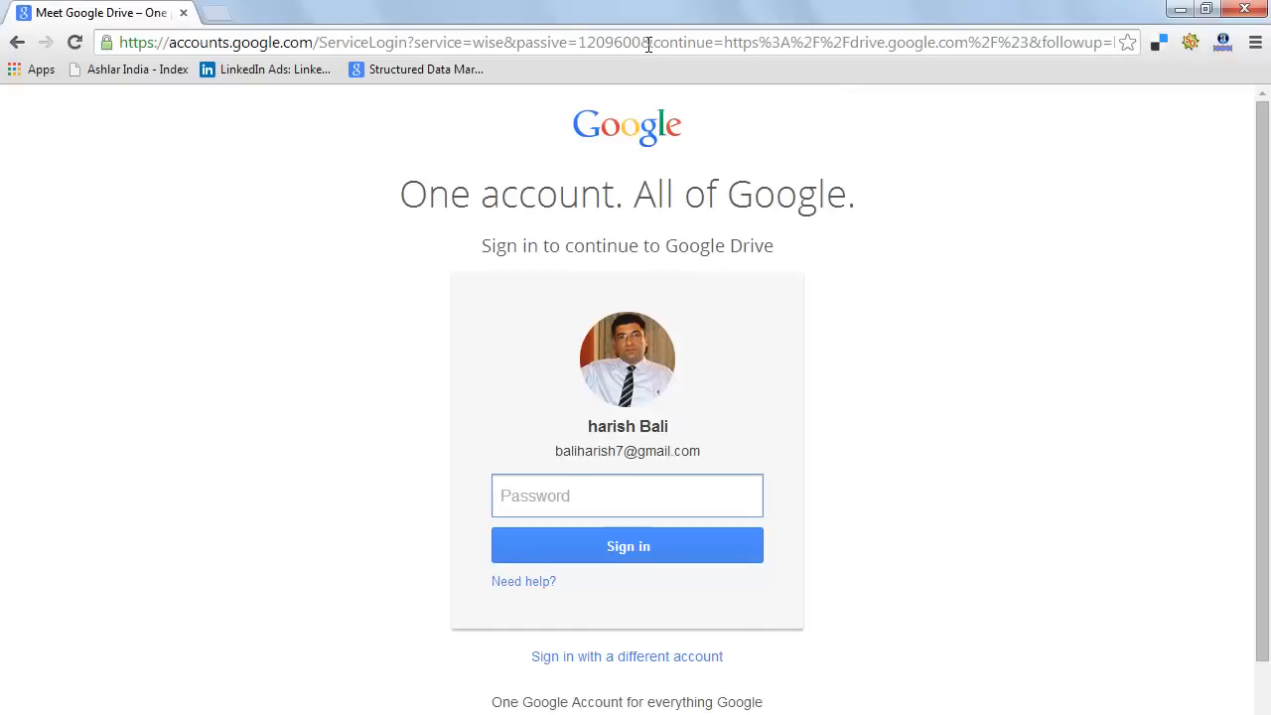
type("•••••")
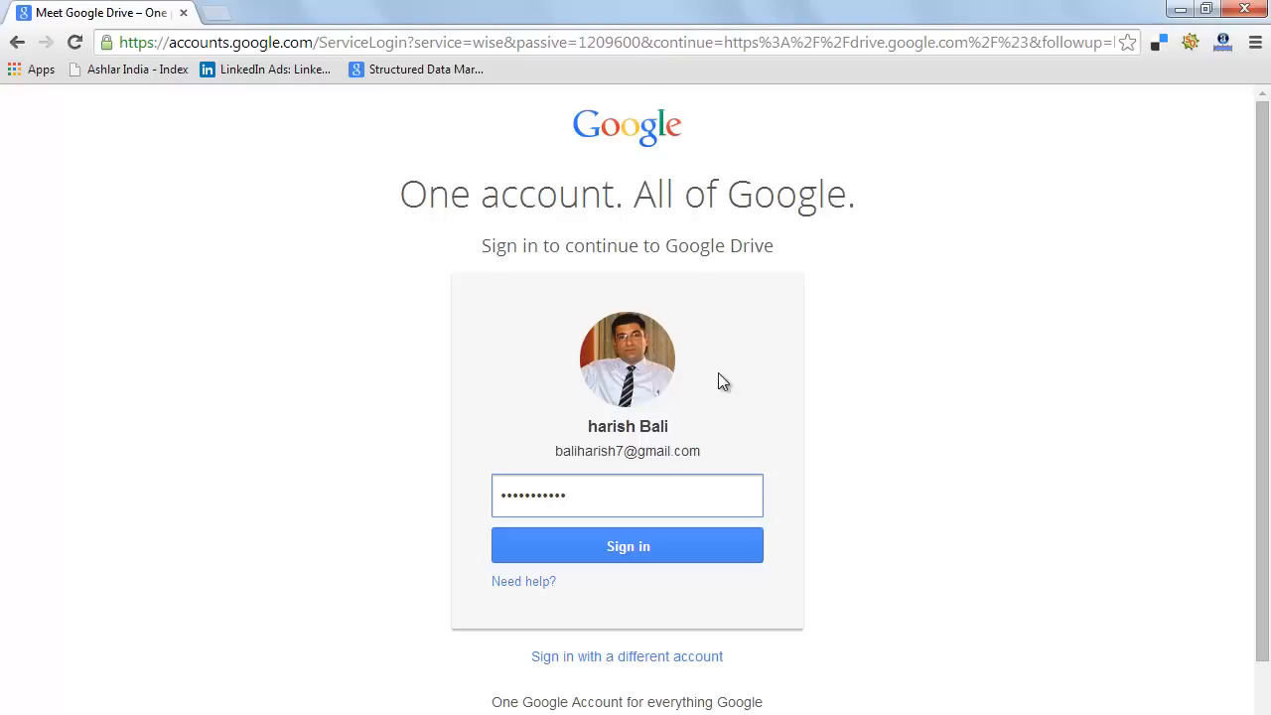
left_click(628, 545)
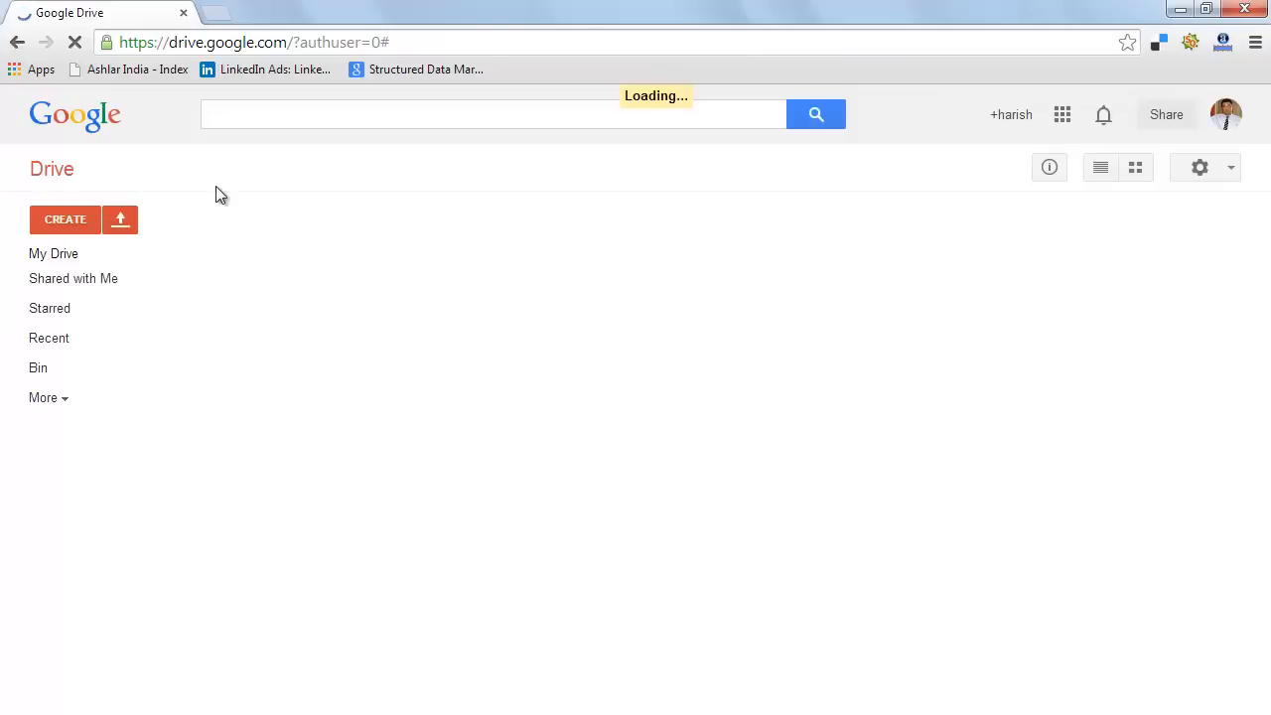
Create a new folder named 'practice work' in My Drive.
left_click(65, 219)
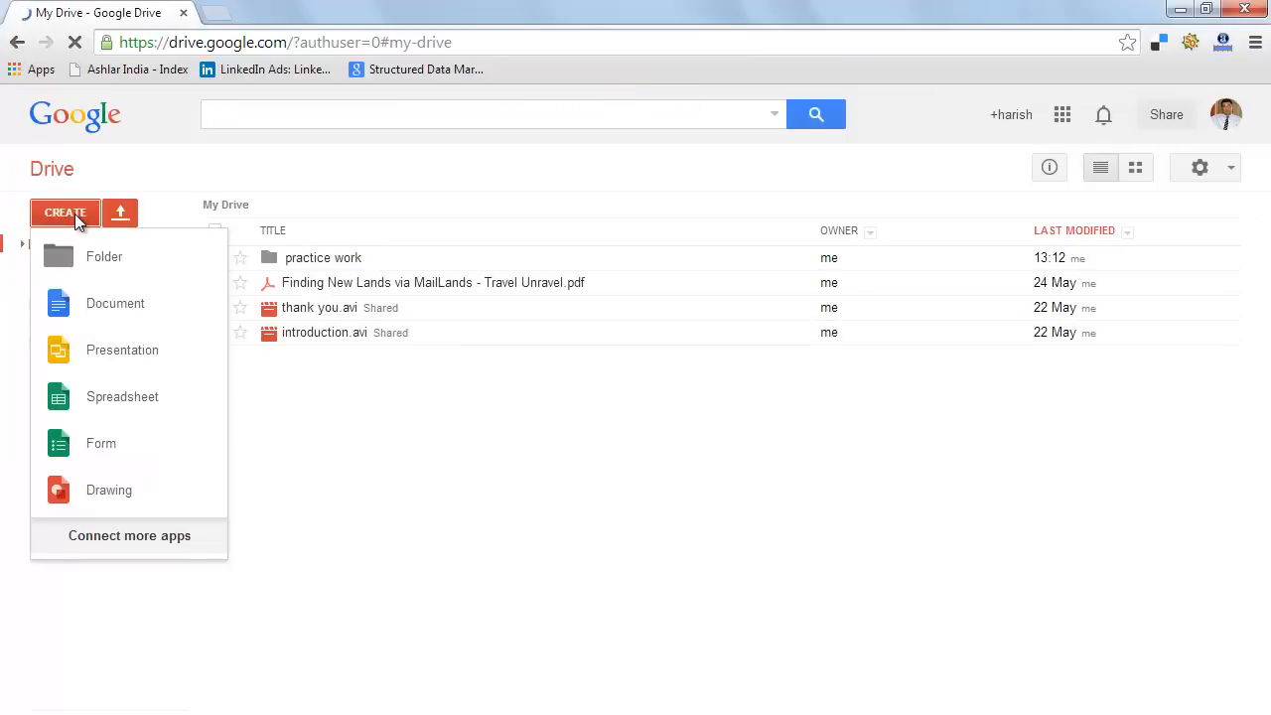
left_click(104, 256)
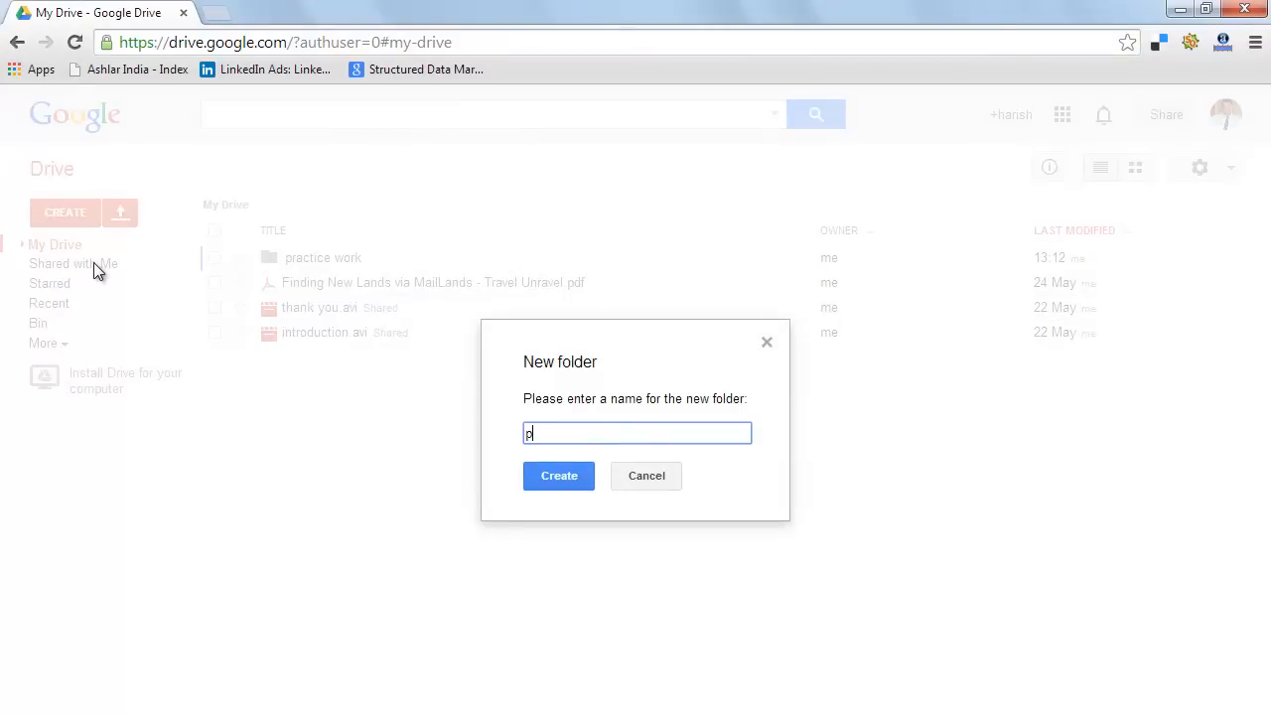
type("ractice wo")
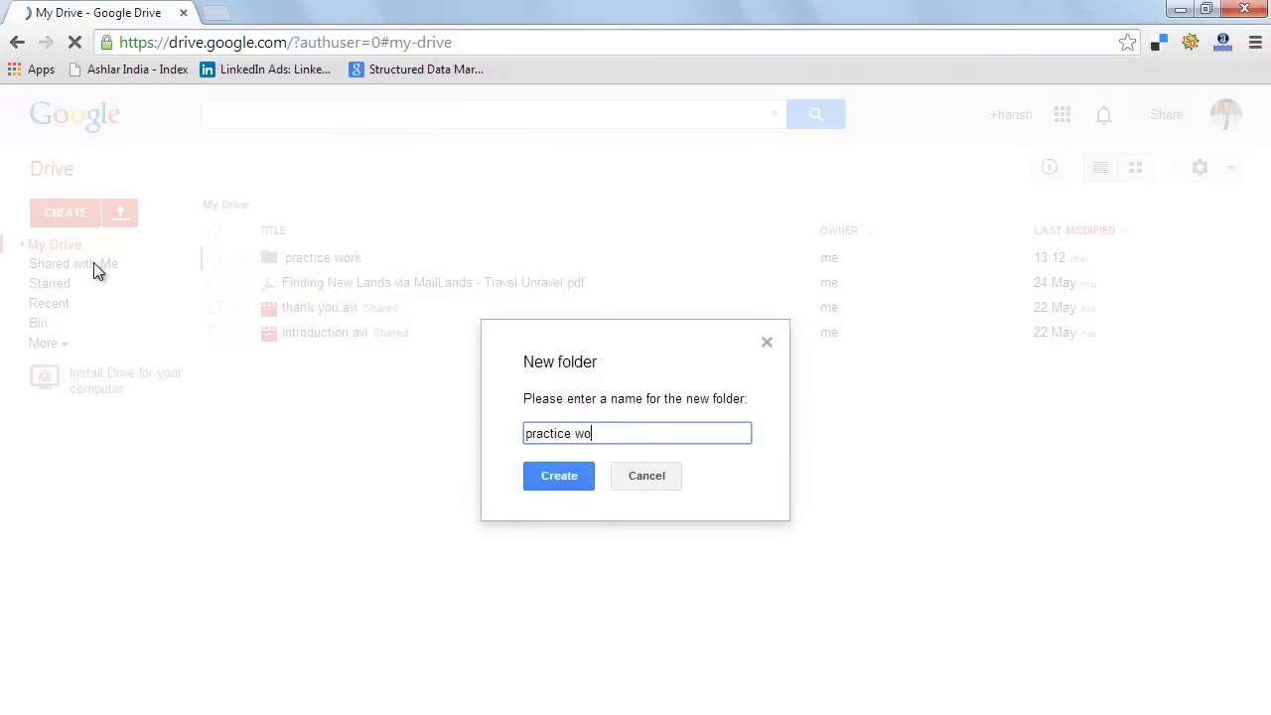
type("rk")
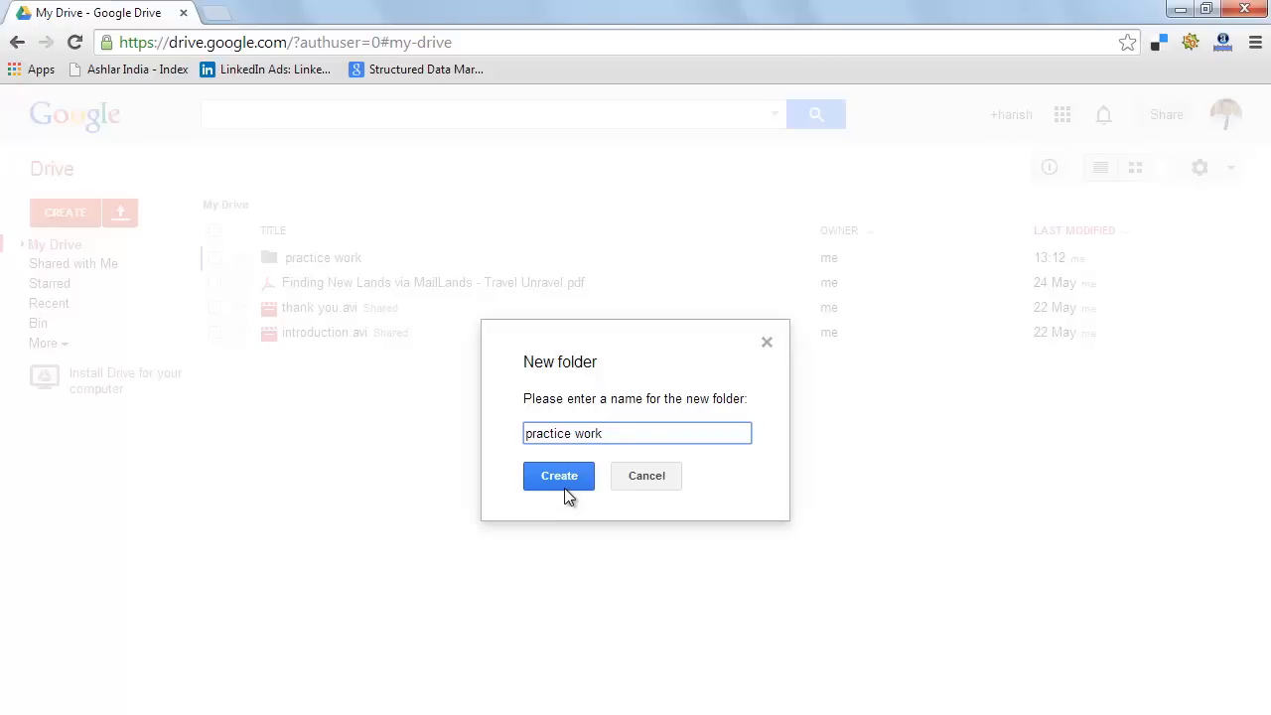
left_click(558, 476)
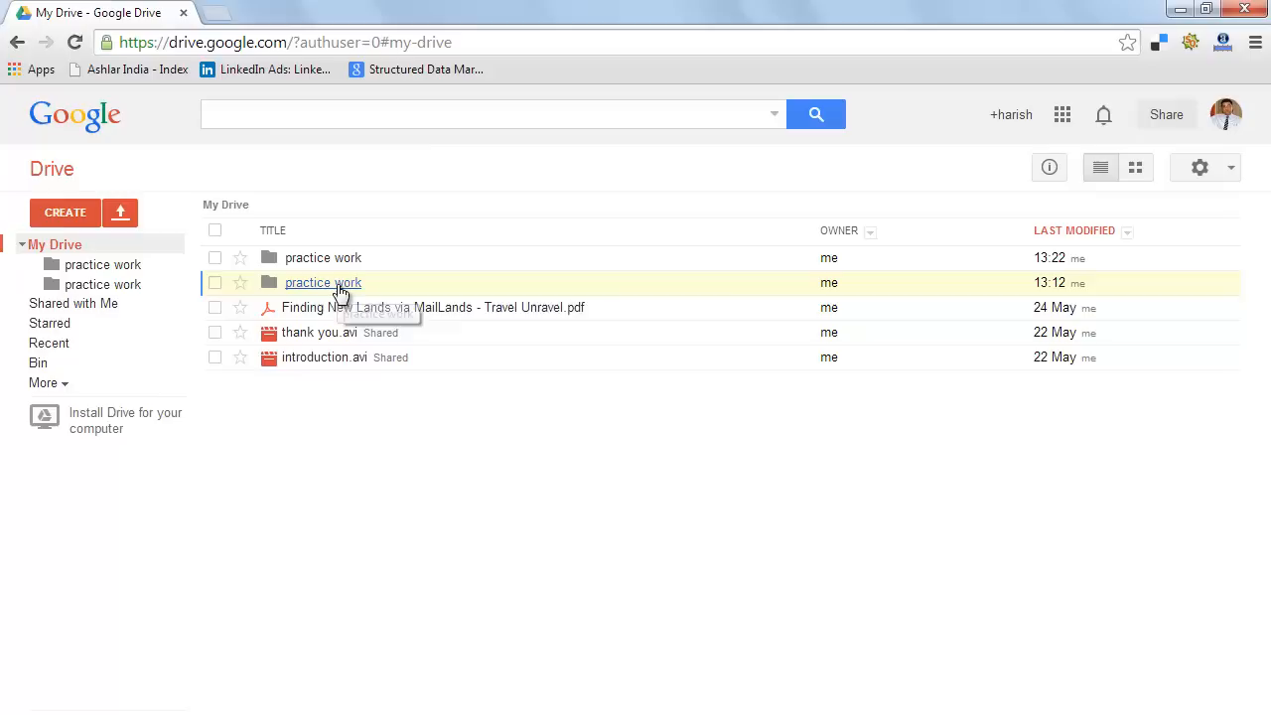
Remove the older duplicate 'practice work' folder and start uploading demo doc.docx.
right_click(322, 282)
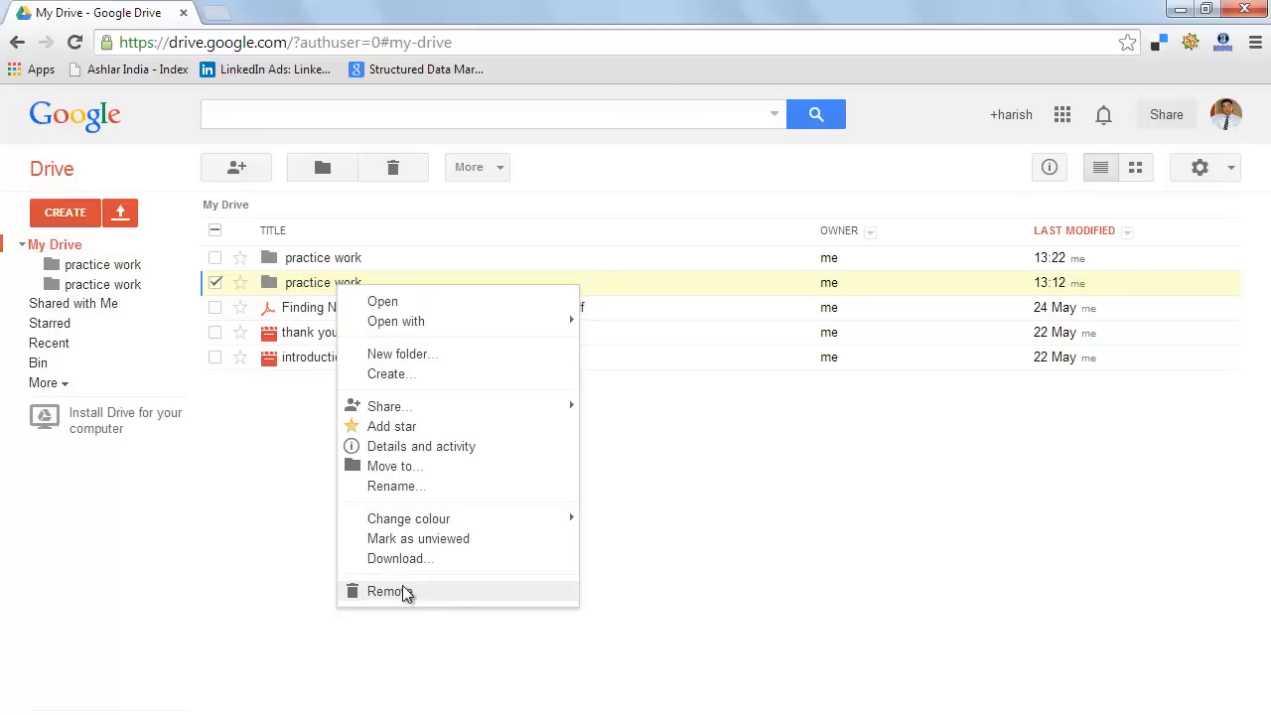
left_click(386, 591)
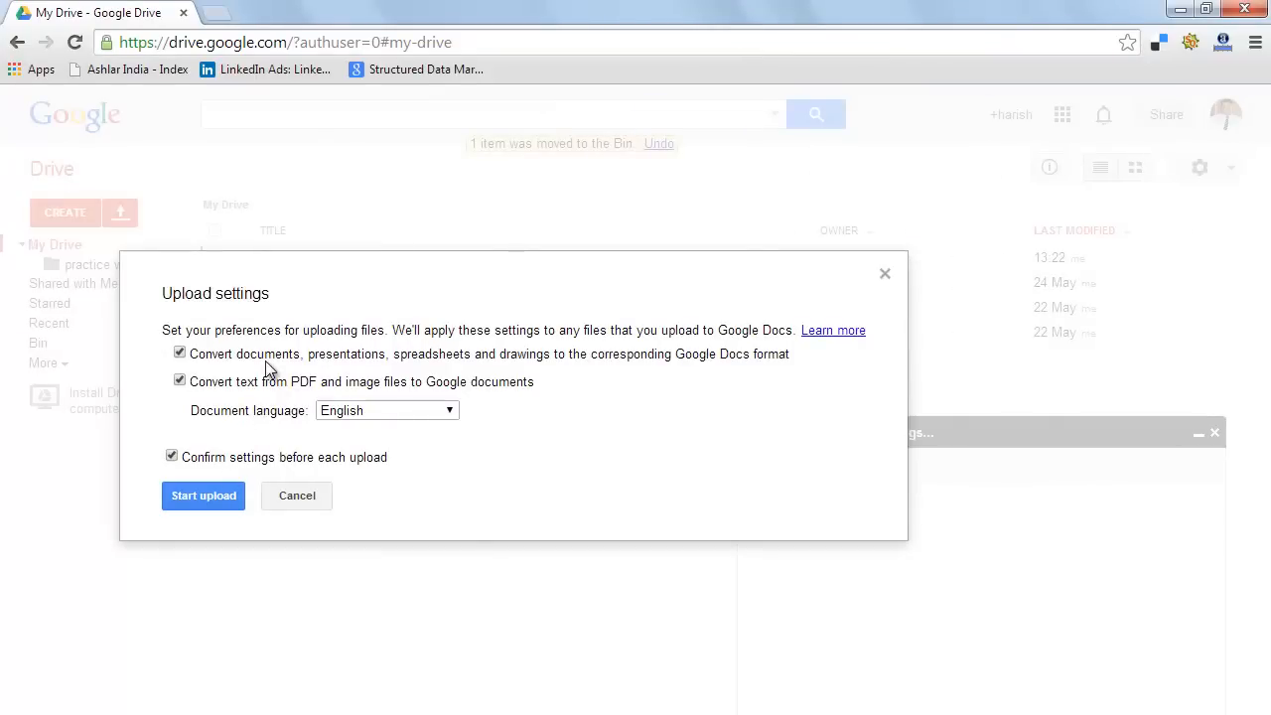
left_click(204, 496)
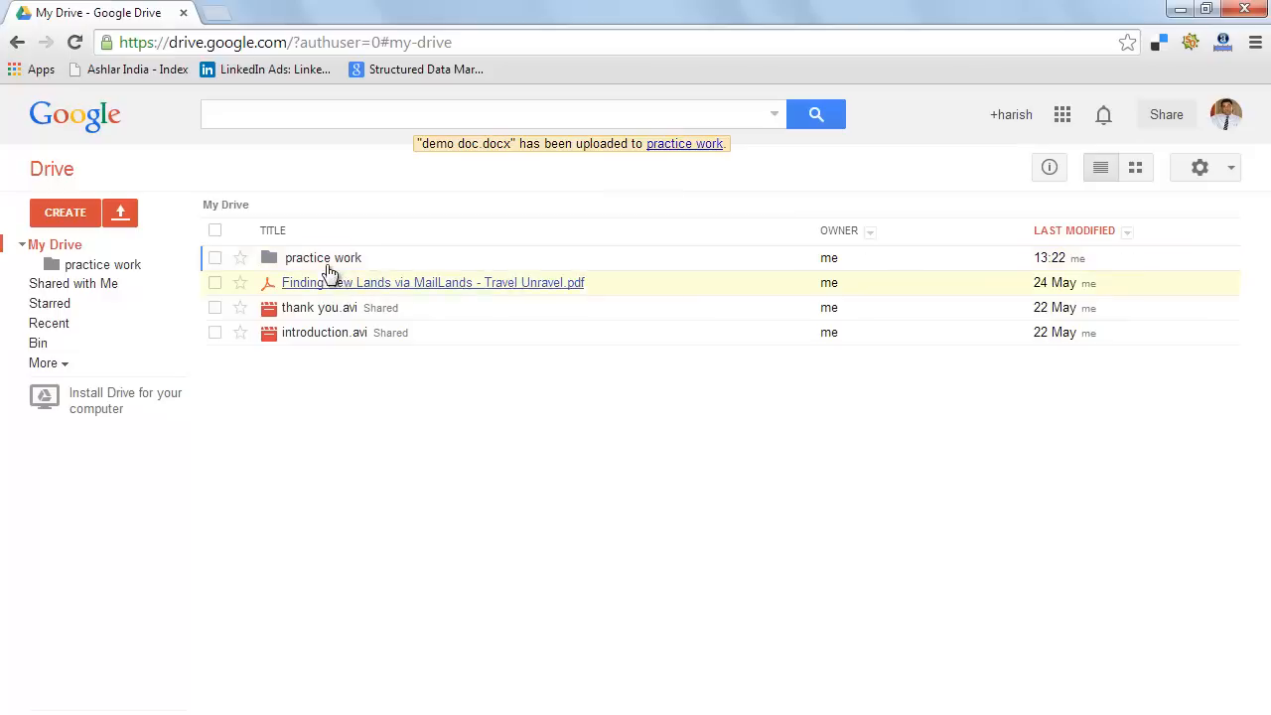
Open demo doc inside the practice work folder in Docs, then close it.
double_click(322, 257)
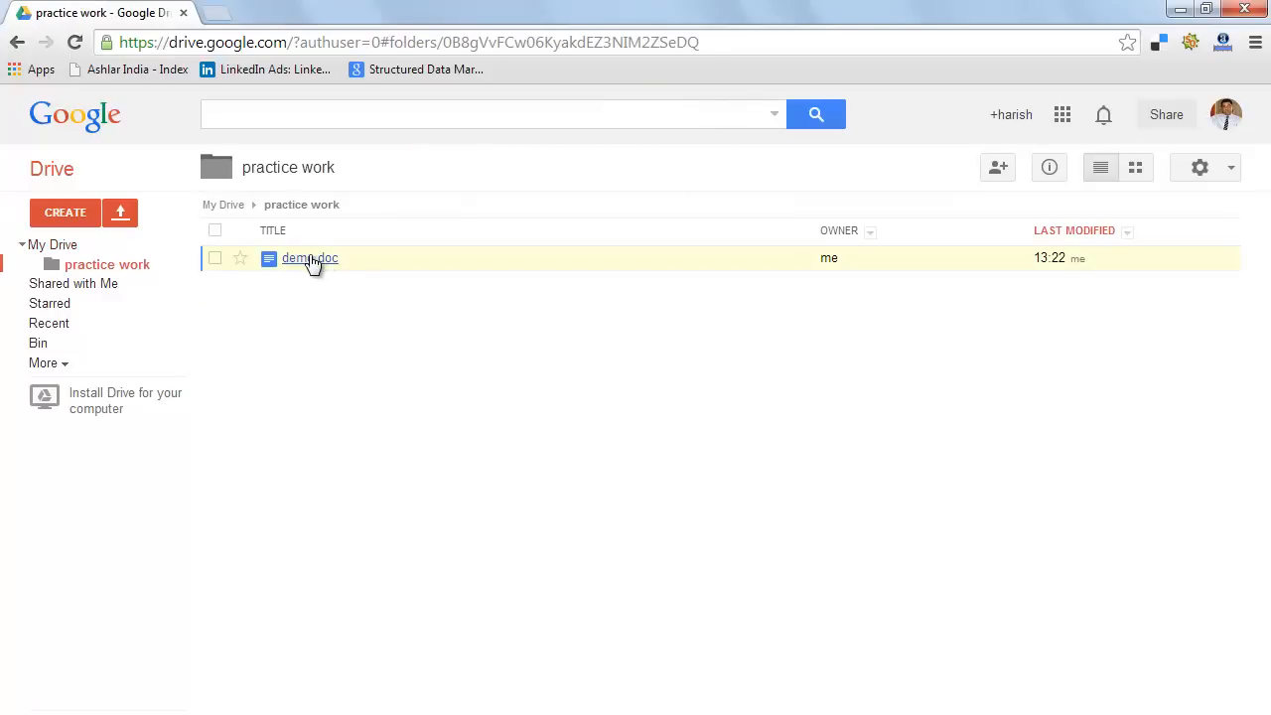
double_click(310, 258)
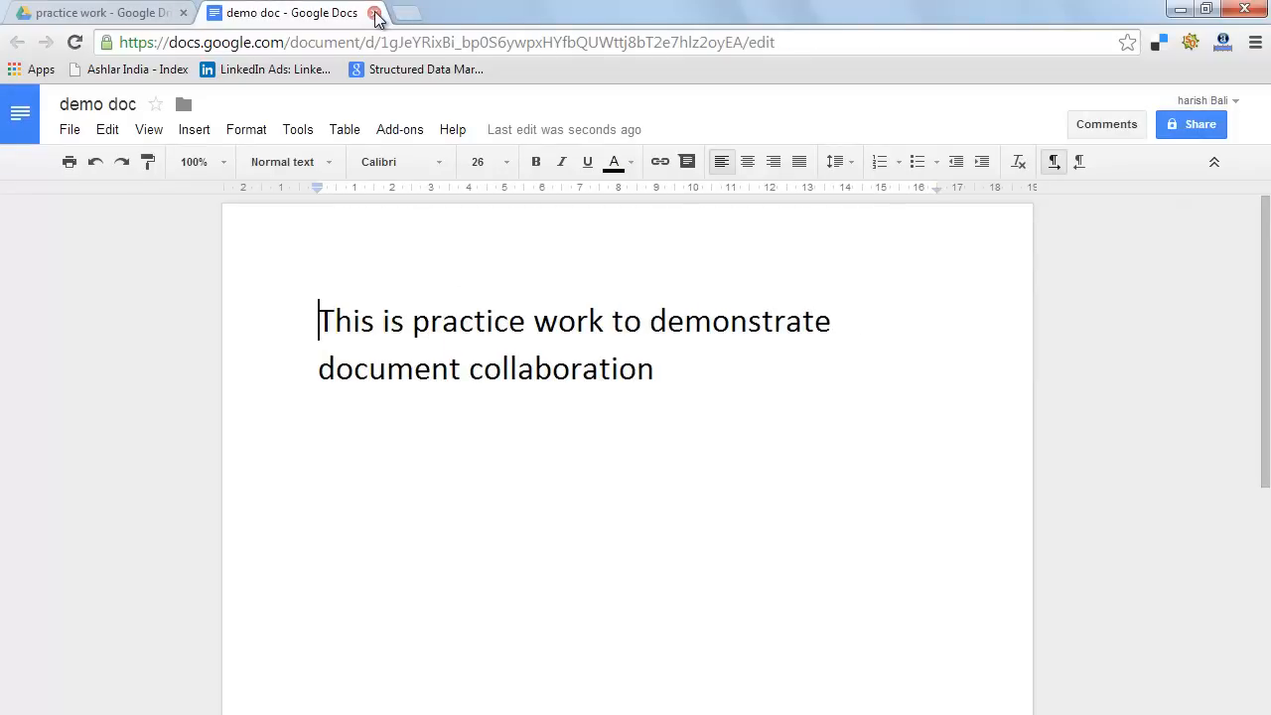
left_click(376, 13)
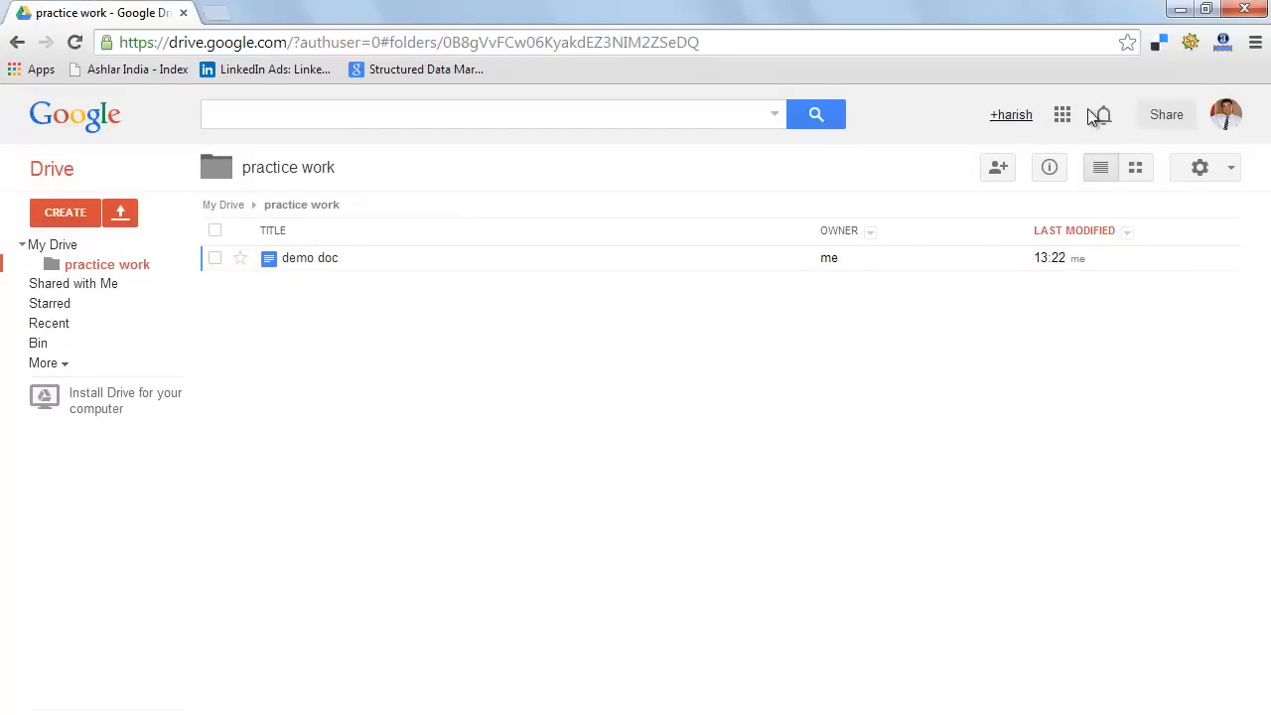
left_click(1061, 114)
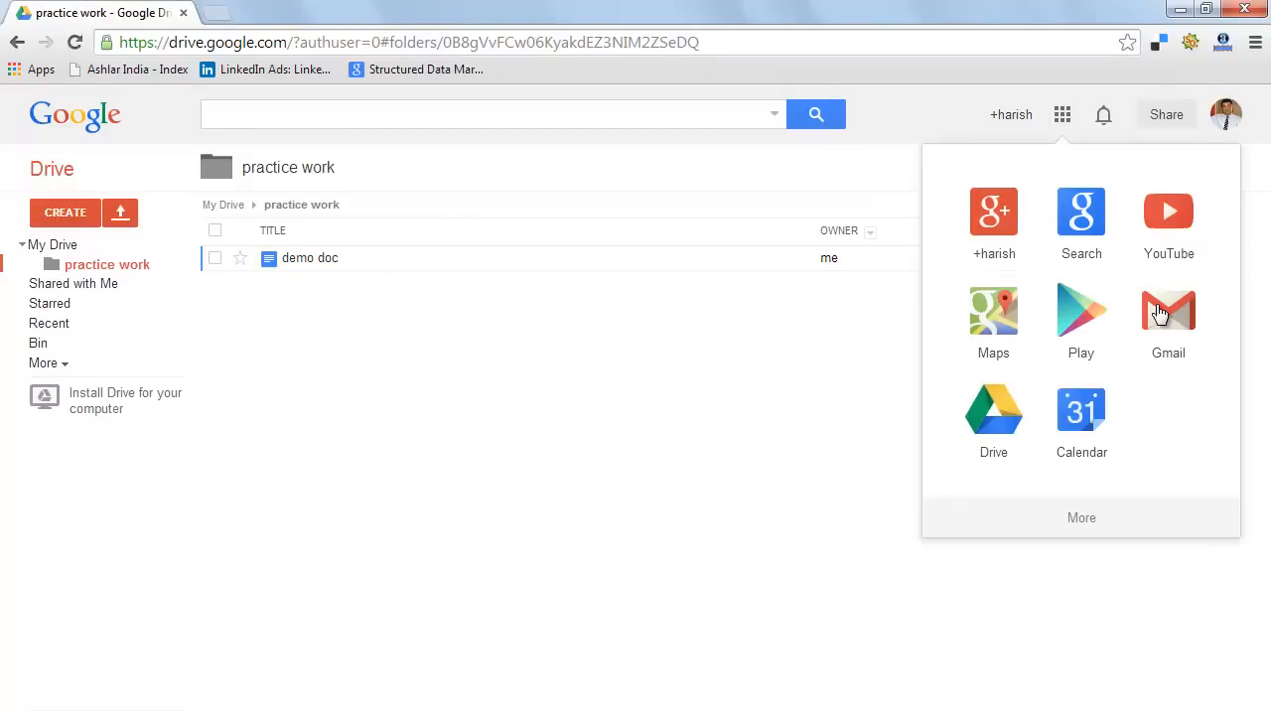
left_click(1167, 311)
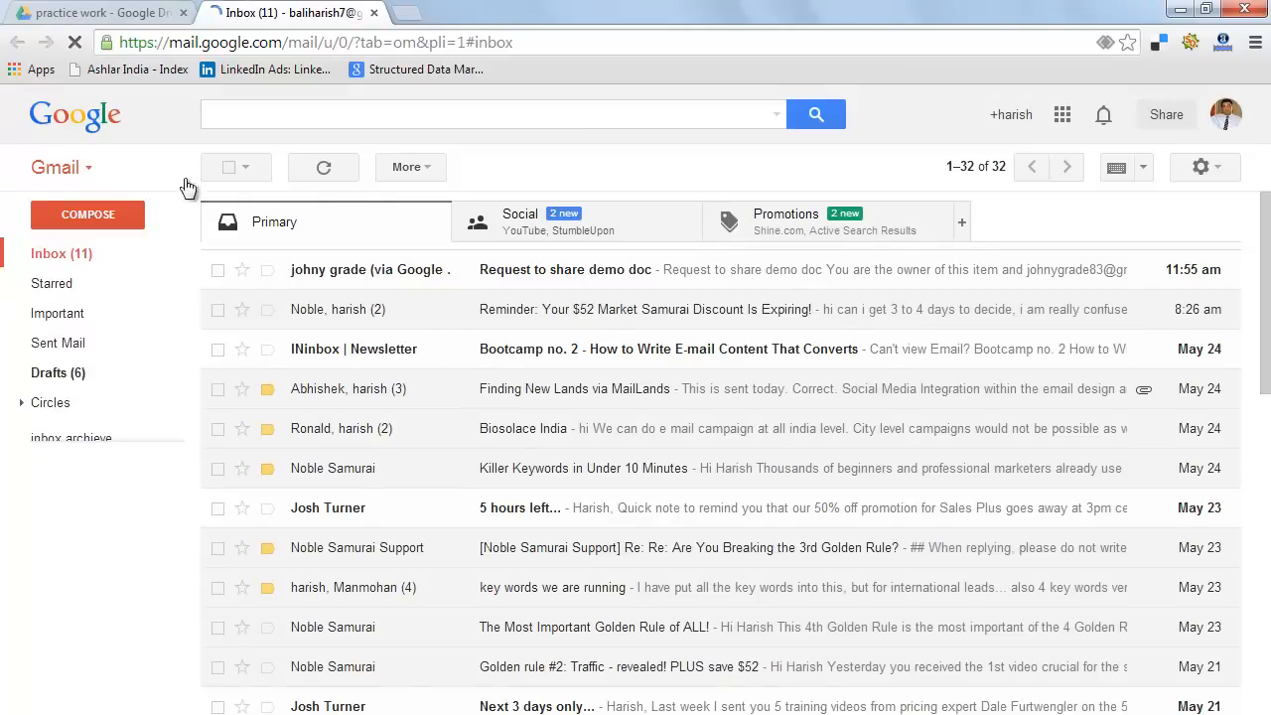
left_click(87, 214)
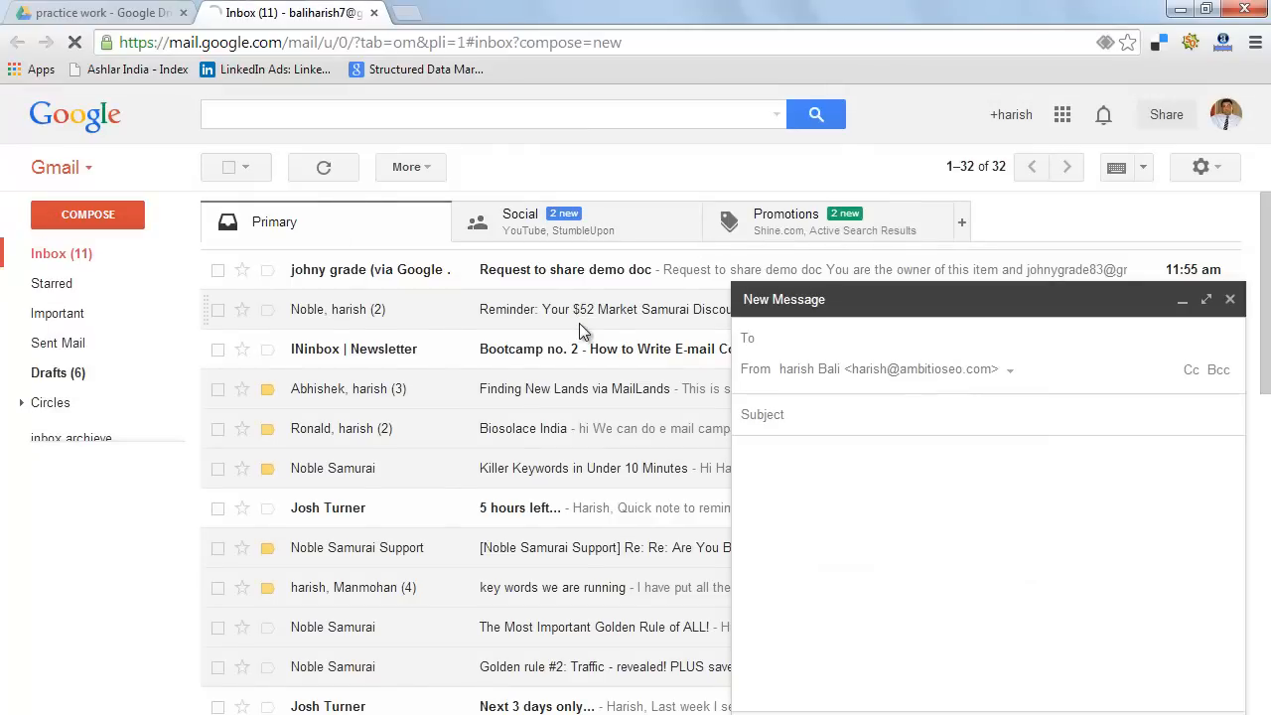
type("jooh")
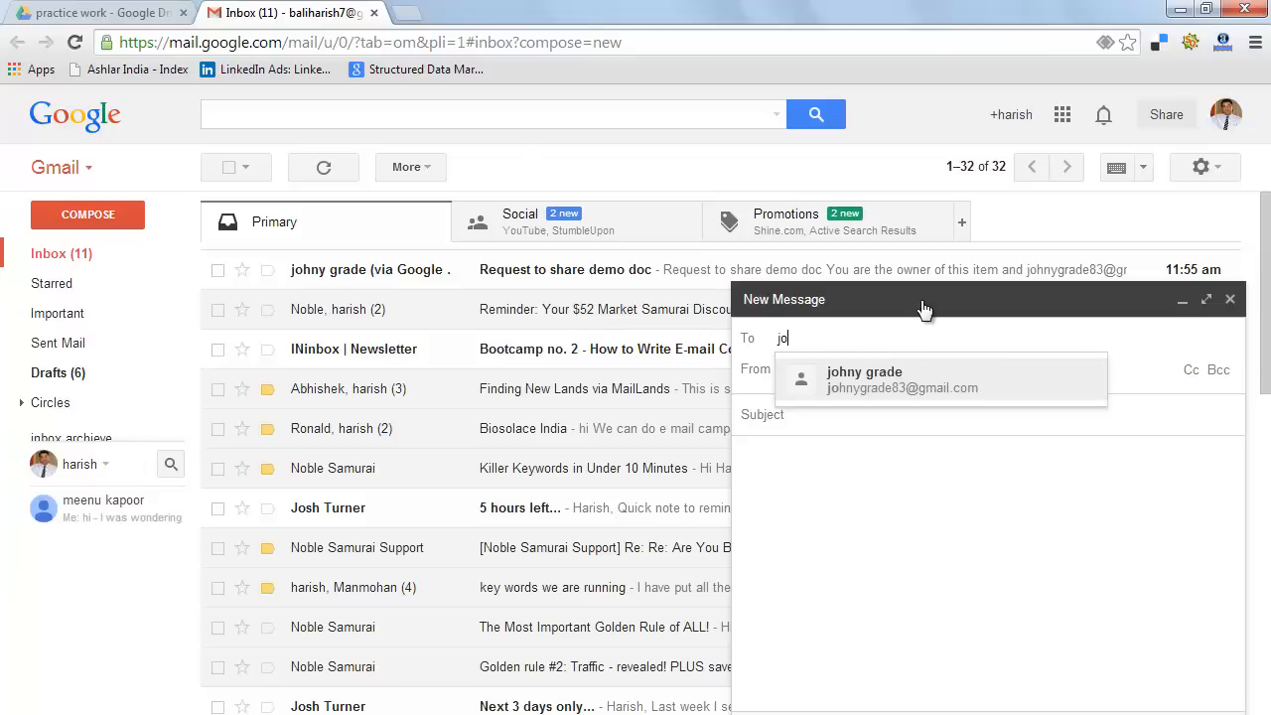
left_click(902, 380)
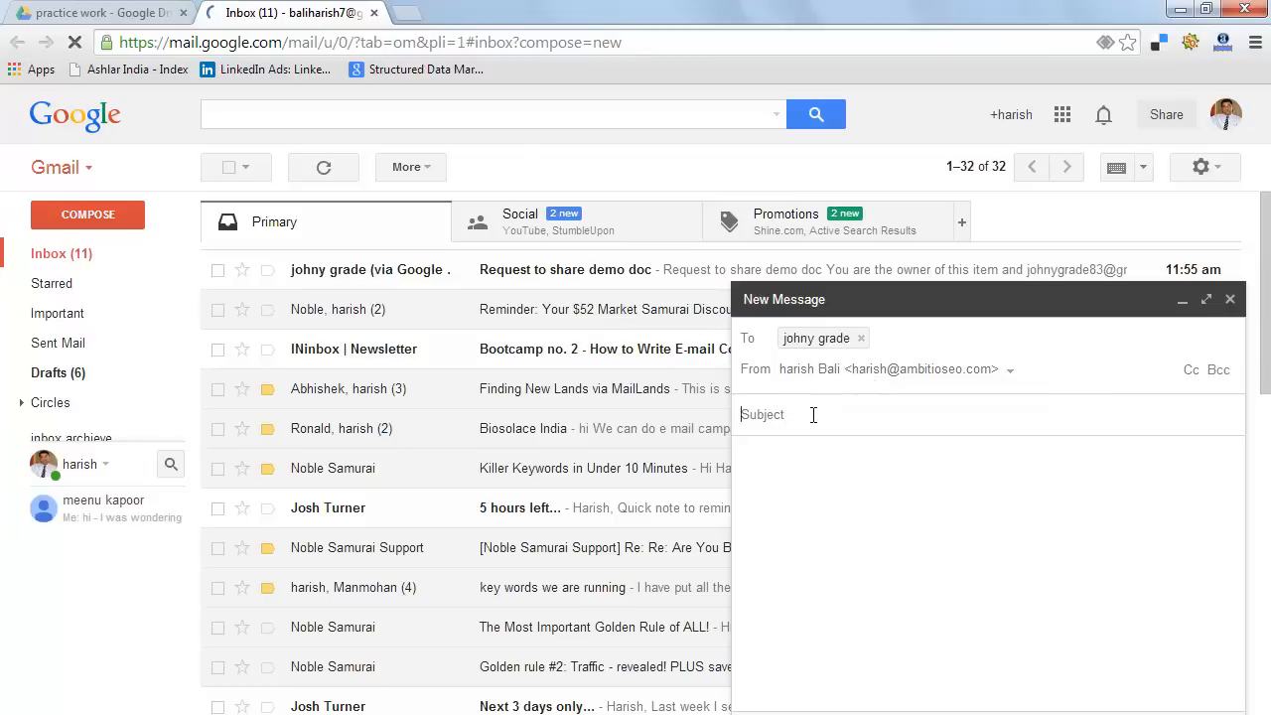
type("hello")
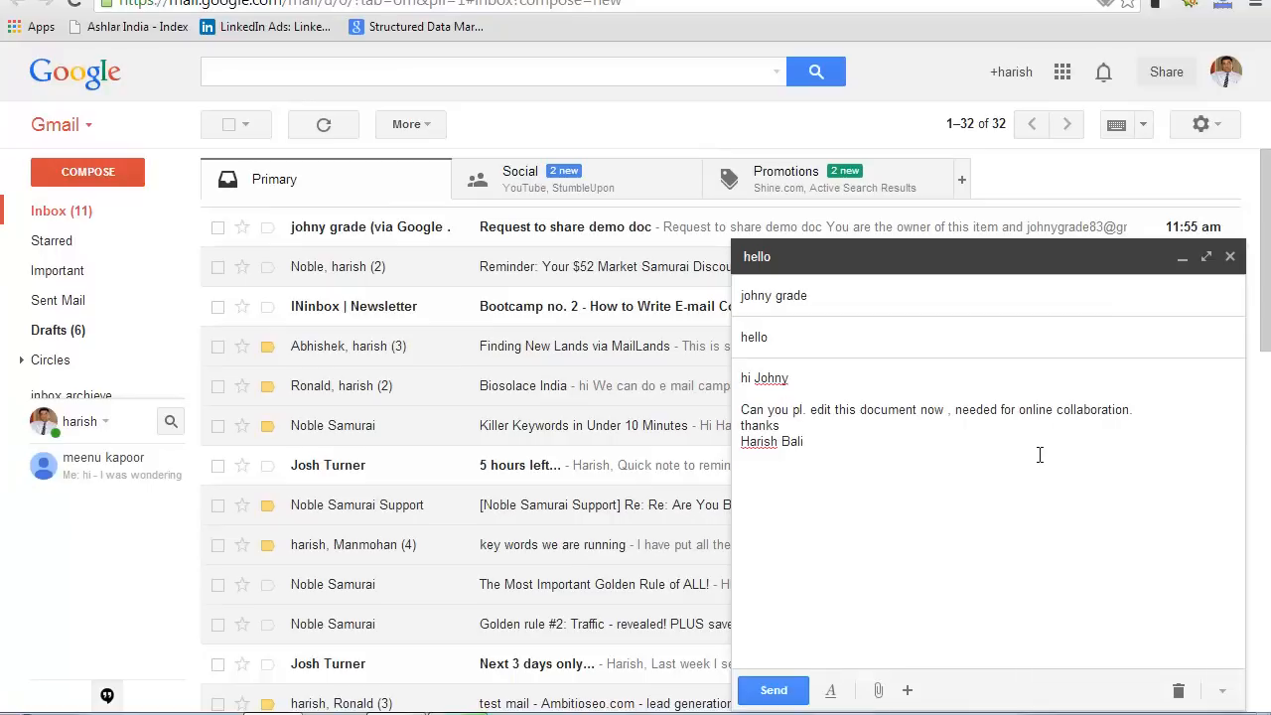
mouse_move(928, 594)
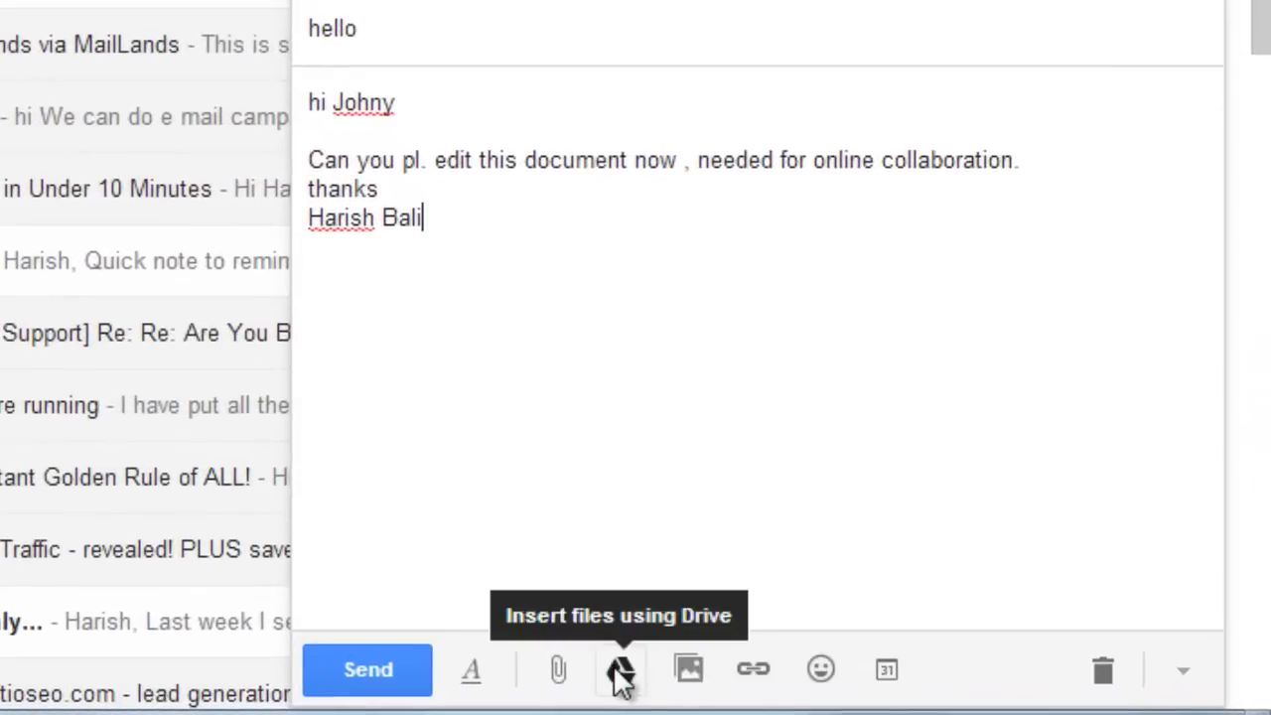
Insert demo doc from My Drive > practice work into the draft.
left_click(620, 668)
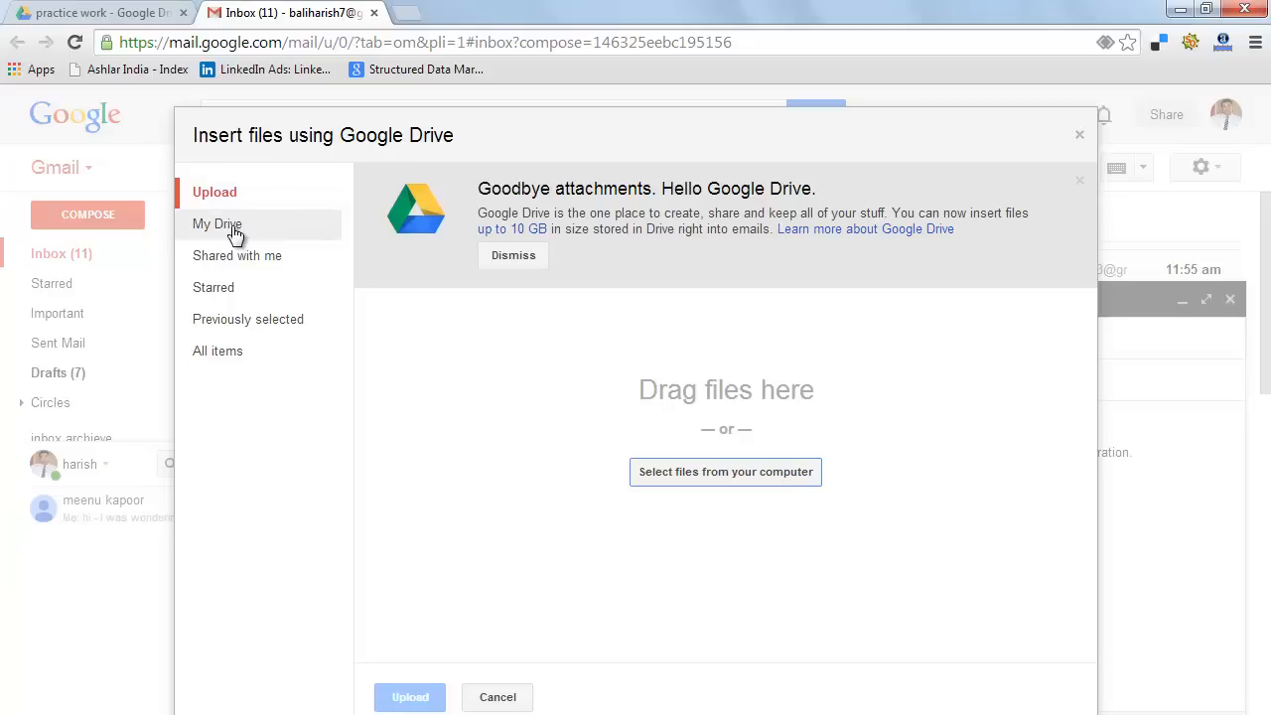
left_click(216, 223)
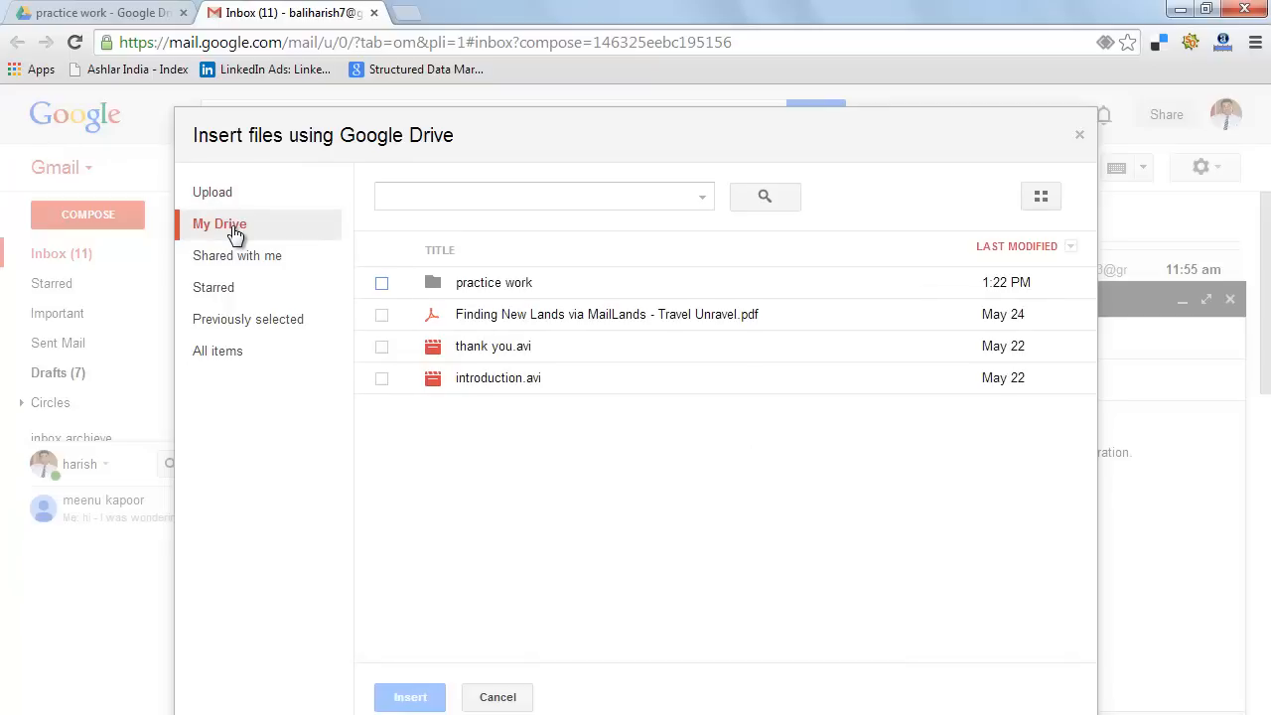
double_click(493, 282)
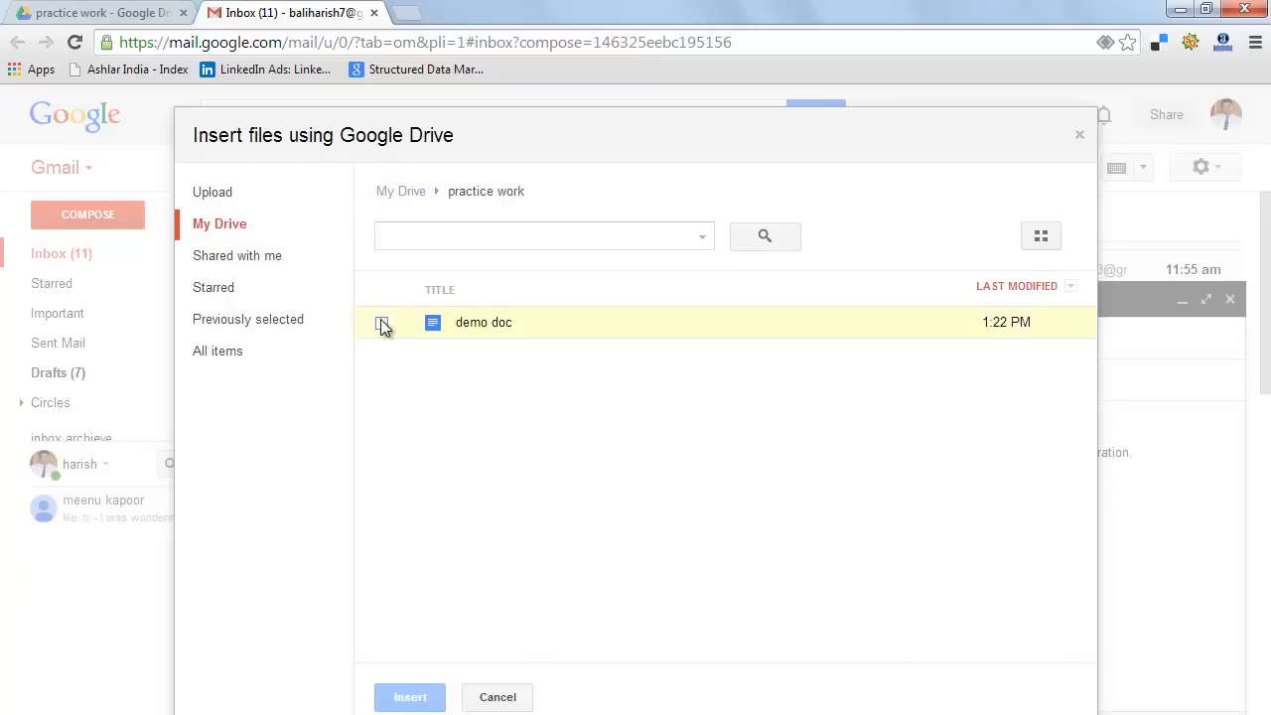
left_click(381, 322)
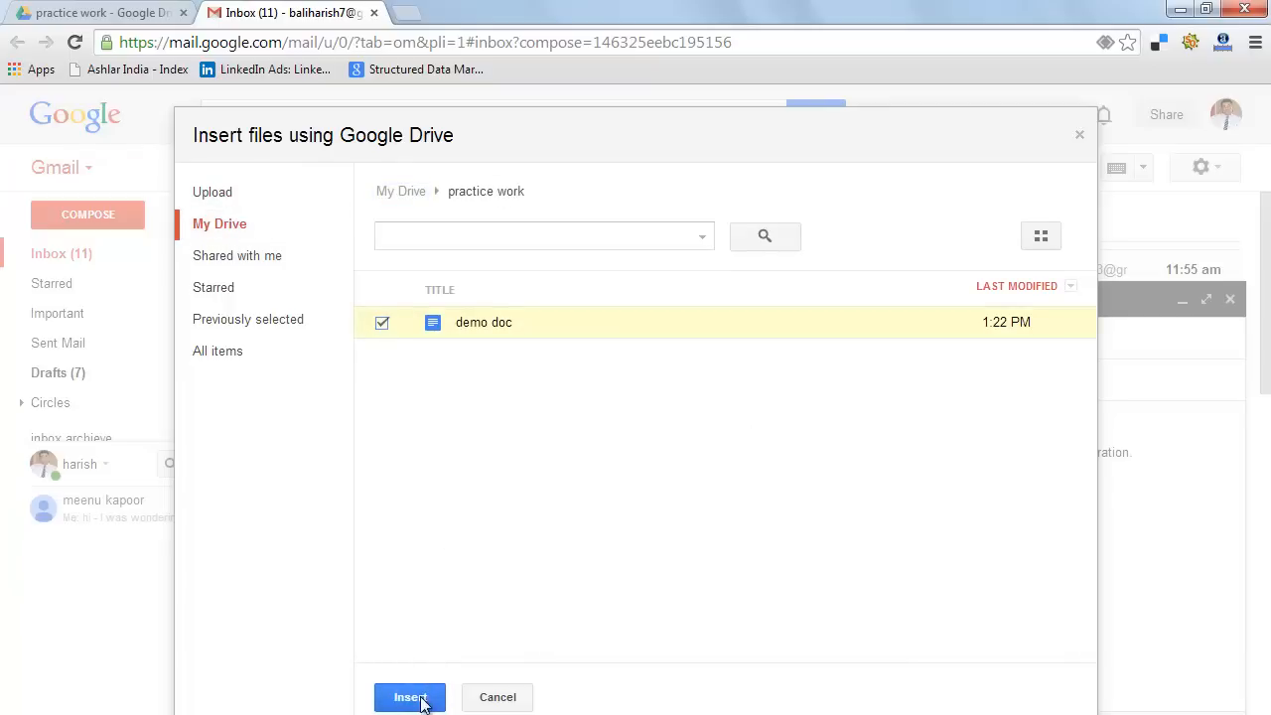
left_click(410, 696)
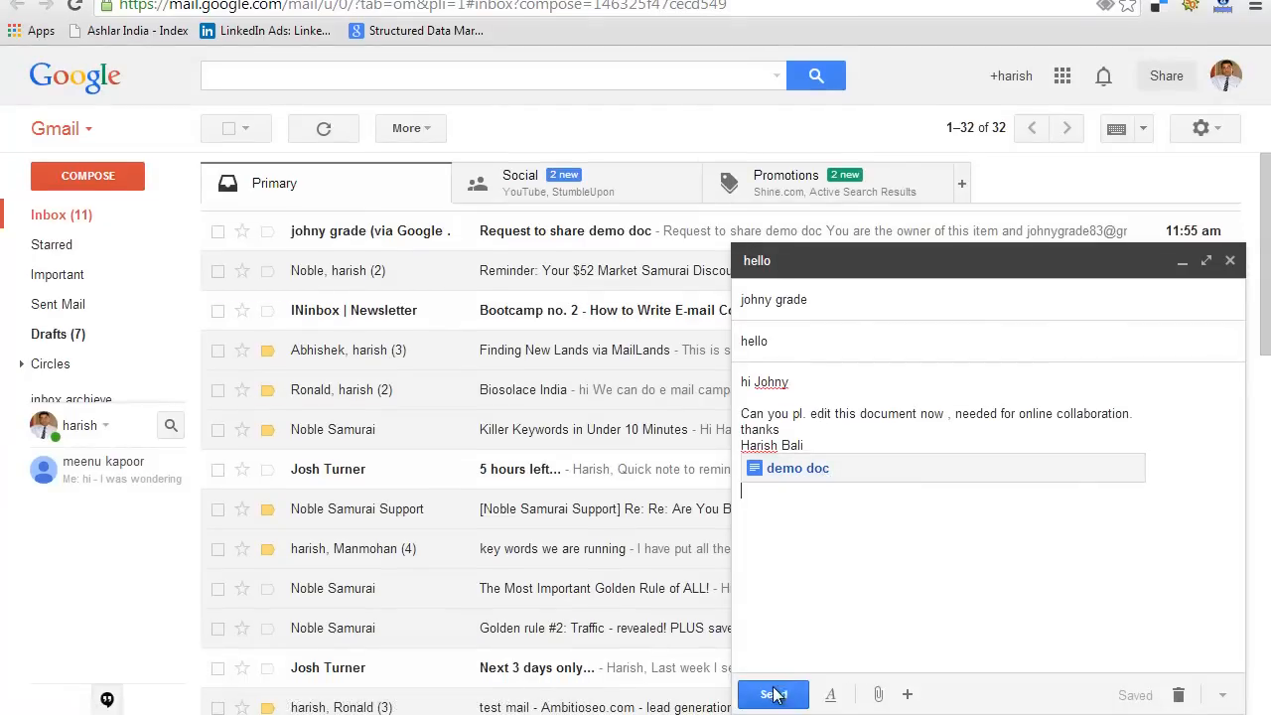
Send the email, sharing demo doc with its recipients set to Can edit.
left_click(772, 693)
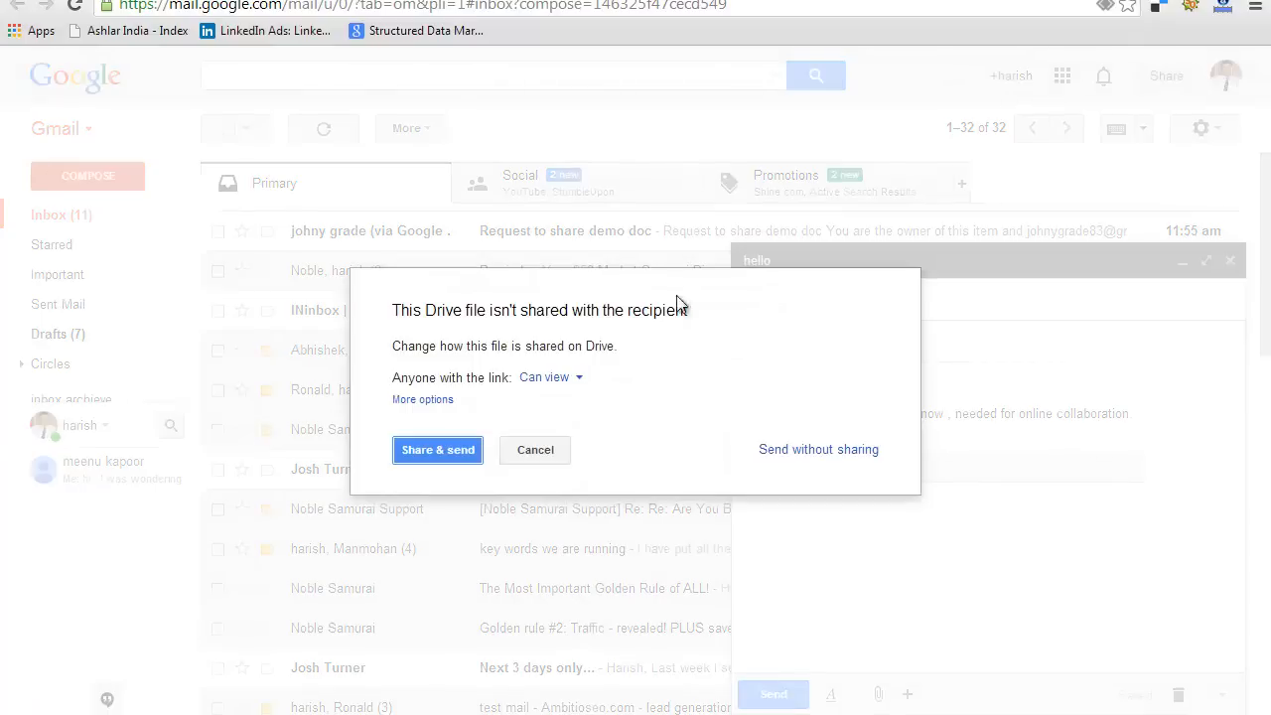
left_click(422, 399)
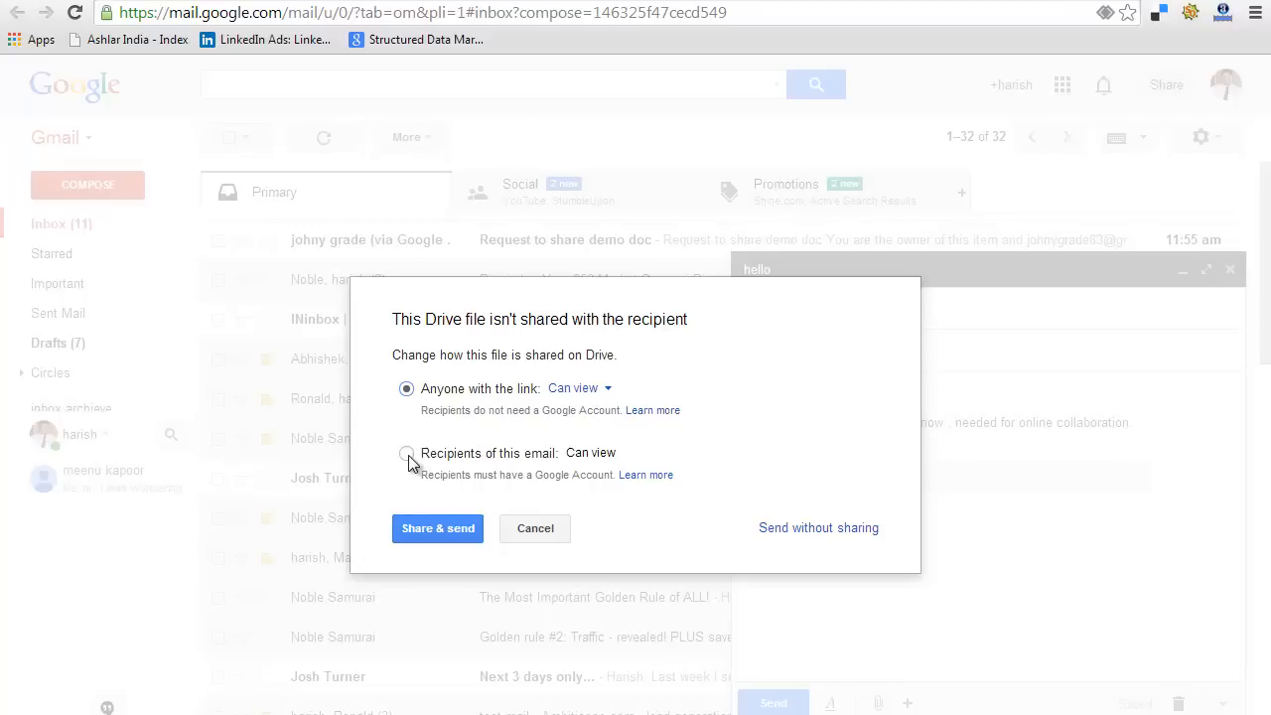
left_click(406, 453)
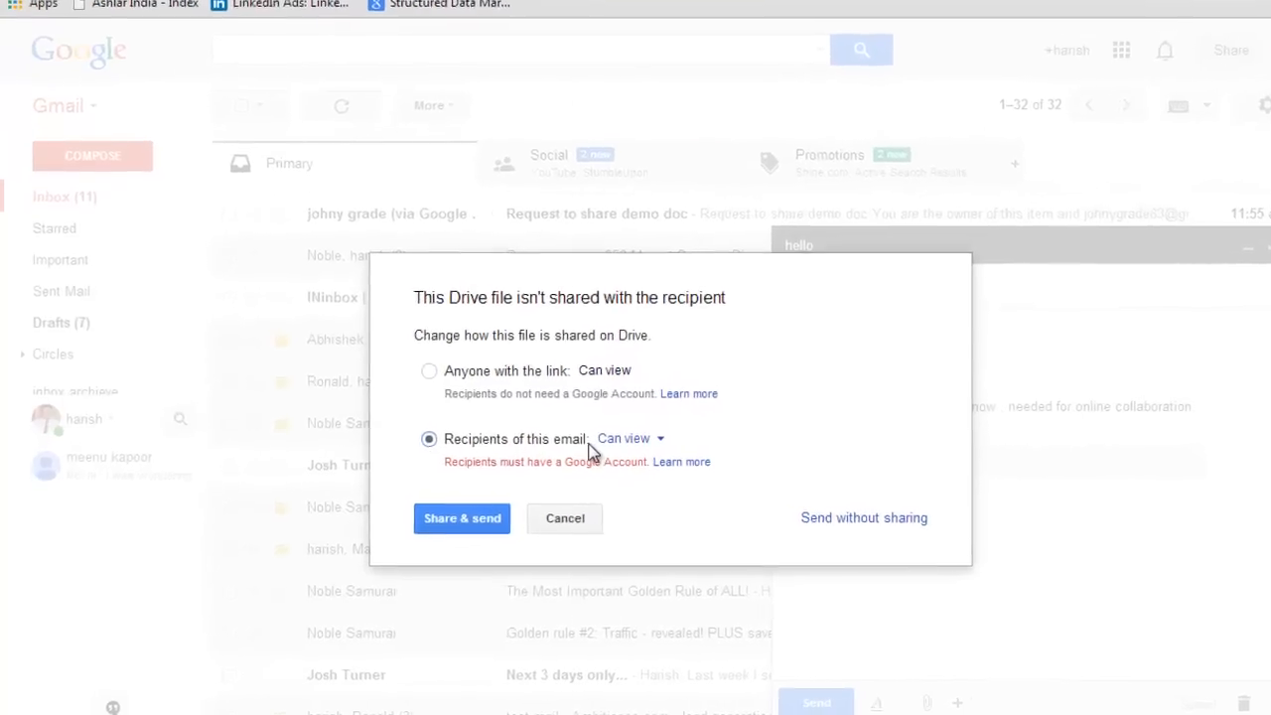
left_click(630, 438)
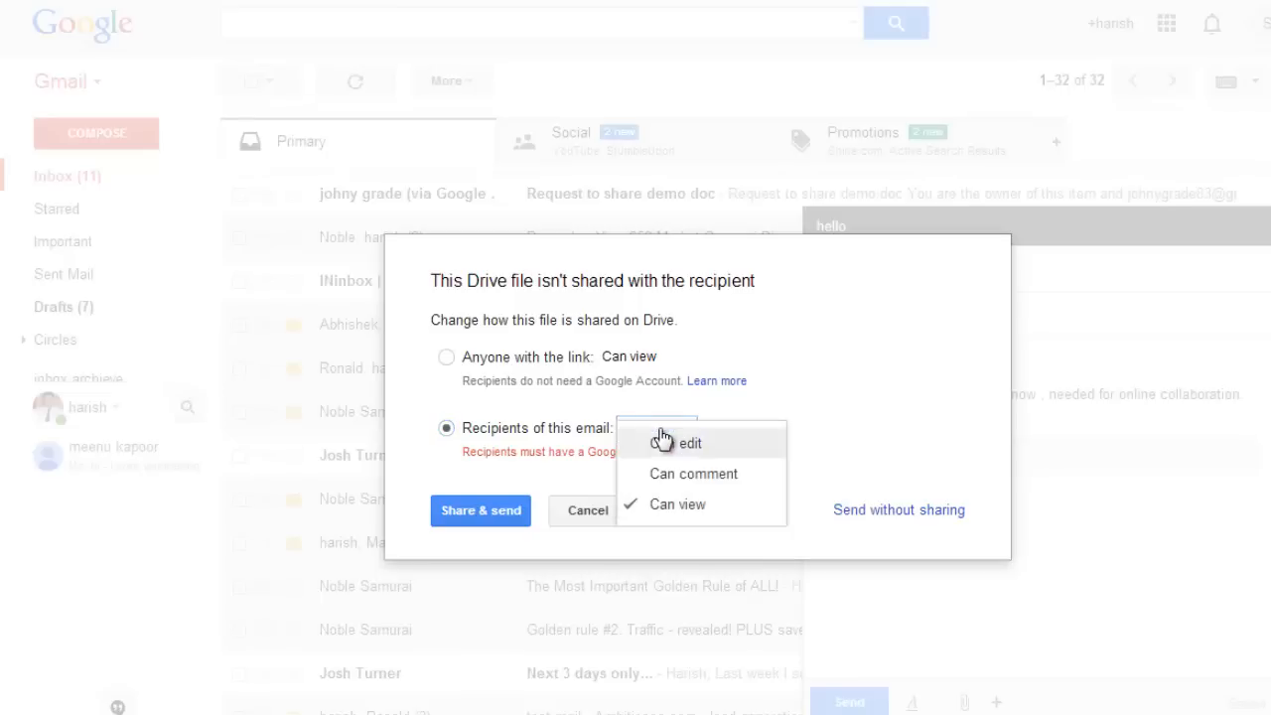
left_click(689, 443)
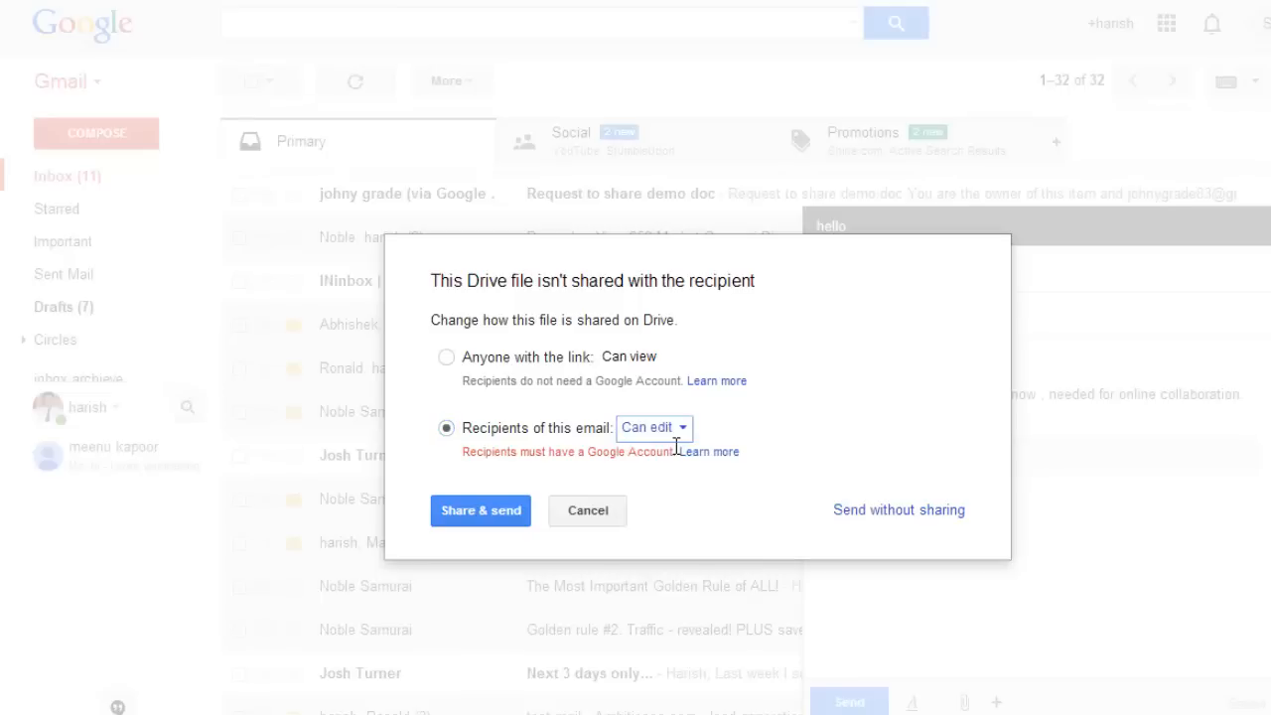
left_click(479, 509)
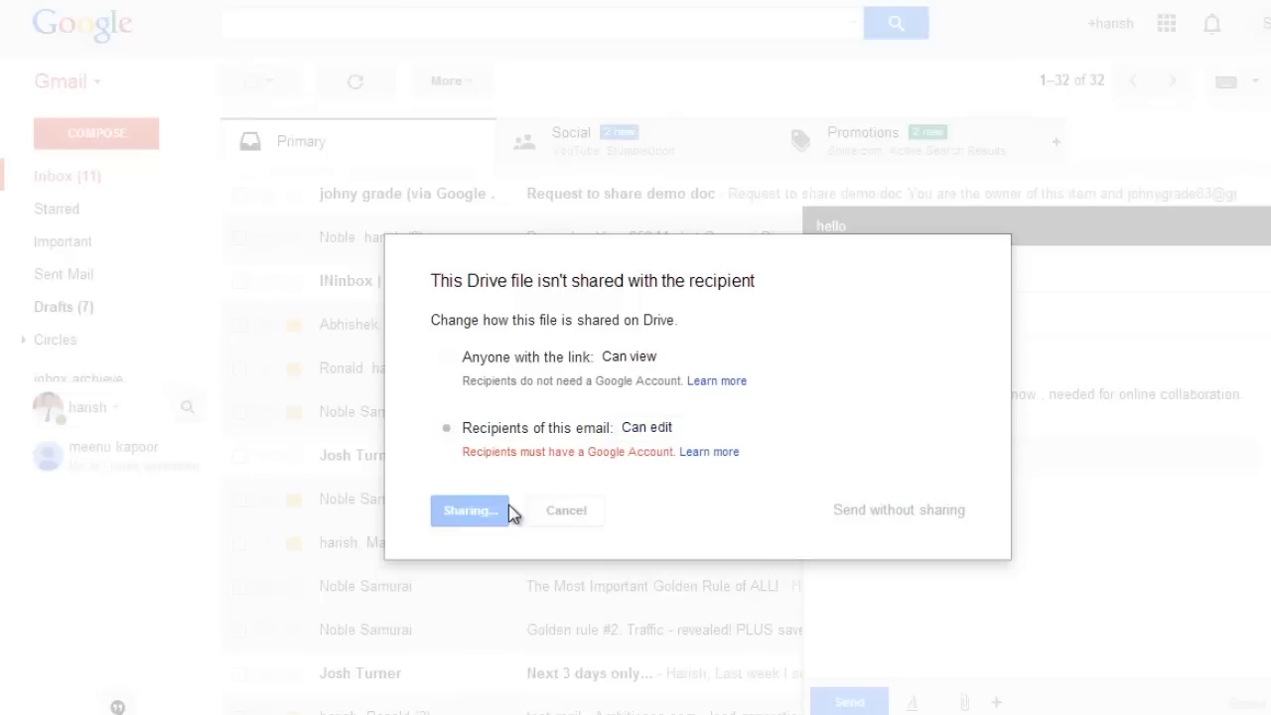
left_click(469, 509)
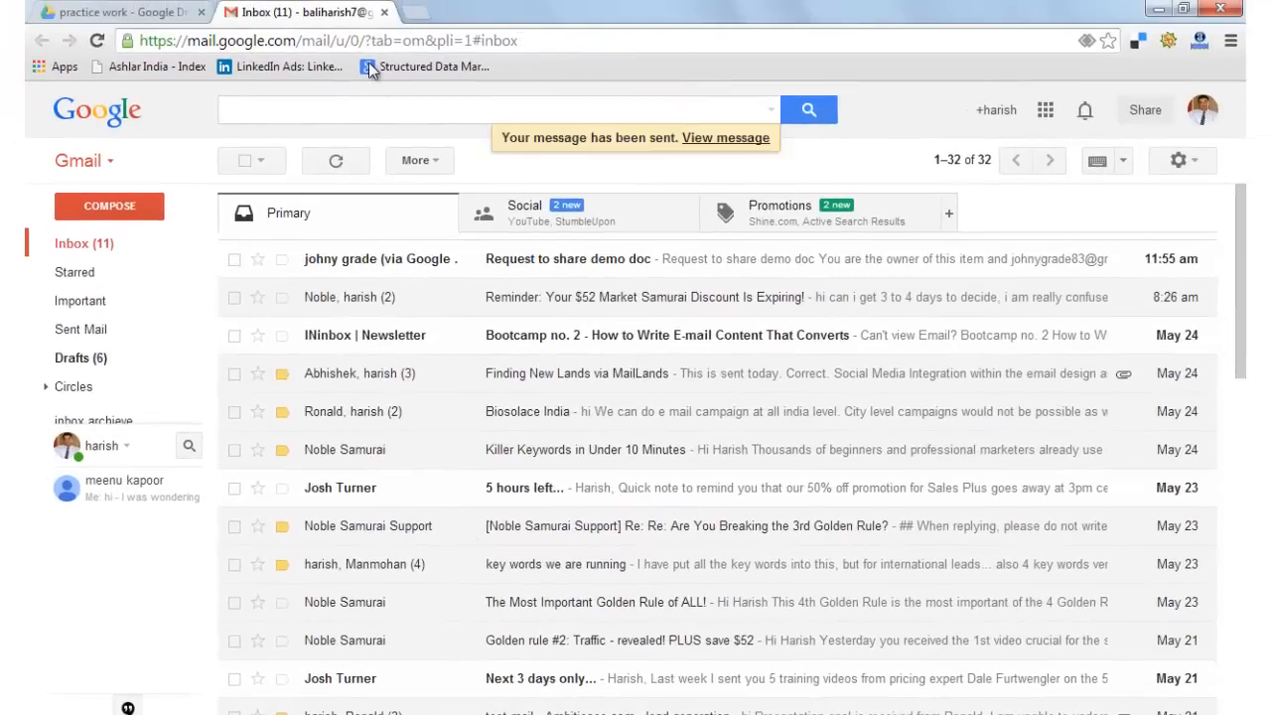
Return to the Drive tab and open demo doc from practice work.
left_click(112, 12)
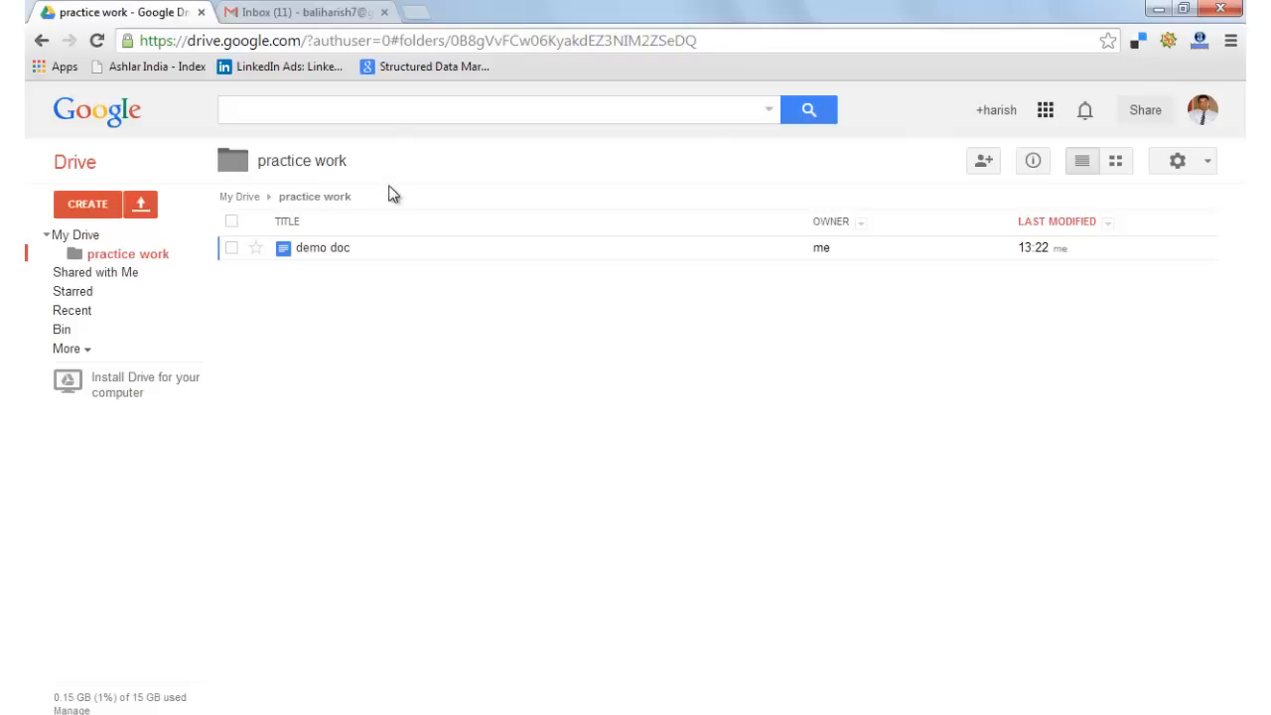
double_click(322, 247)
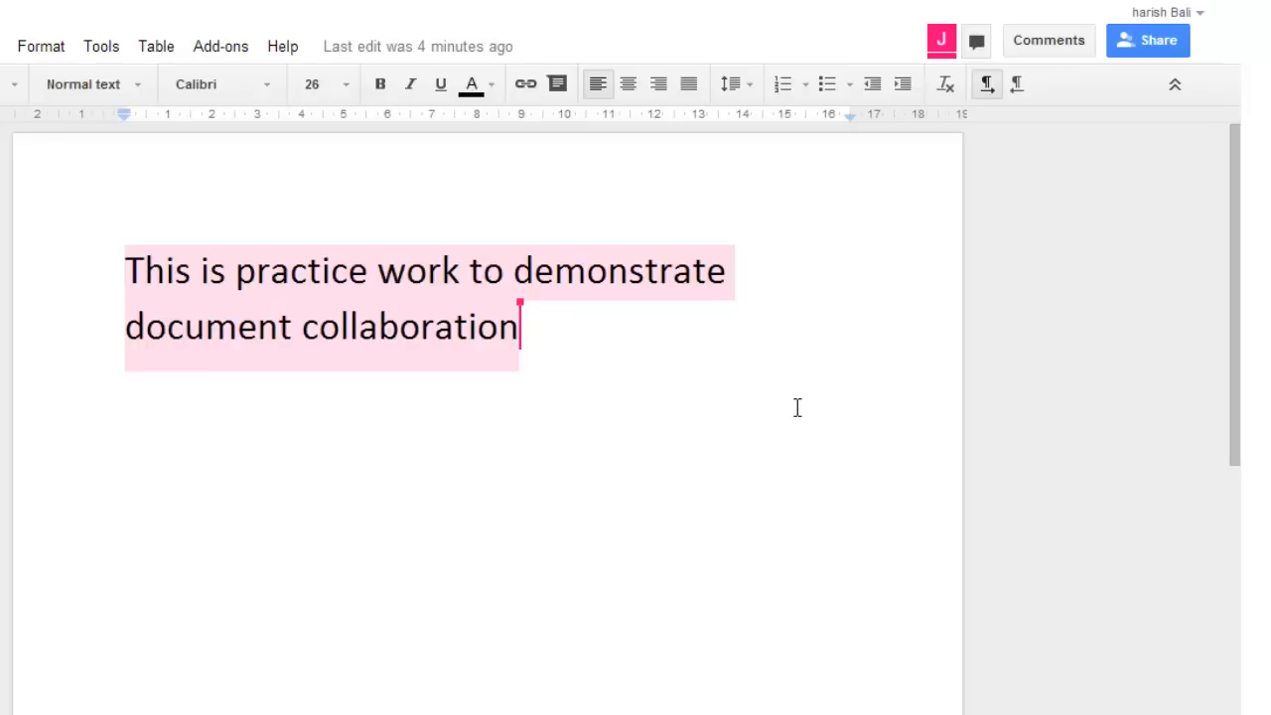
Bold and italicise the sentence and append '( done)' to it.
left_click(380, 83)
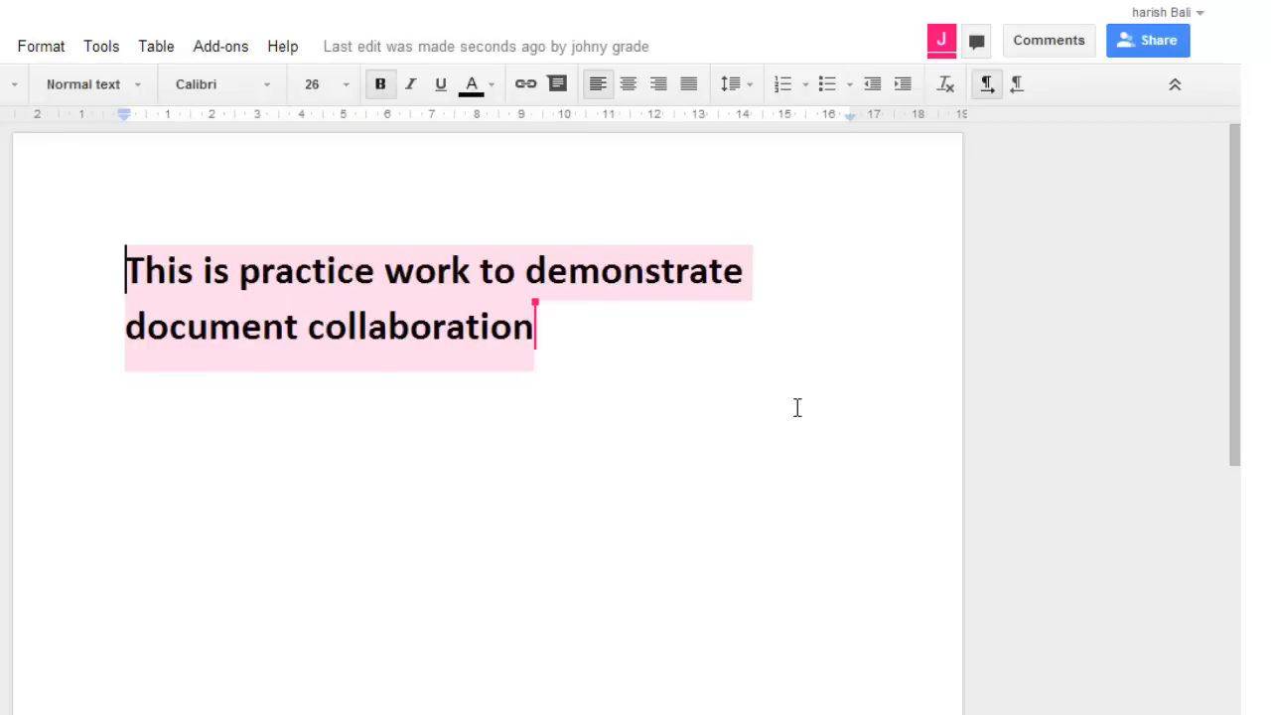
left_click(410, 84)
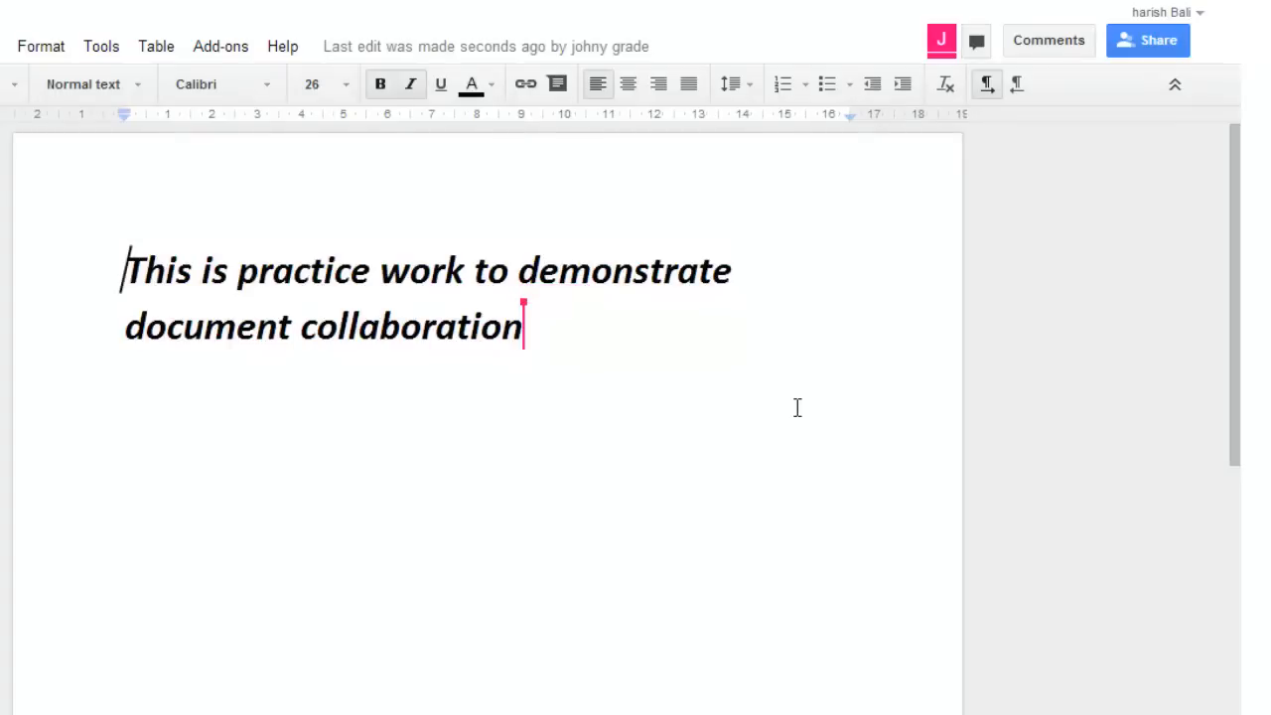
type("( d")
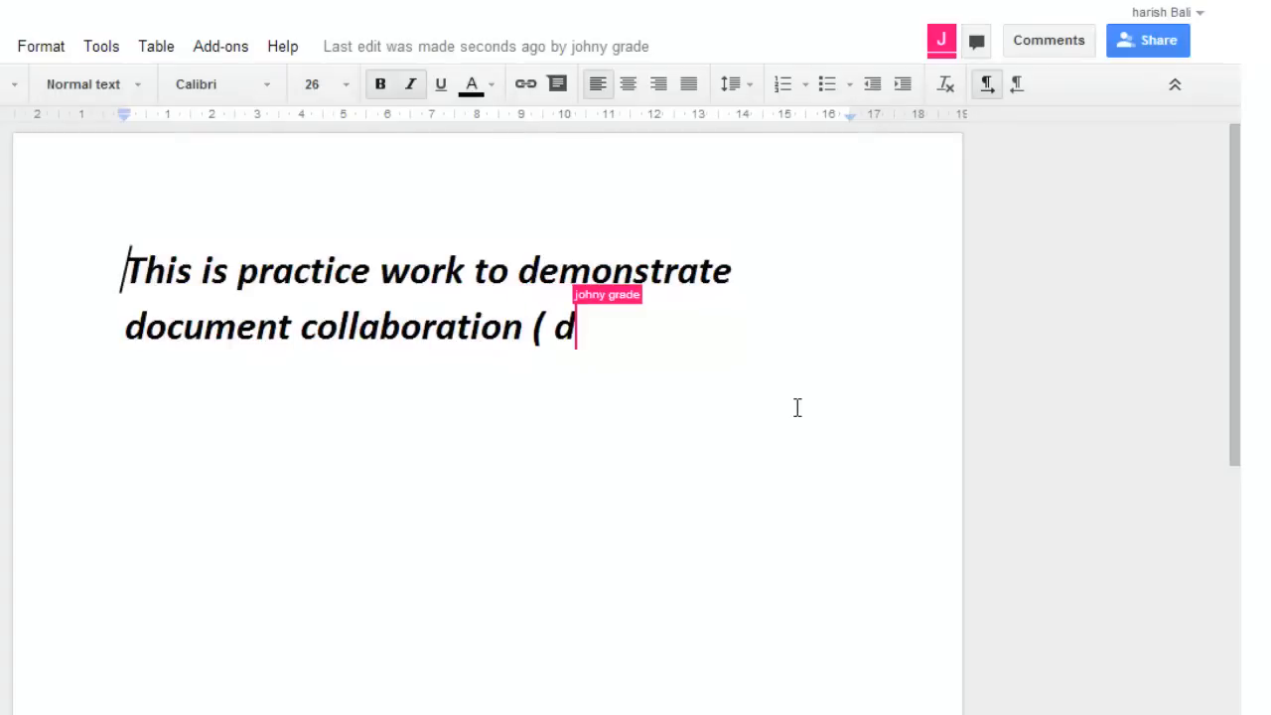
type("one0")
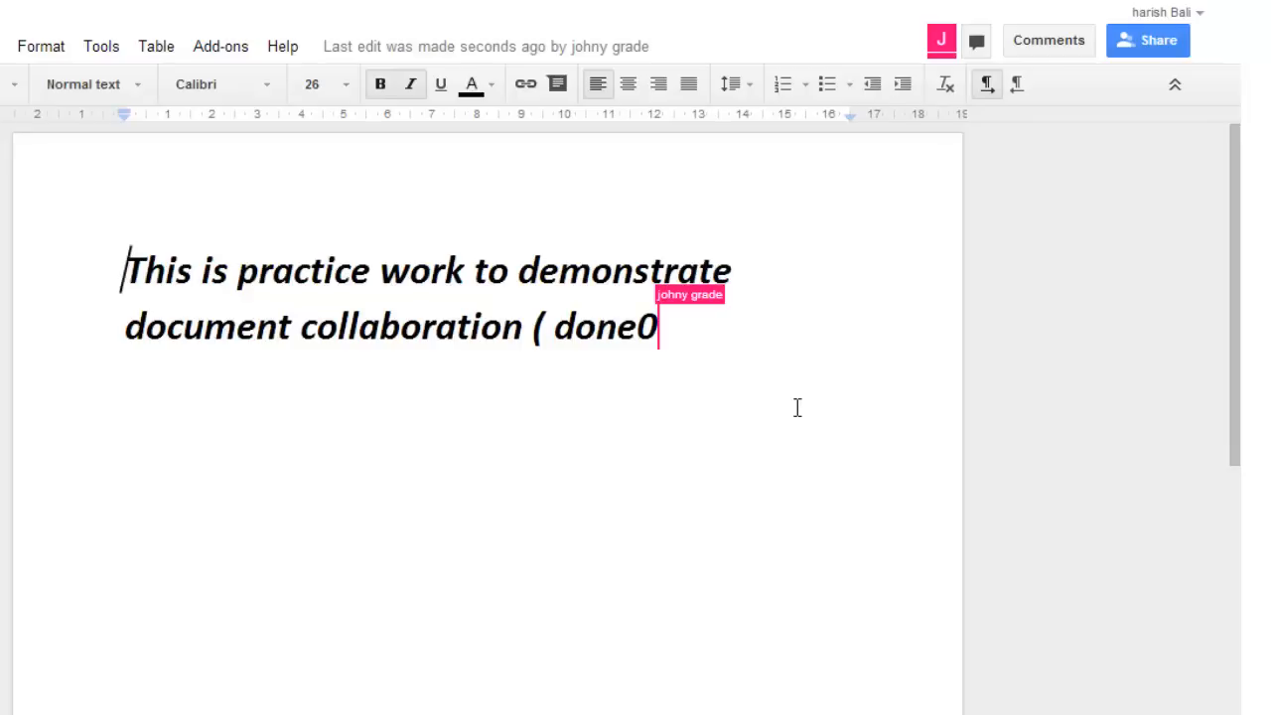
type(")")
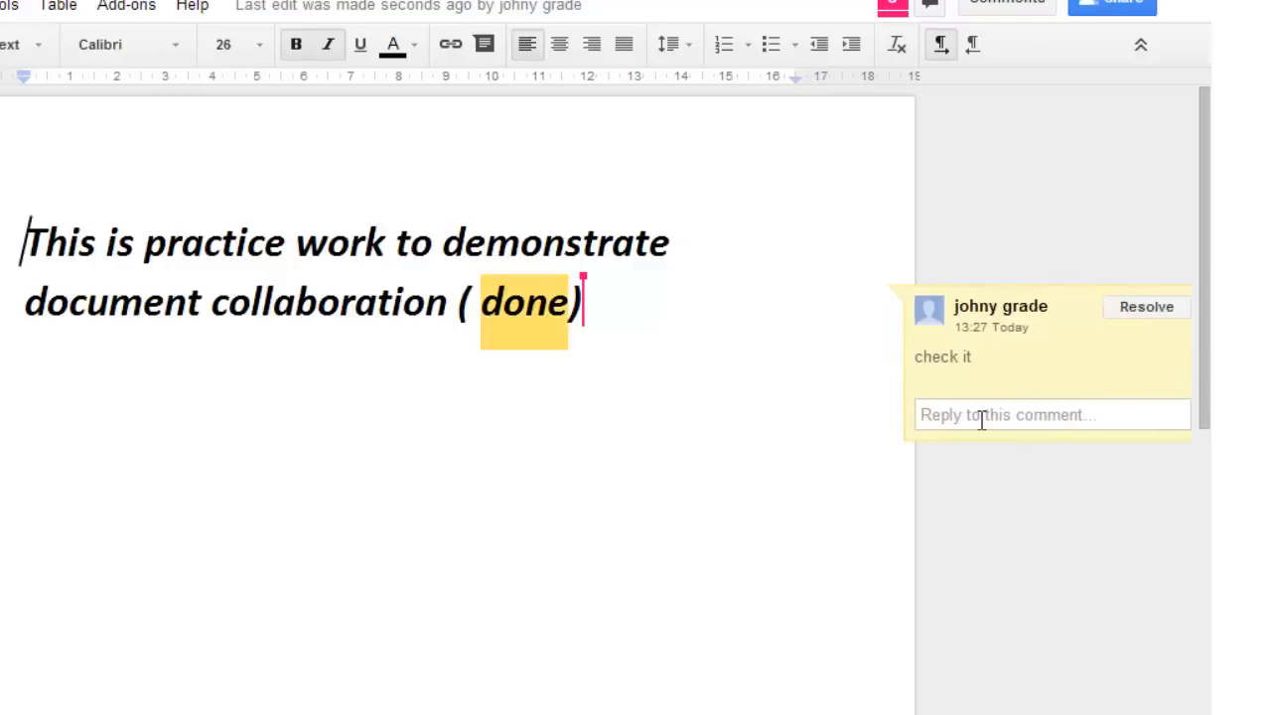
Reply 'thanks johny' to the comment and begin a new line 'Thanks johny for'.
type("thanks")
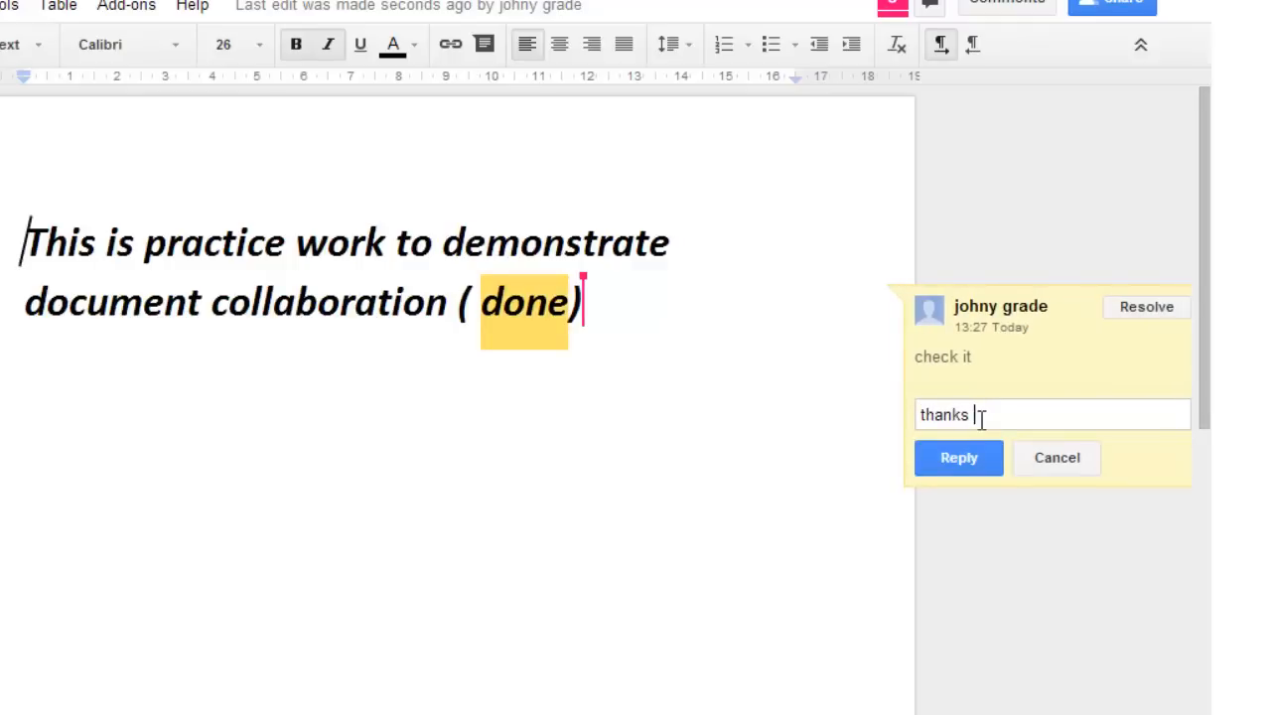
type("johny")
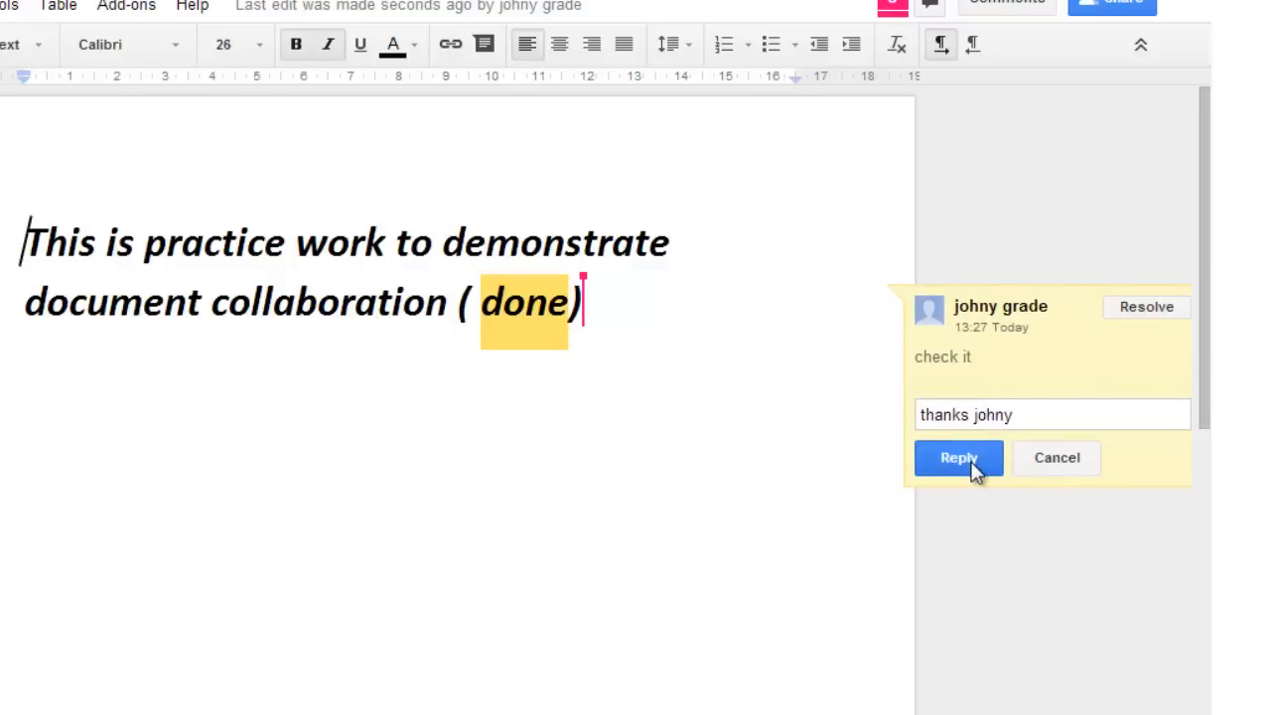
left_click(957, 458)
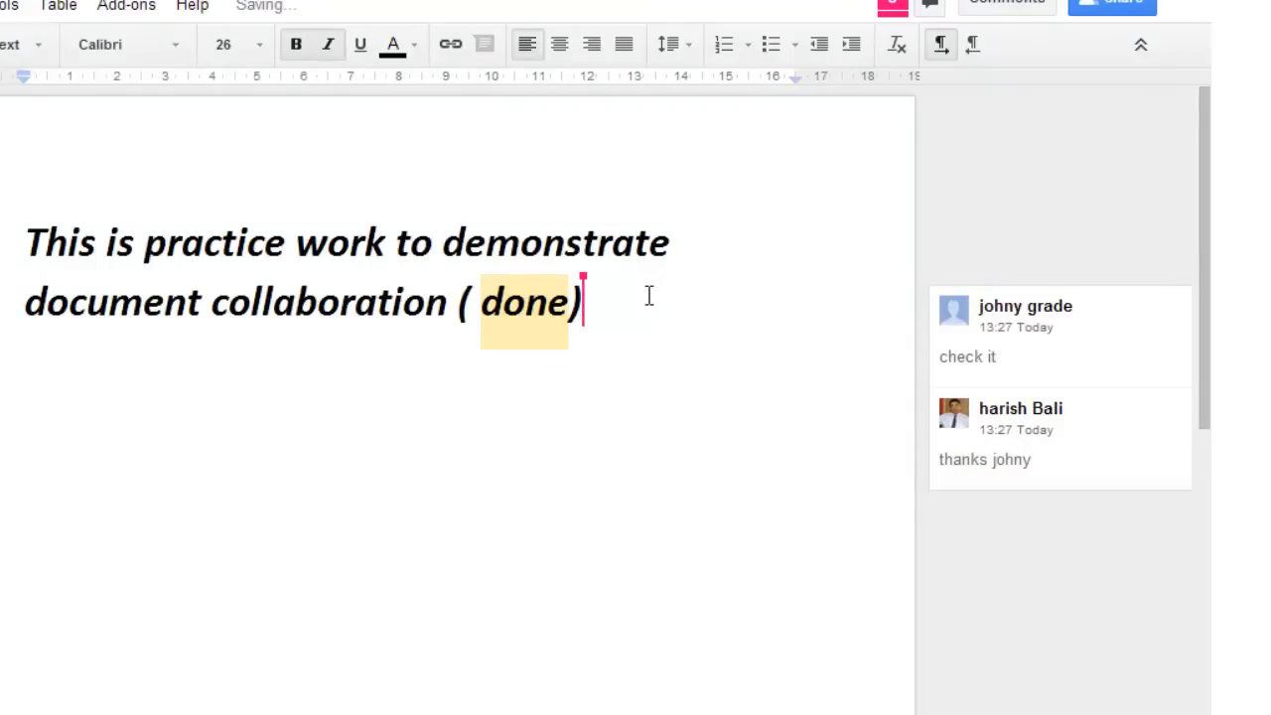
type("Th")
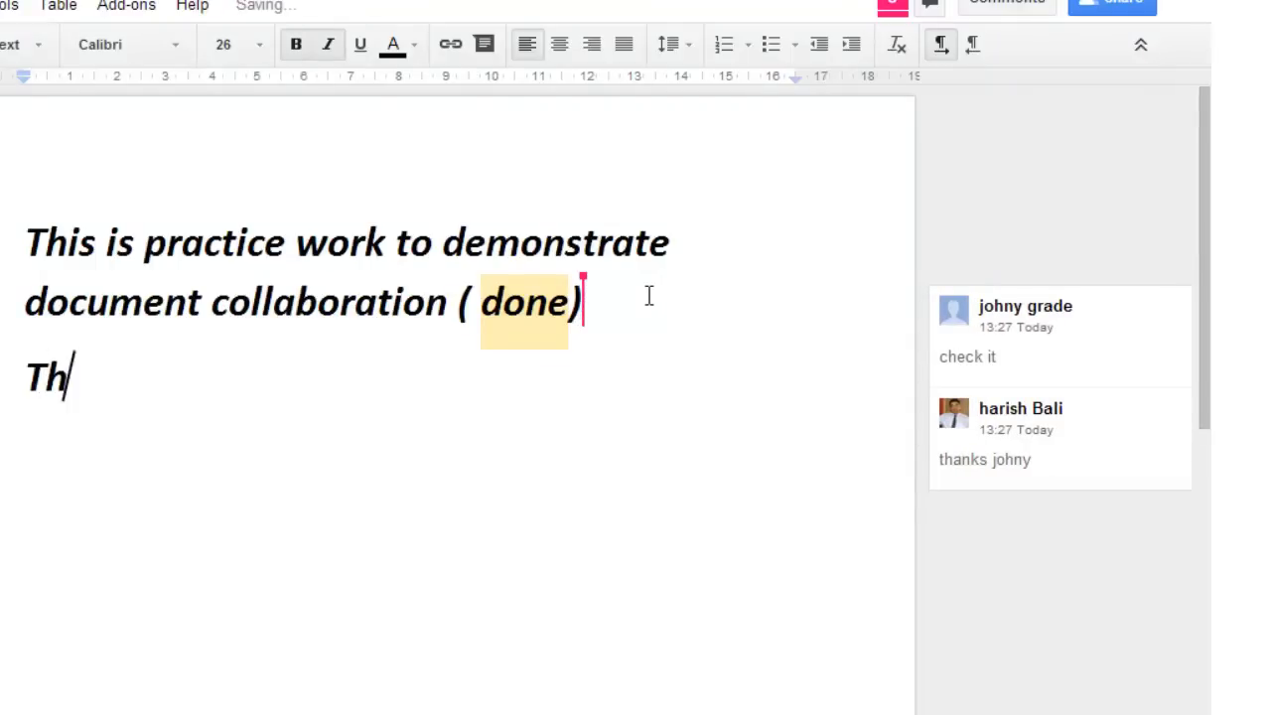
type("anks johny fo r")
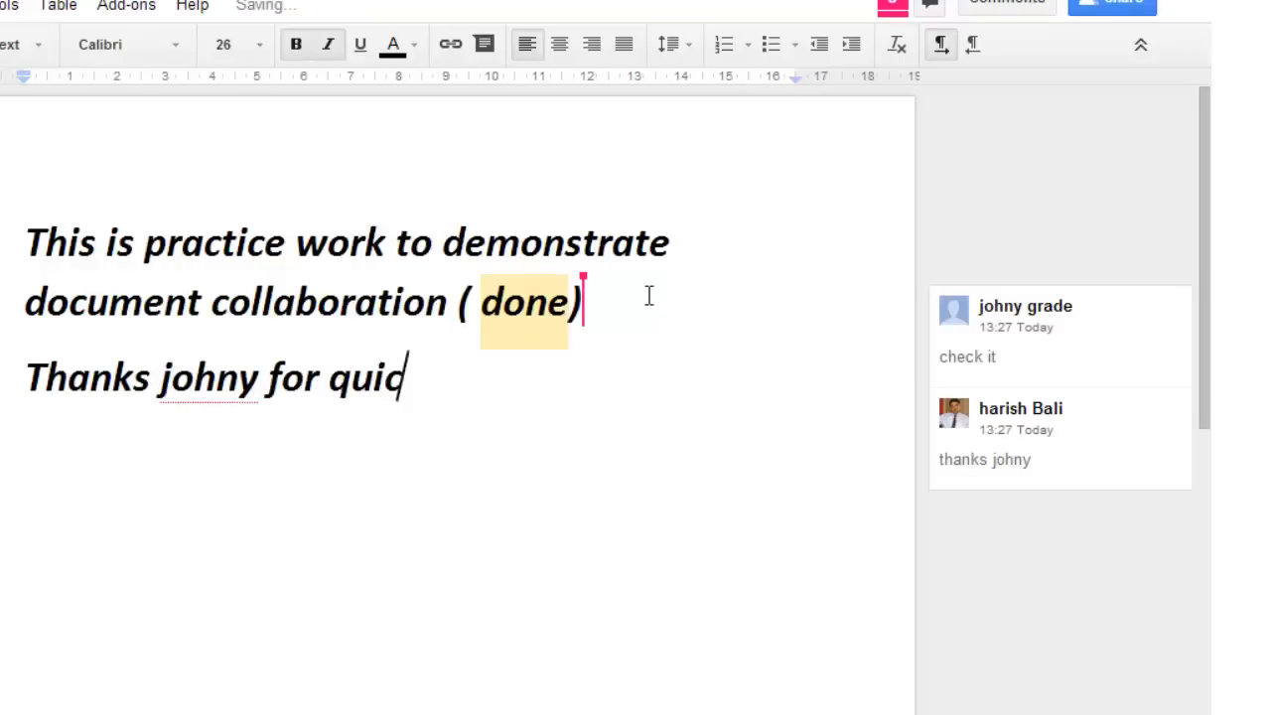
Finish the 'Thanks johny for quick action' line and colour it red.
type("k action//")
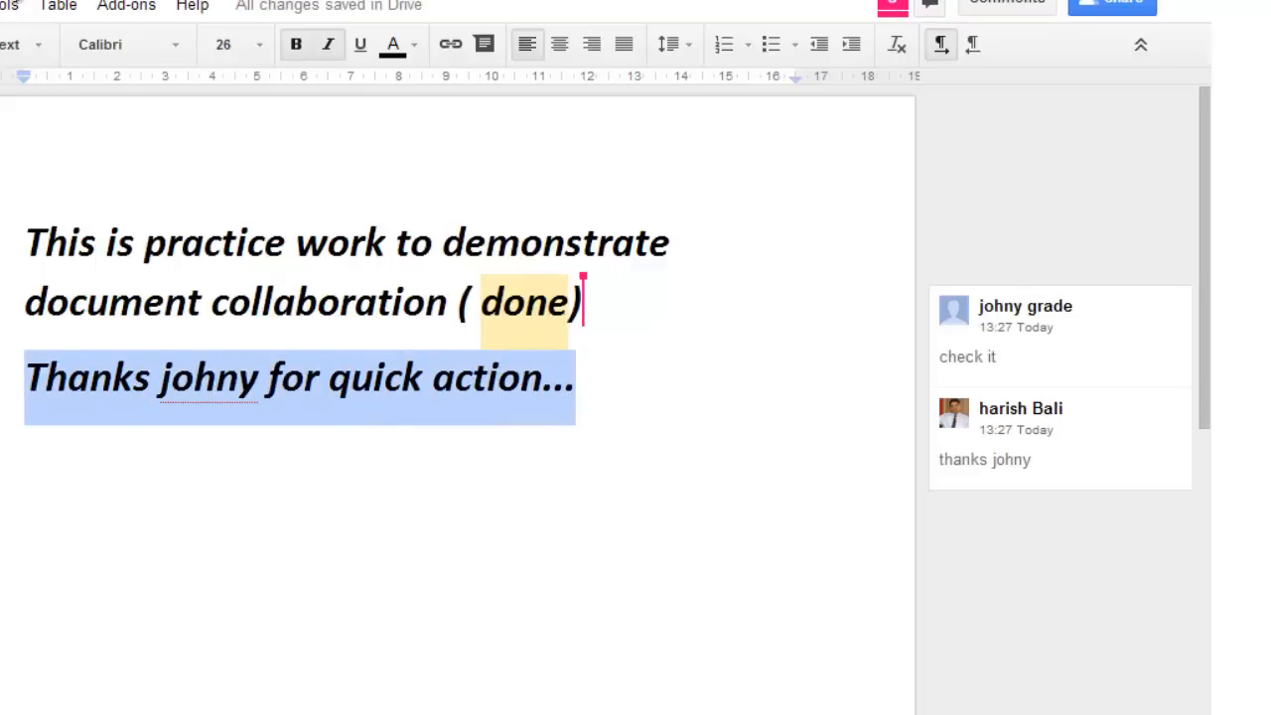
left_click(392, 44)
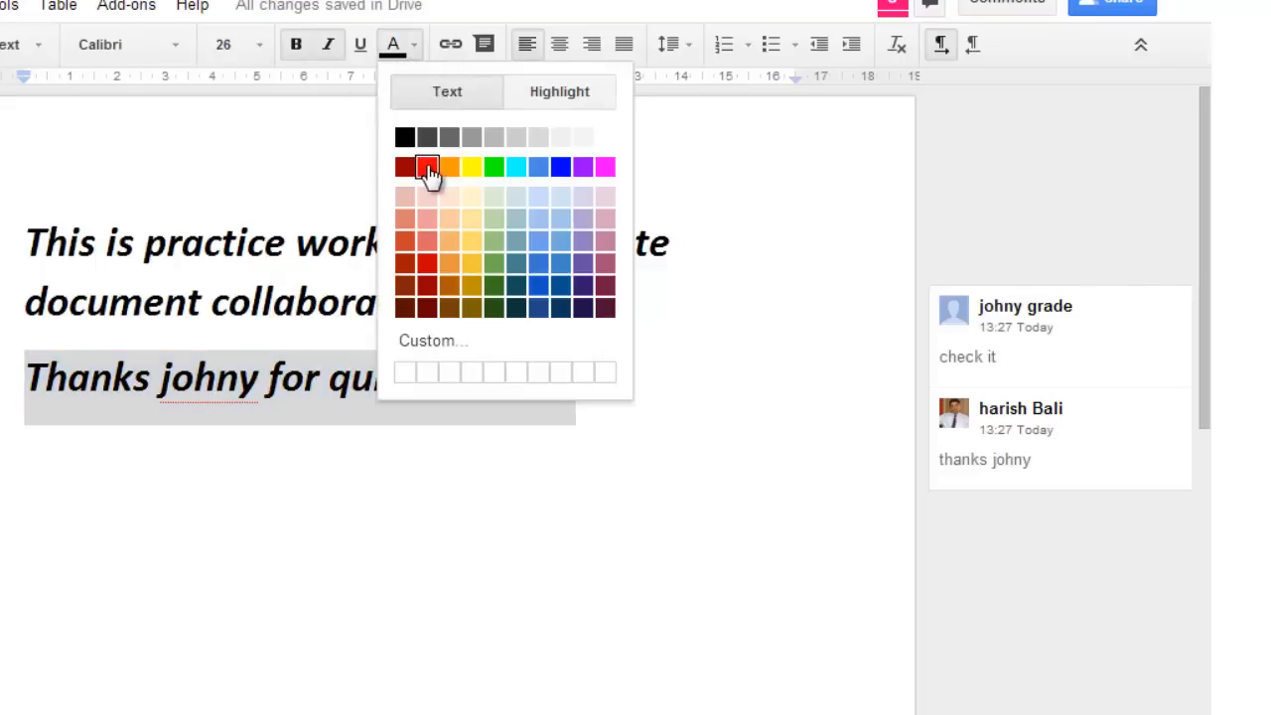
left_click(426, 166)
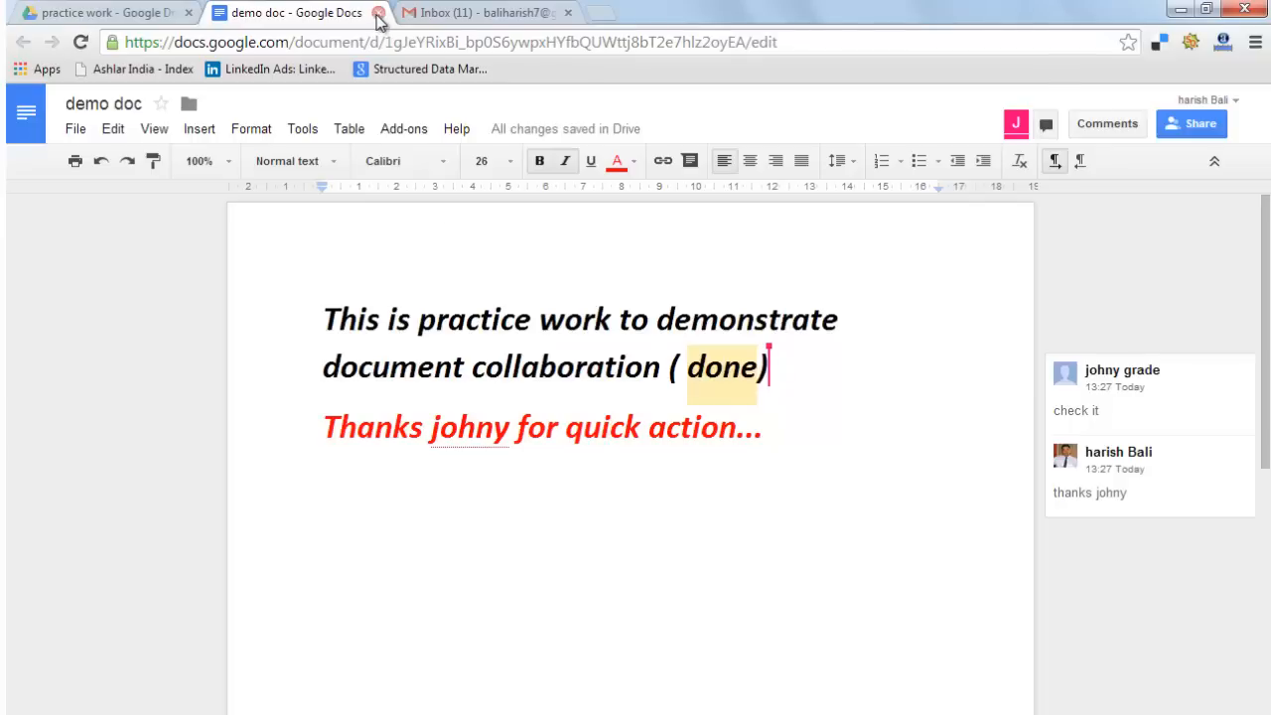
Close demo doc and go back through My Drive into the practice work folder.
left_click(378, 12)
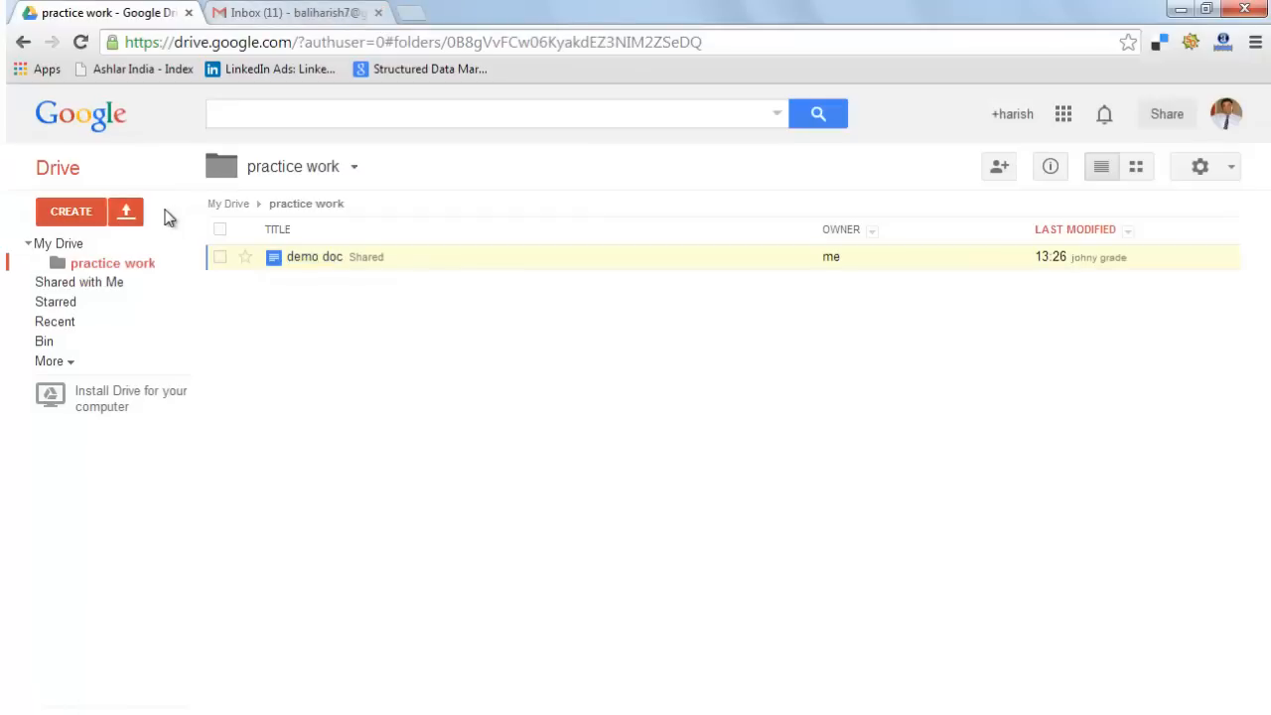
left_click(59, 243)
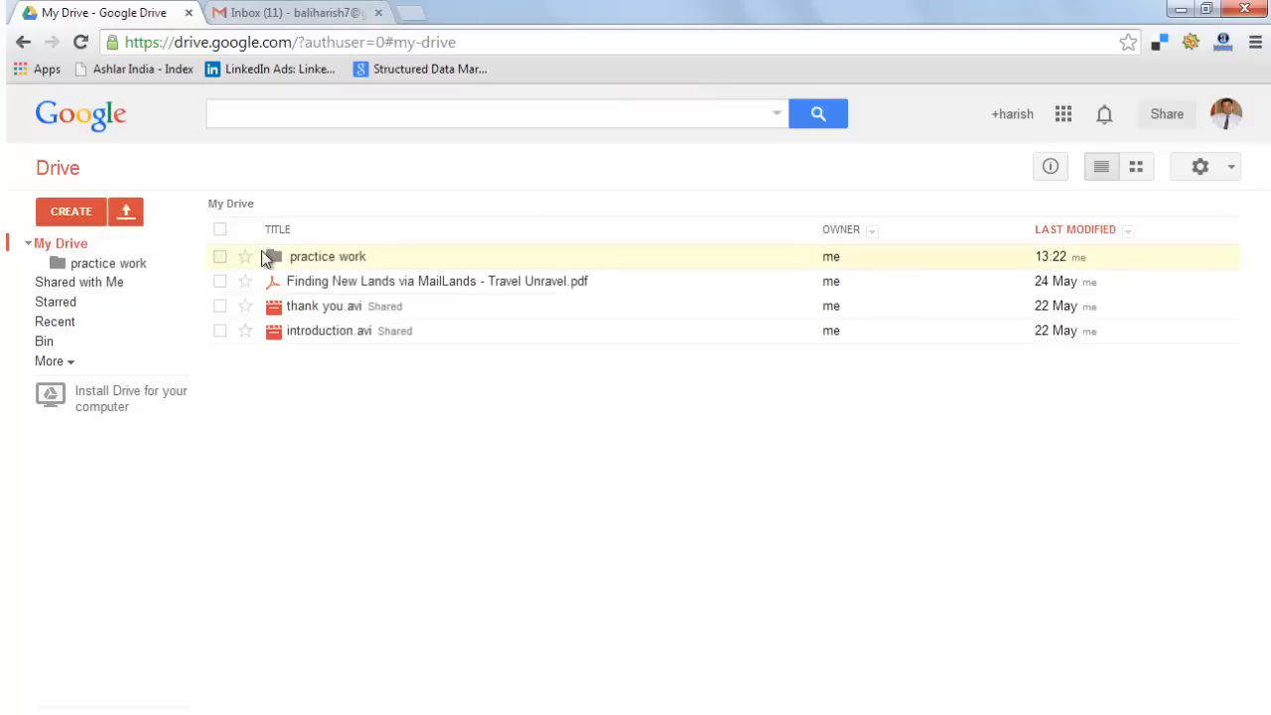
double_click(327, 256)
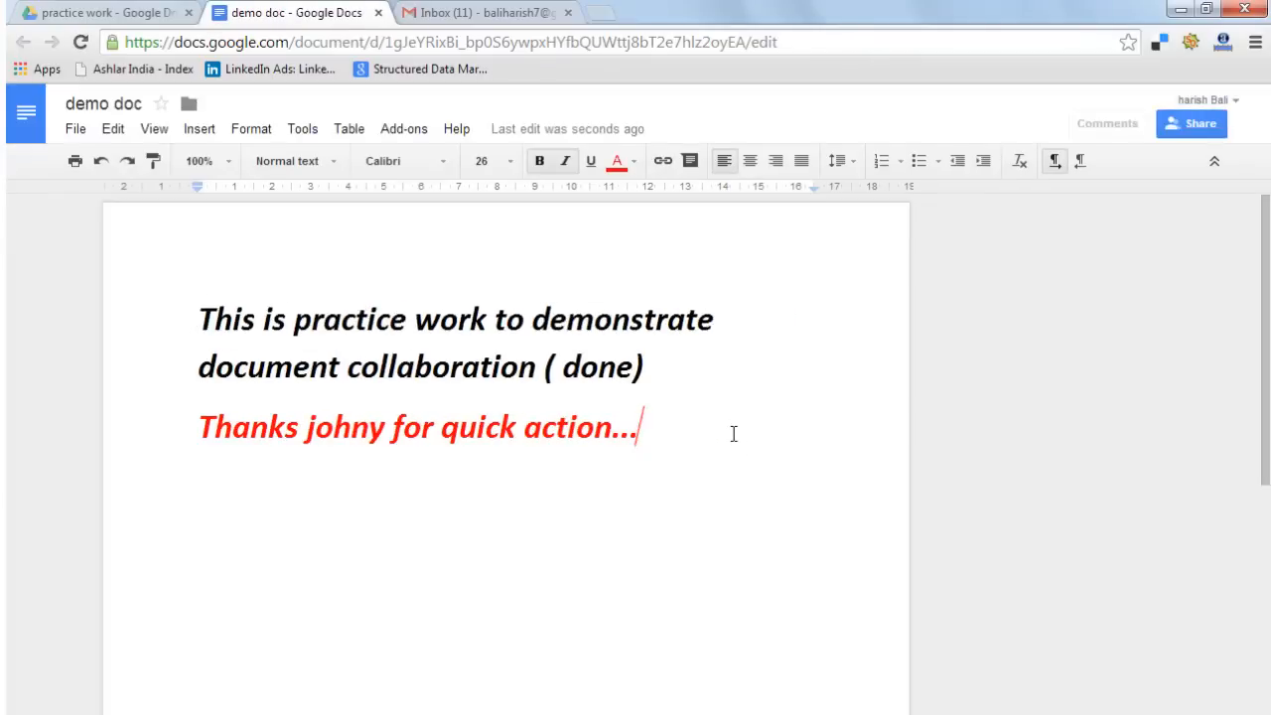
Type 'check 123' on a new line below the thank-you line.
type("ch")
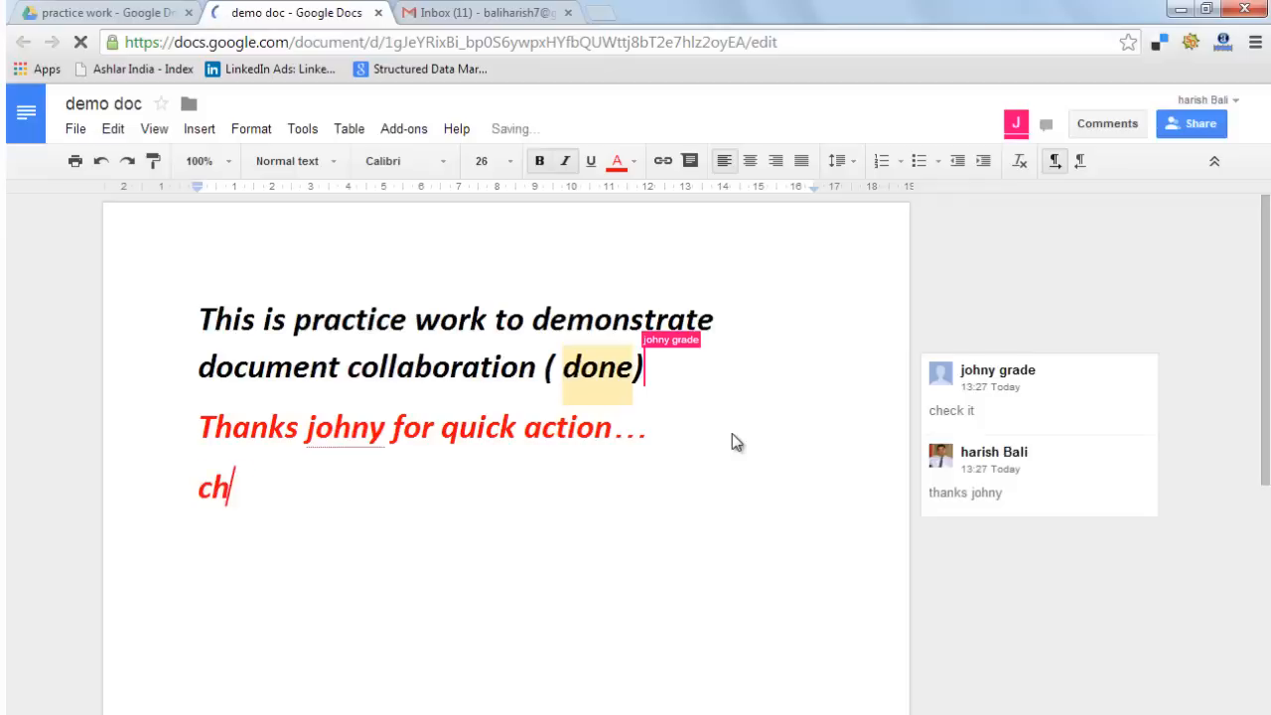
type("eck")
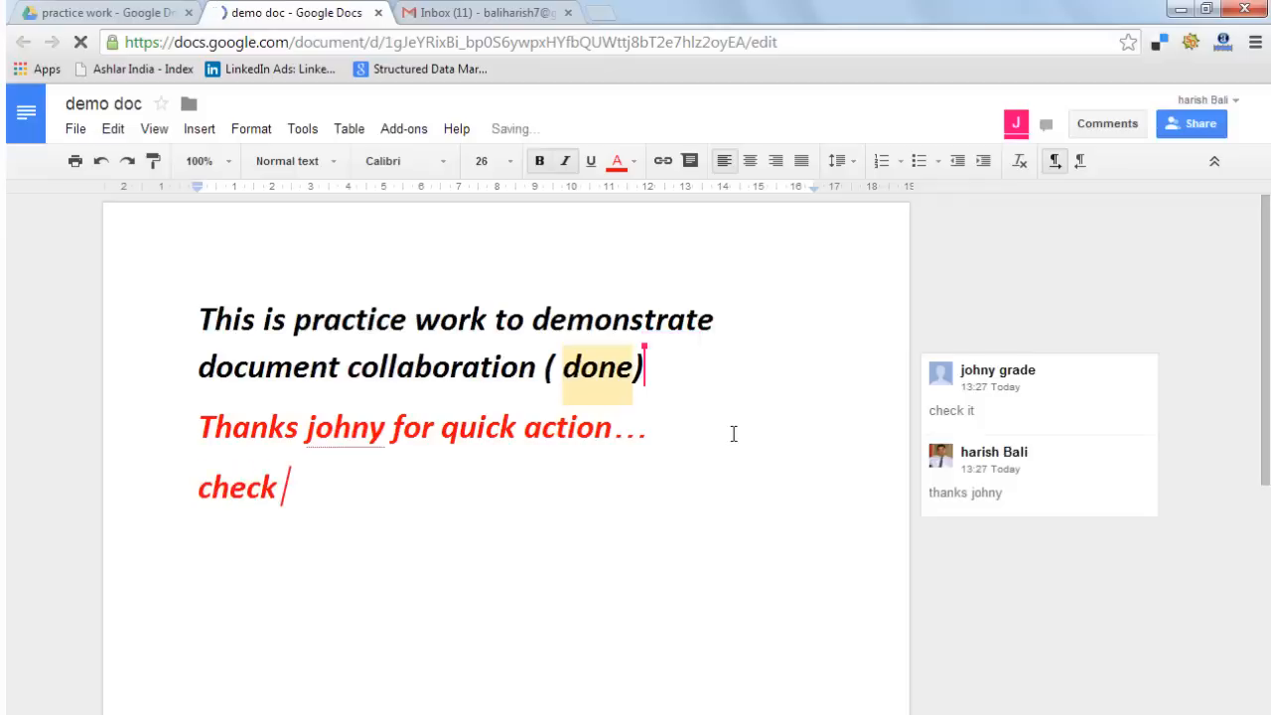
type("123")
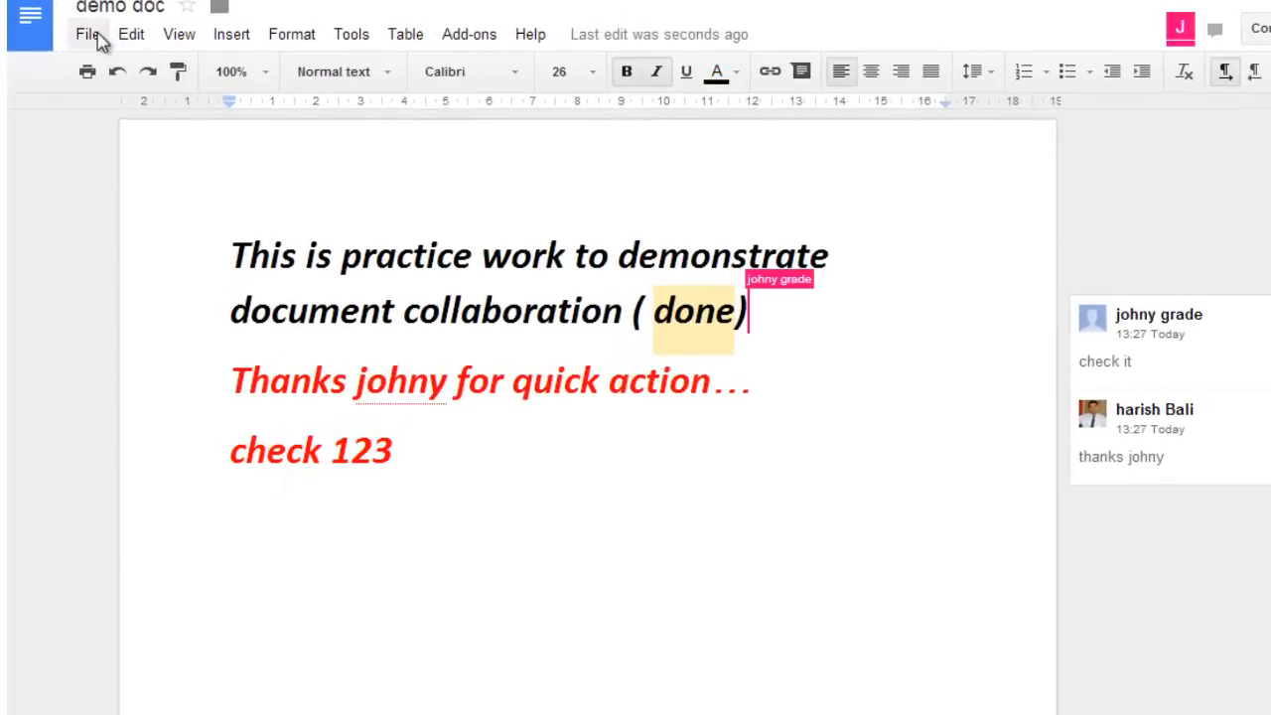
Email demo doc as a Microsoft Word (.docx) attachment with subject 'demo doc'.
left_click(87, 34)
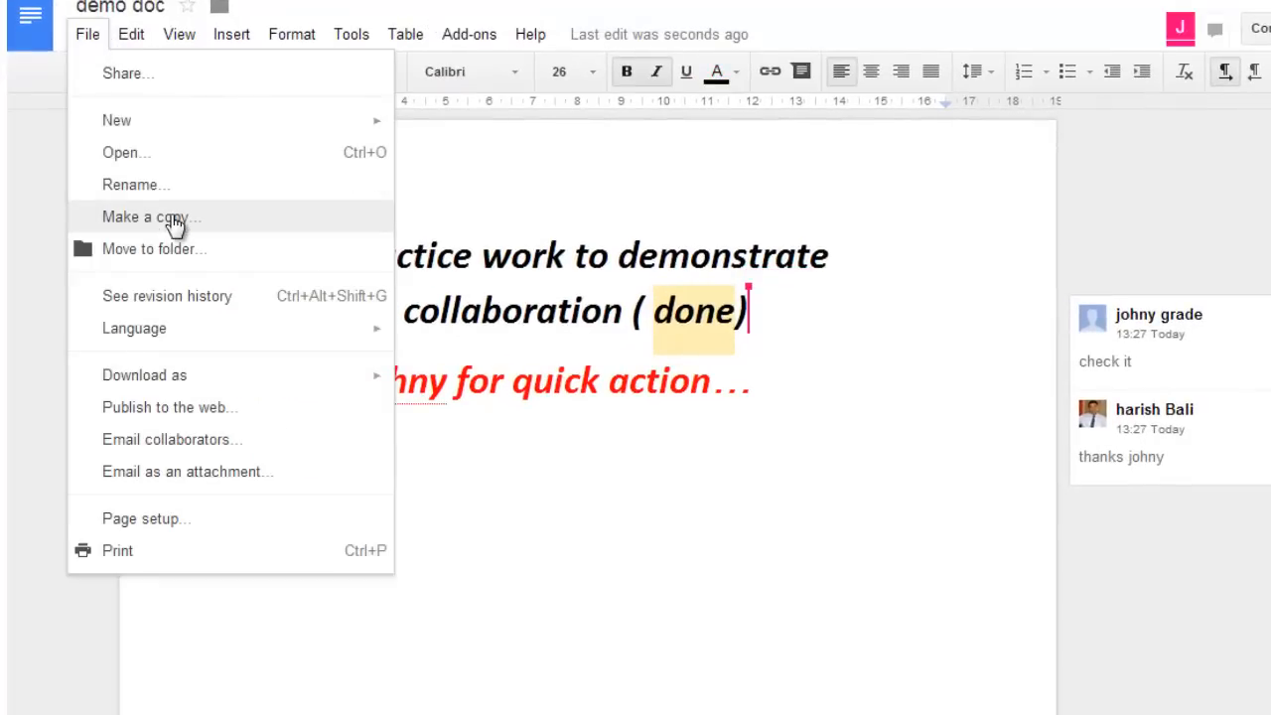
mouse_move(182, 248)
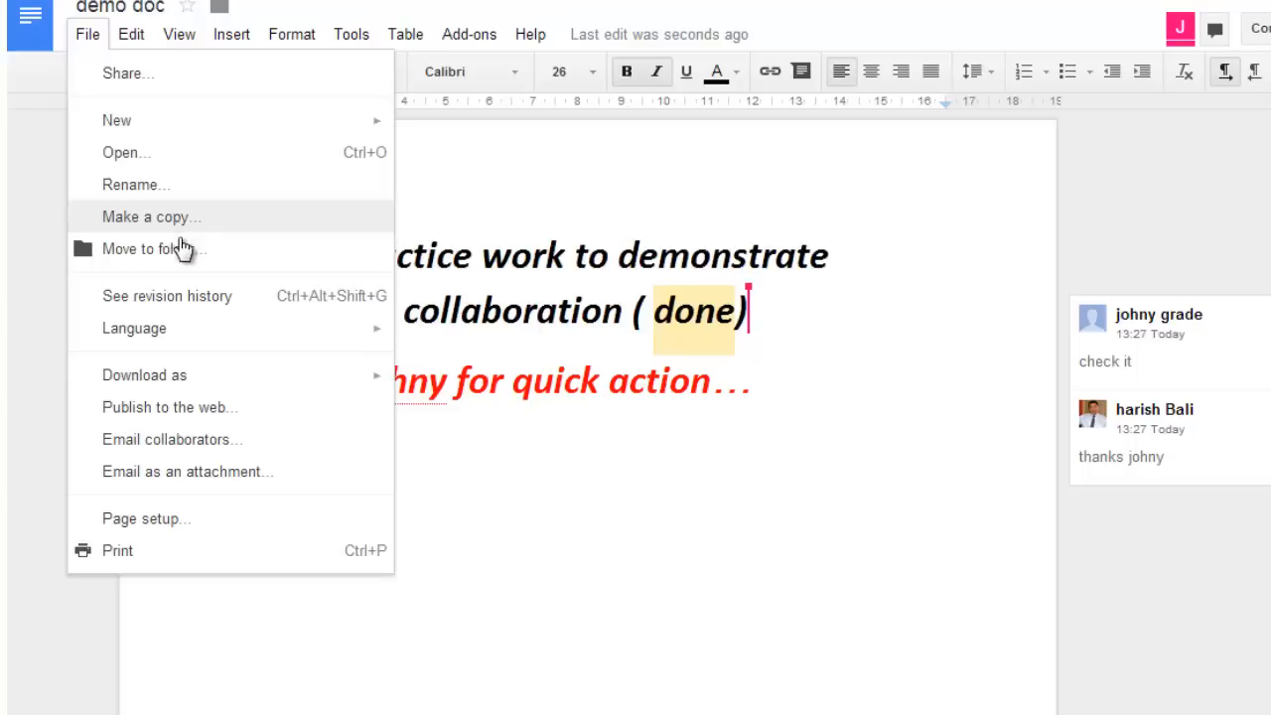
mouse_move(184, 248)
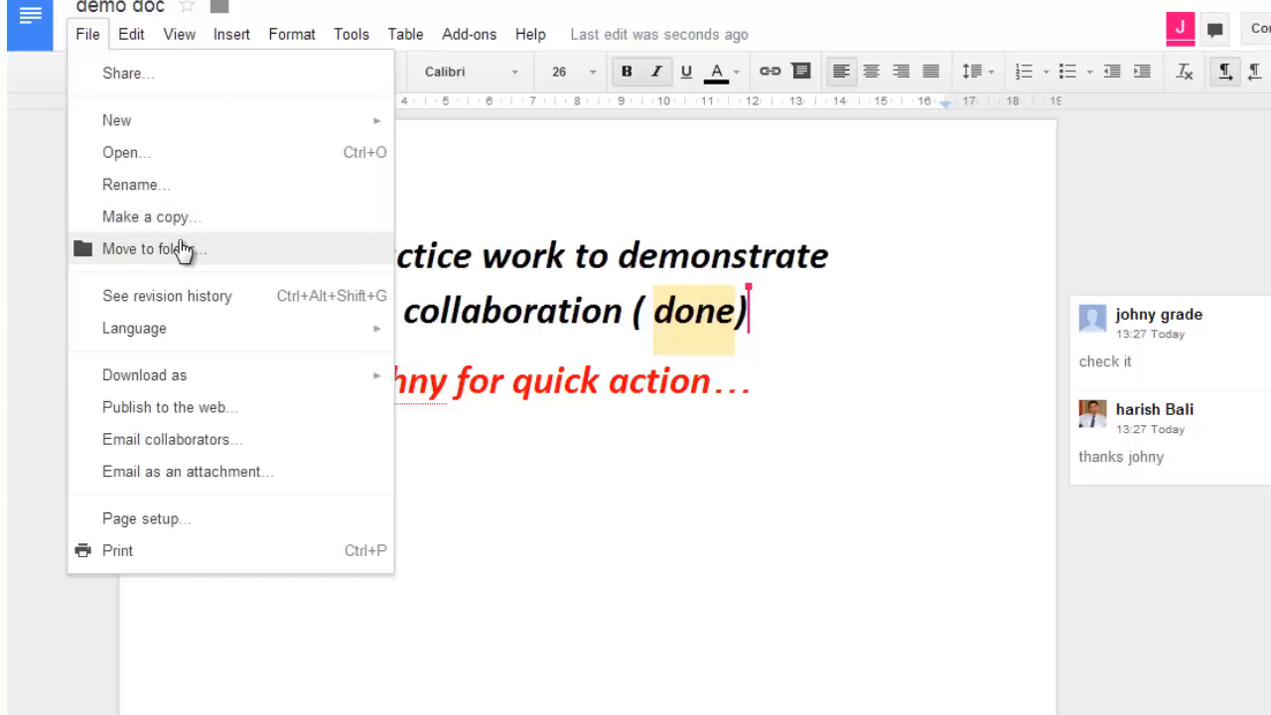
mouse_move(208, 471)
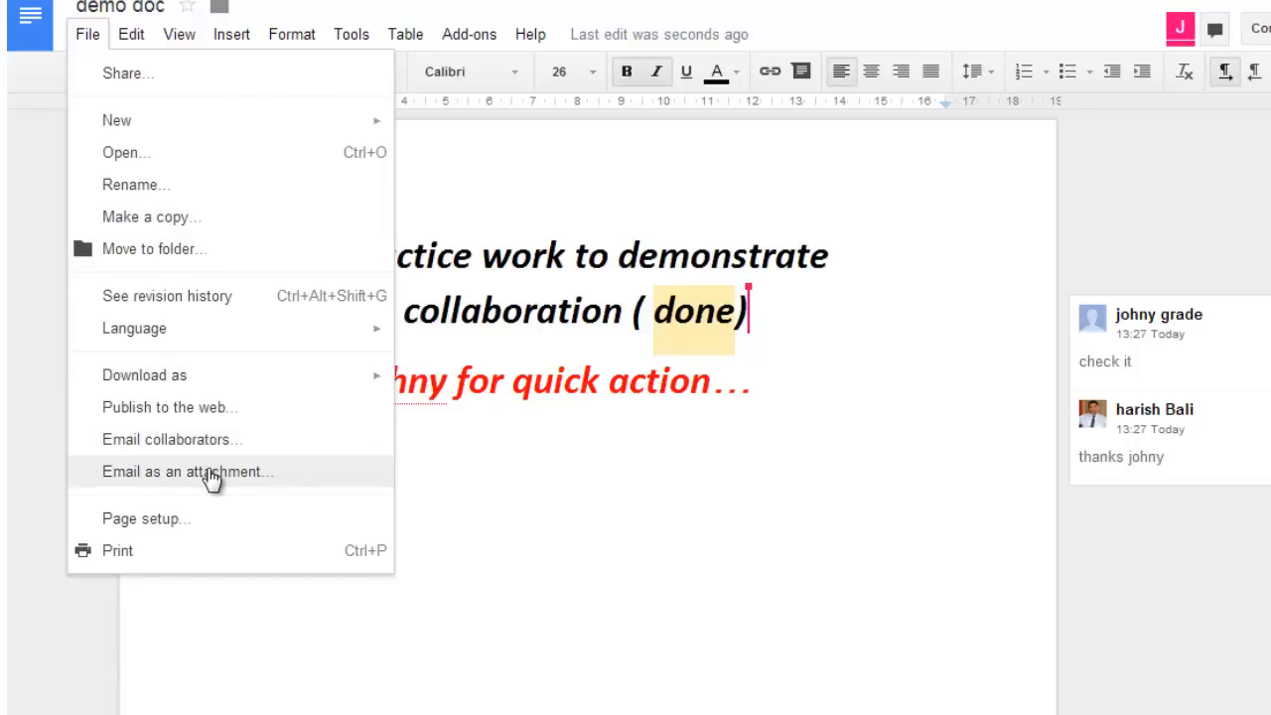
left_click(188, 471)
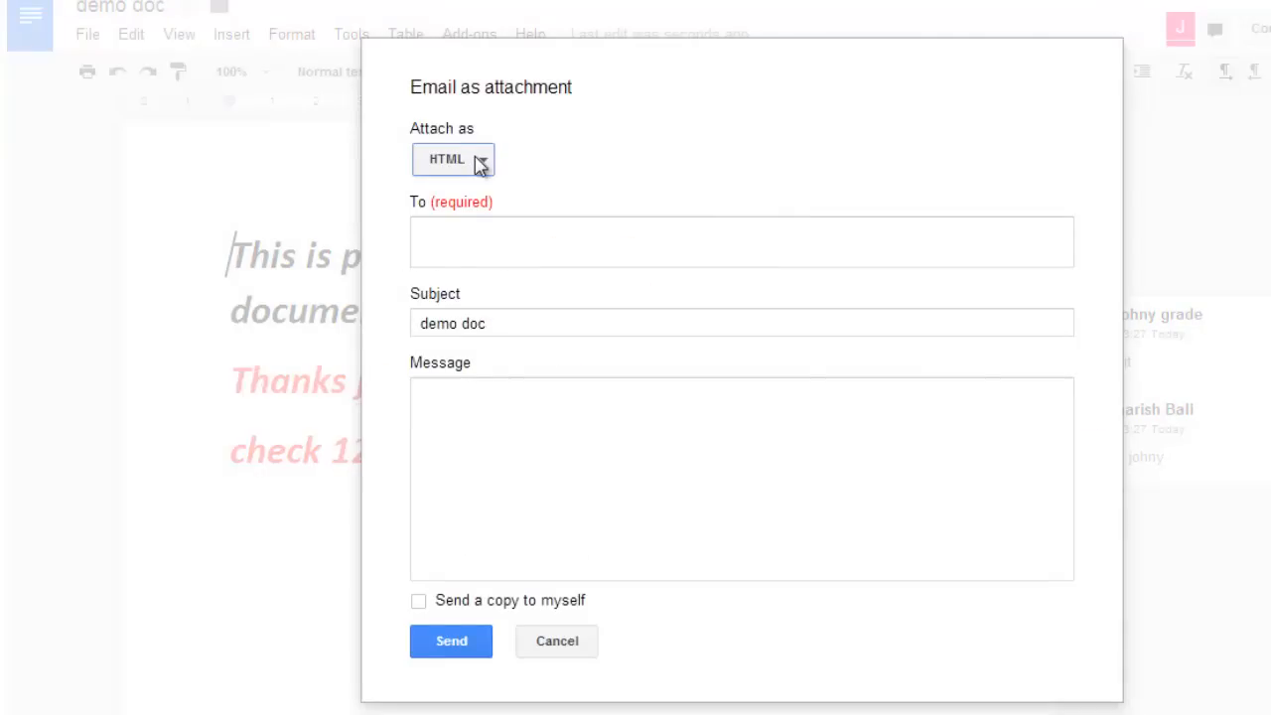
left_click(453, 159)
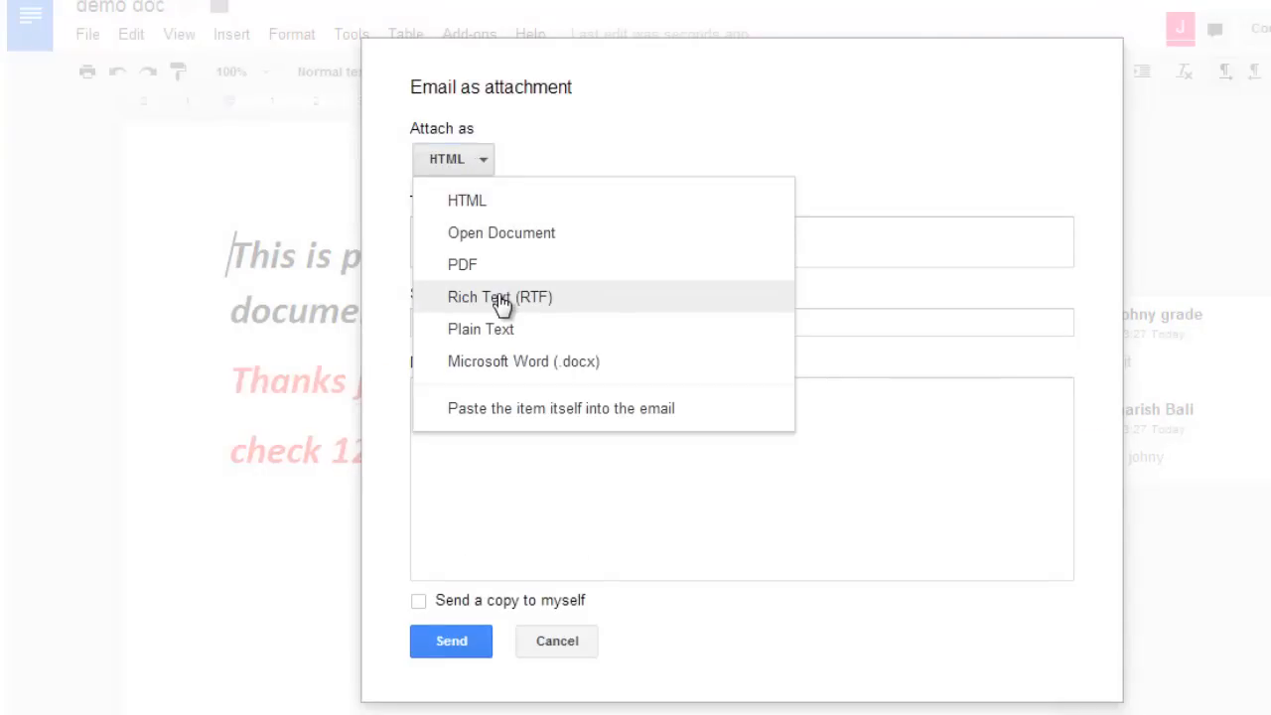
mouse_move(506, 329)
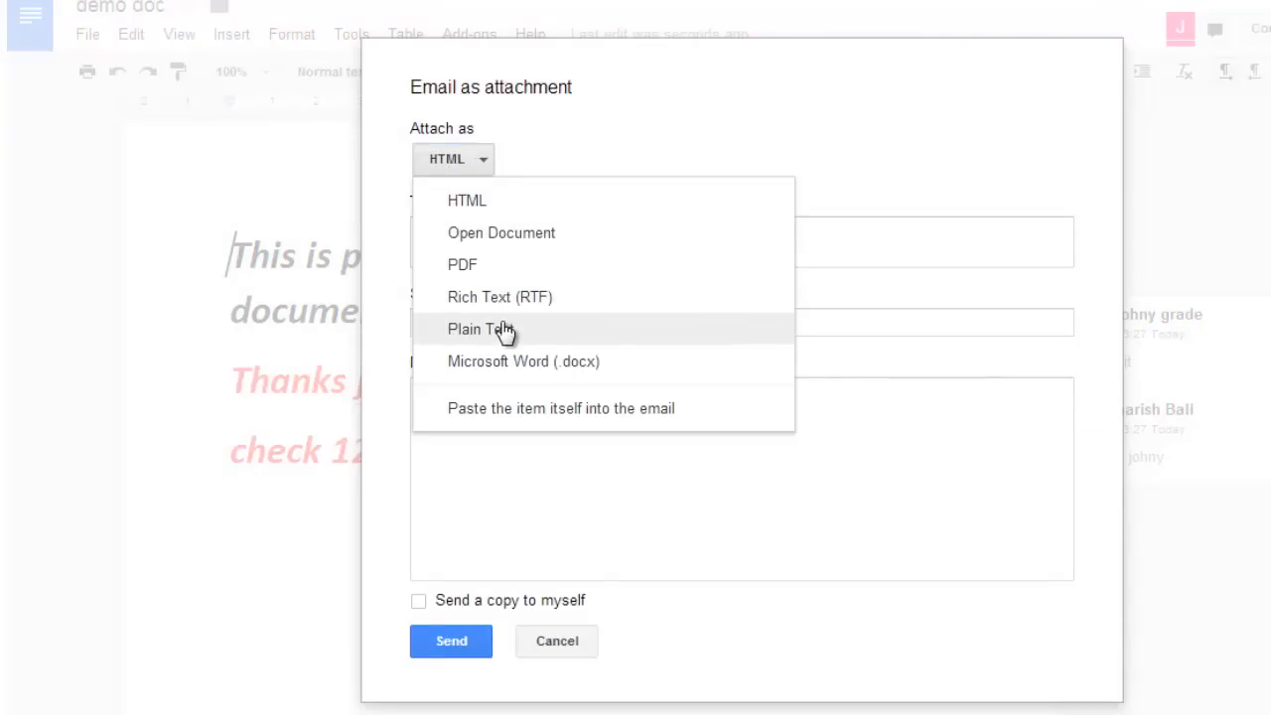
left_click(524, 360)
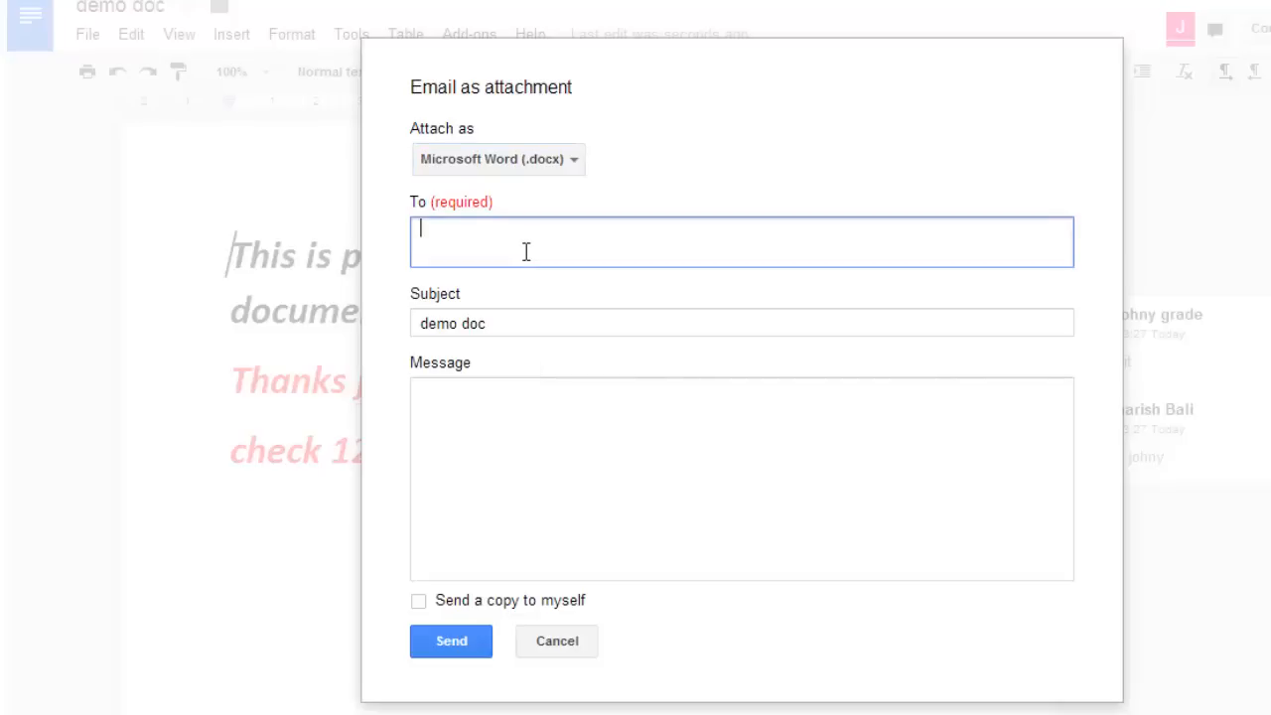
left_click(740, 322)
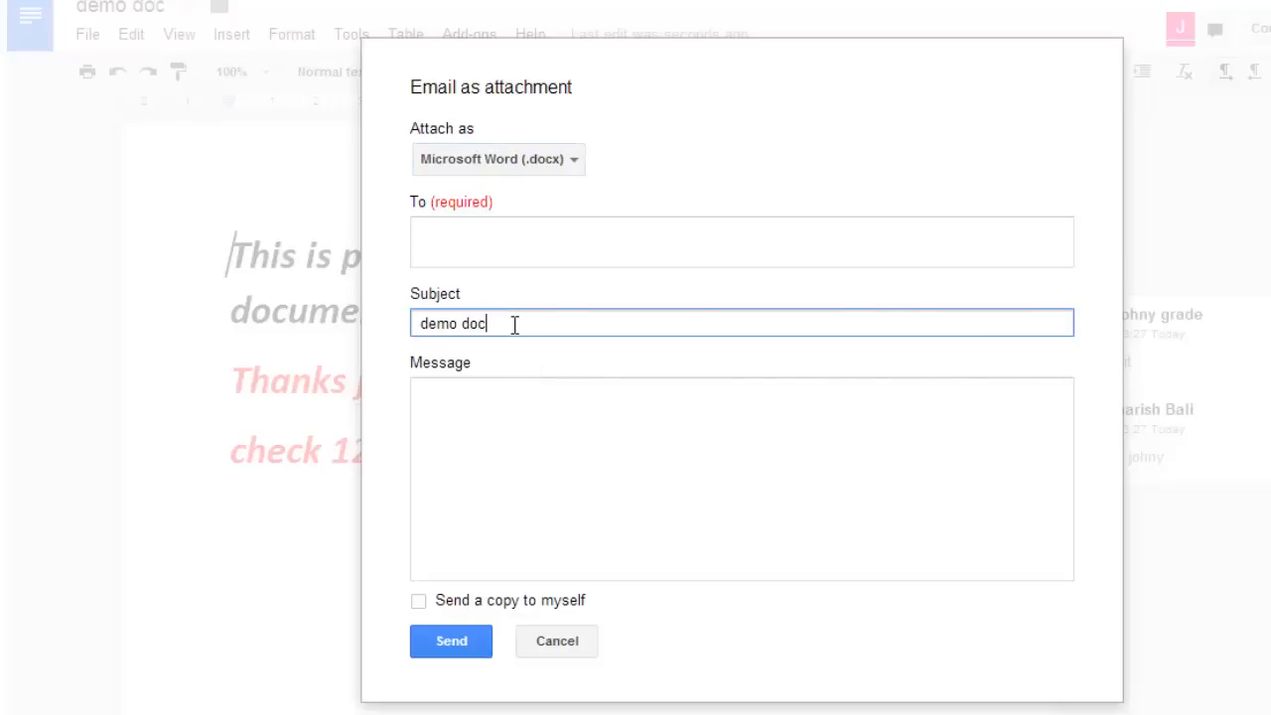
left_click(741, 241)
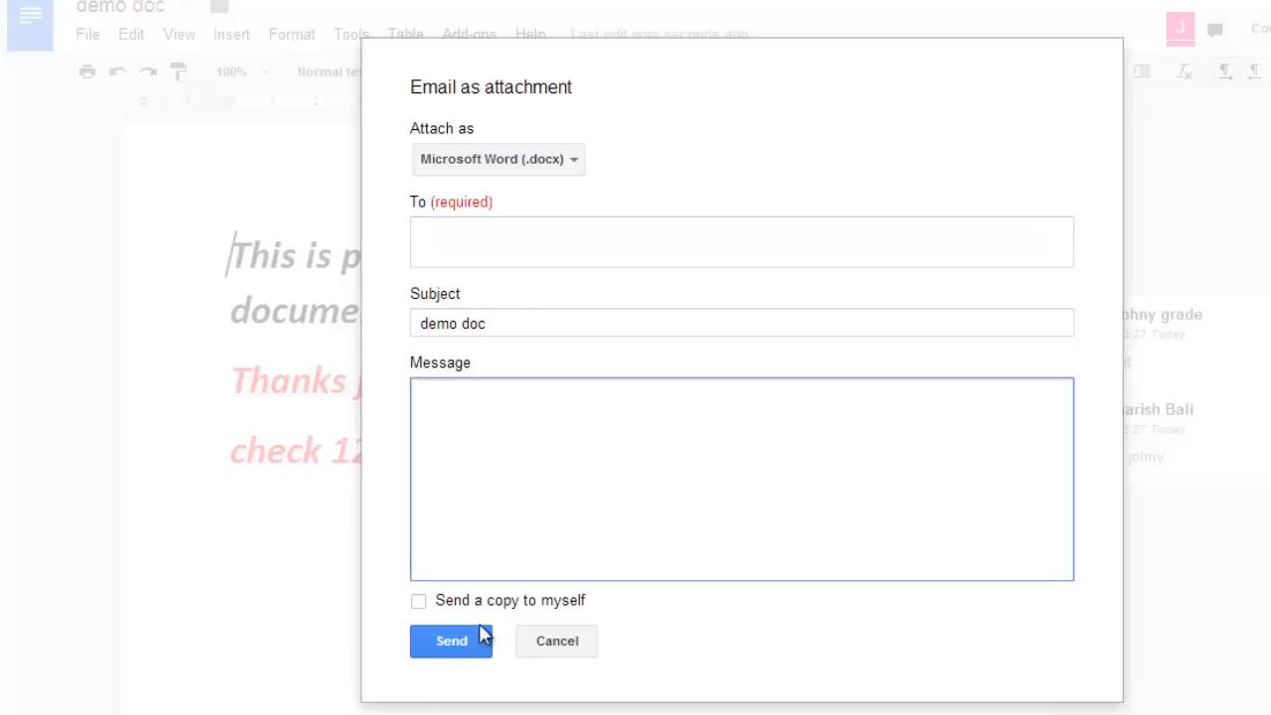
left_click(556, 640)
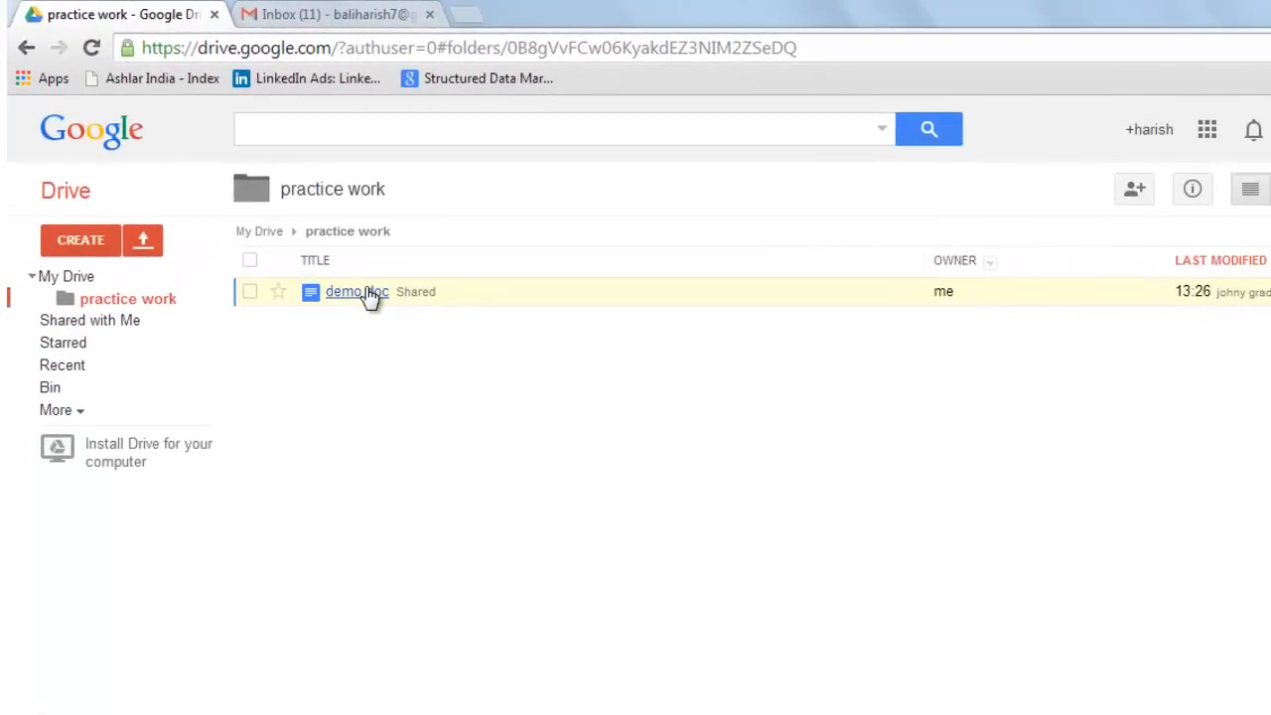
Set demo doc to Anyone with the link via Share to Facebook, cancelling the login.
right_click(356, 291)
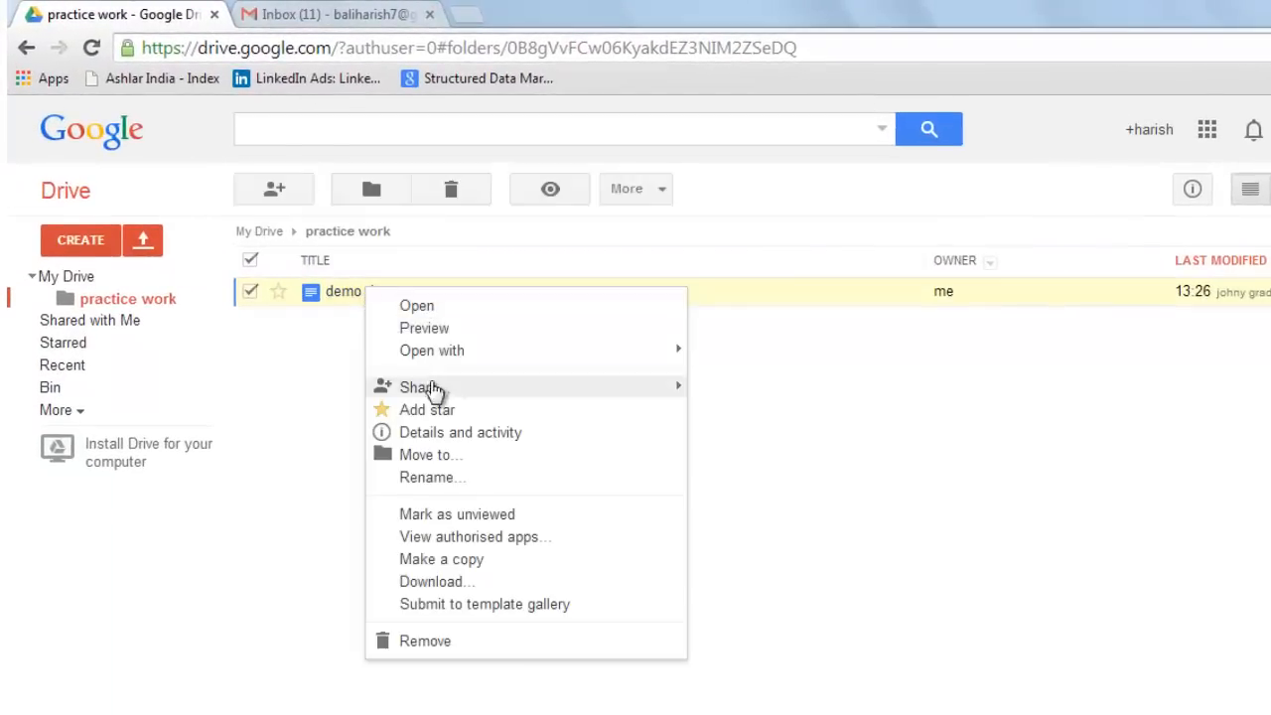
mouse_move(424, 386)
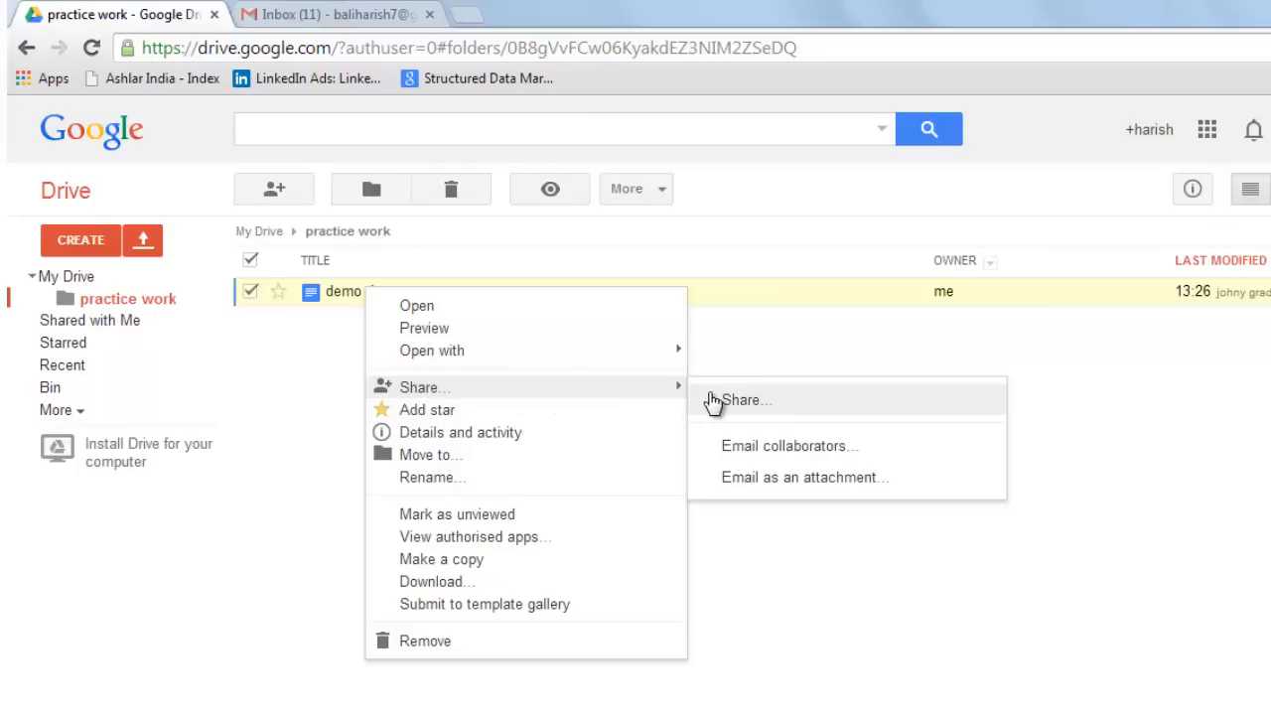
left_click(746, 399)
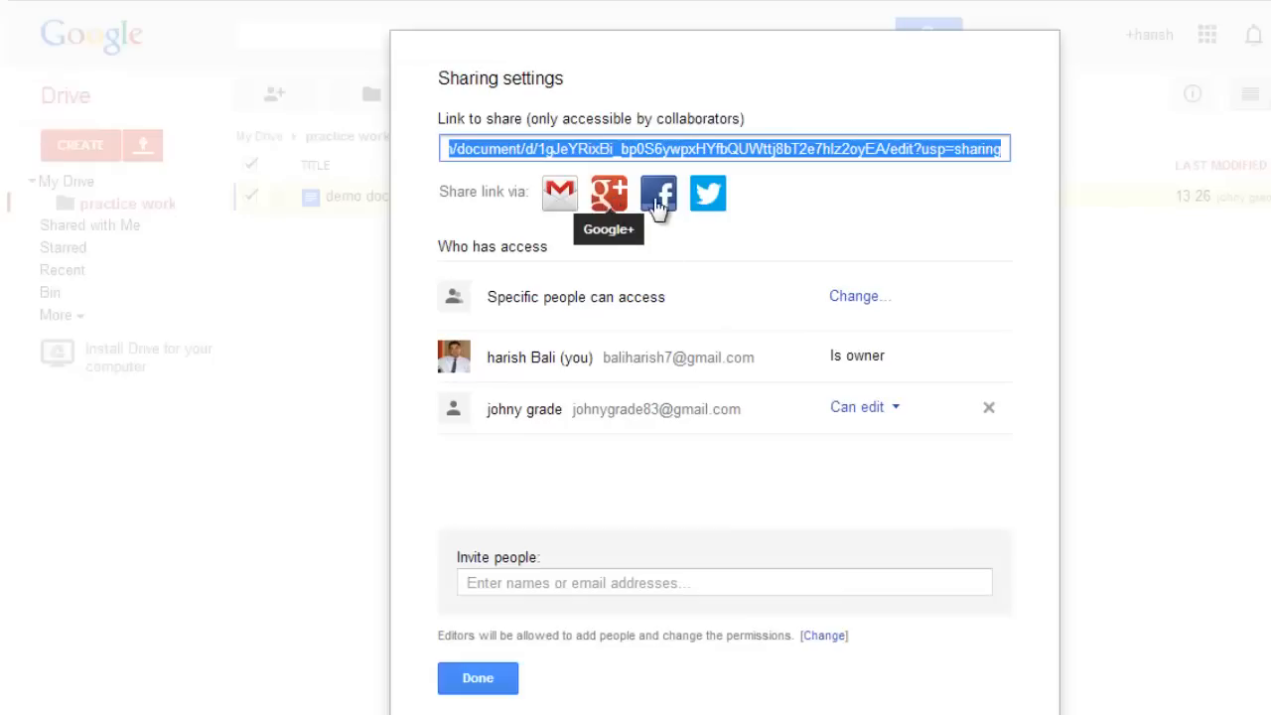
mouse_move(695, 208)
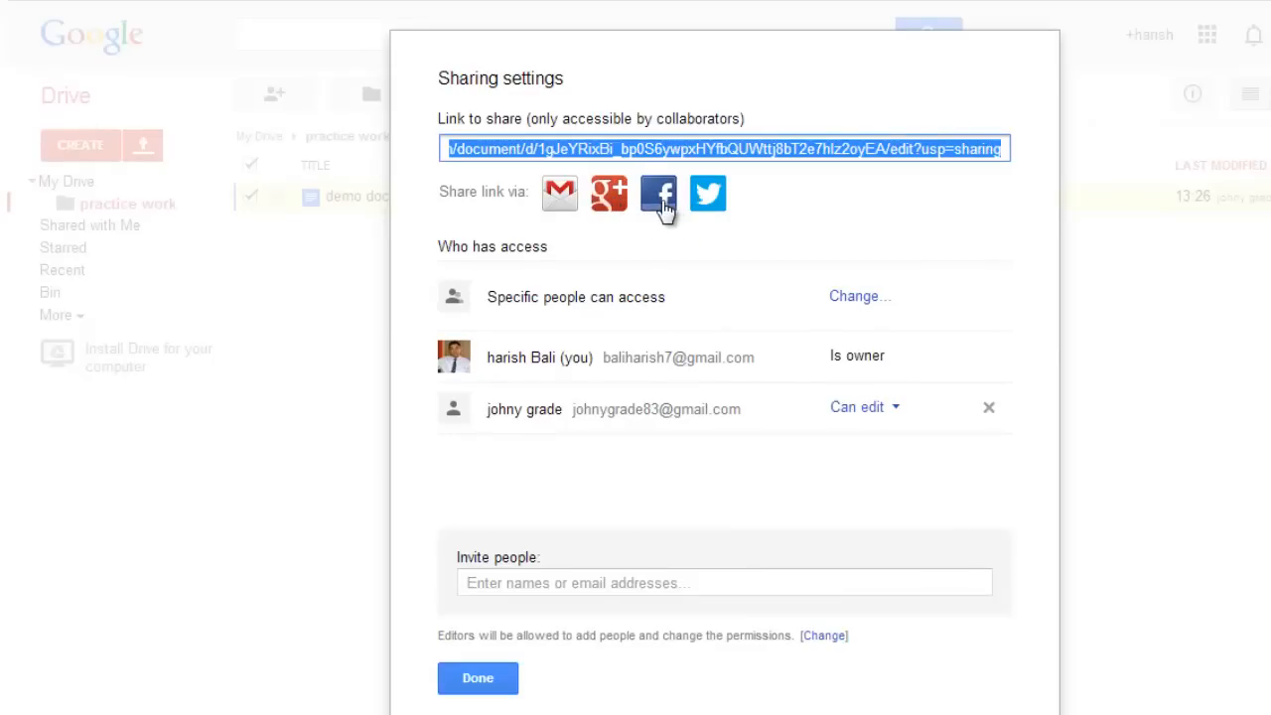
left_click(658, 194)
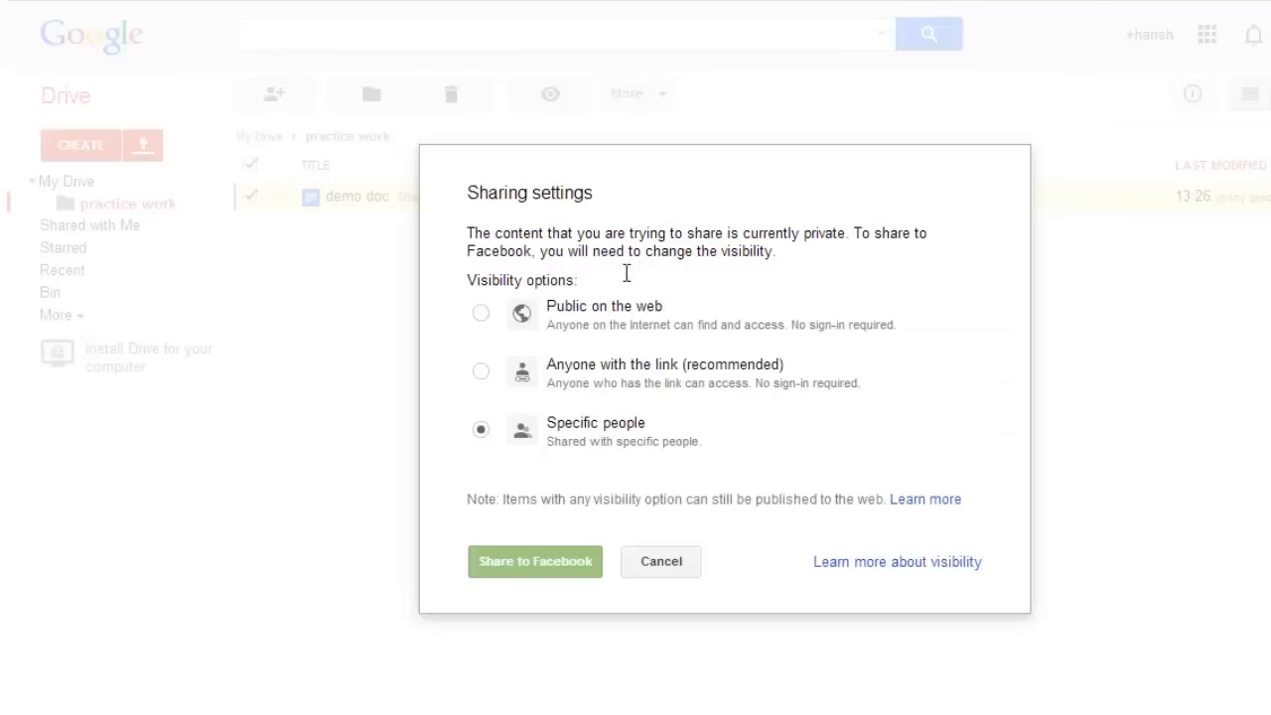
left_click(481, 371)
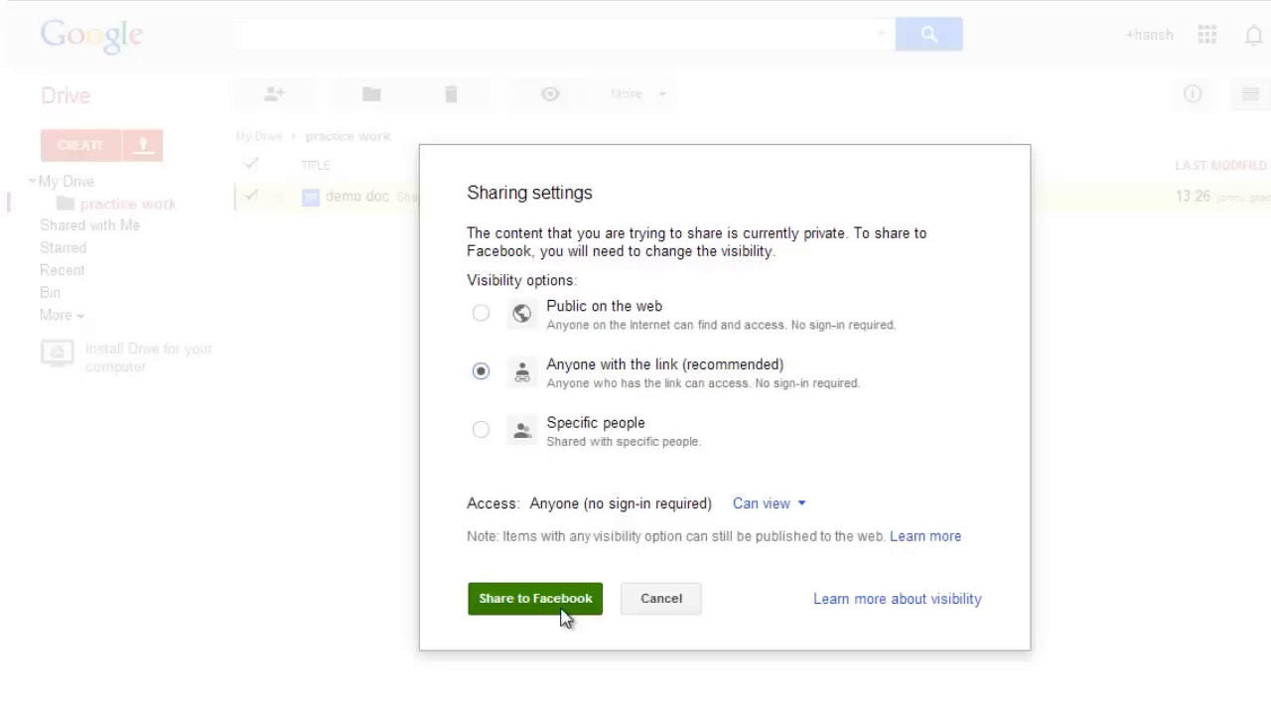
left_click(534, 598)
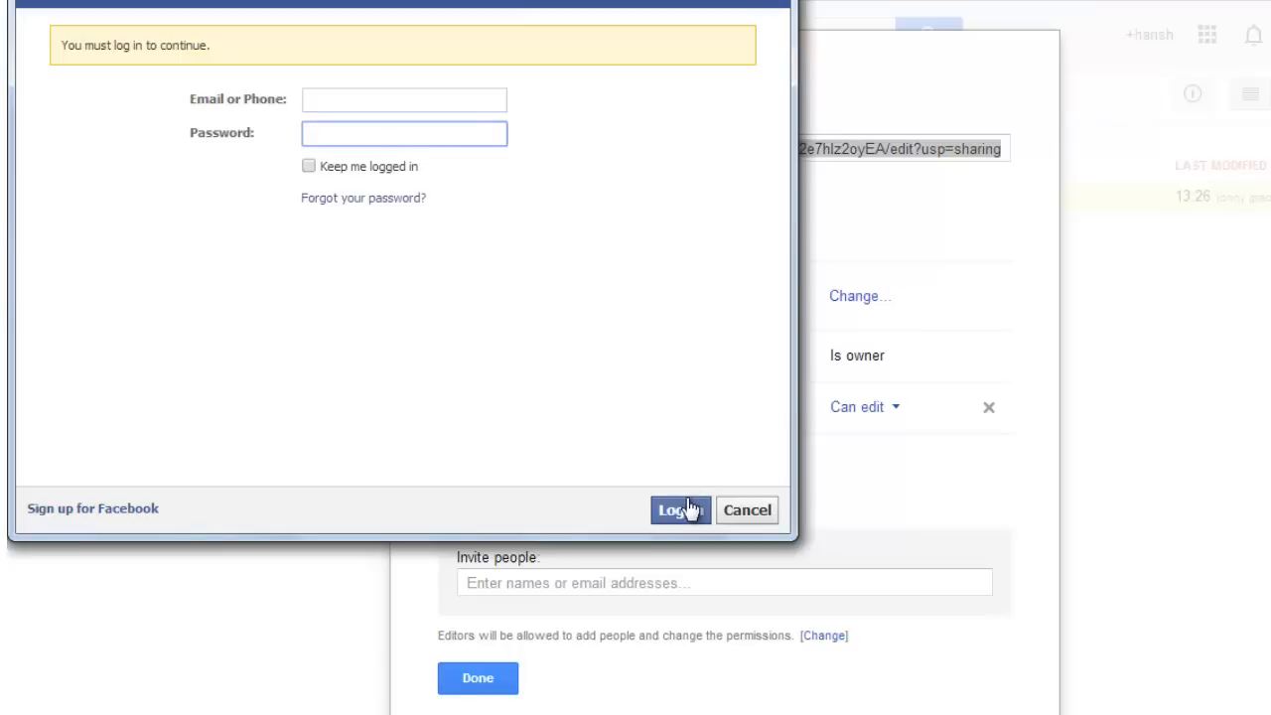
mouse_move(728, 509)
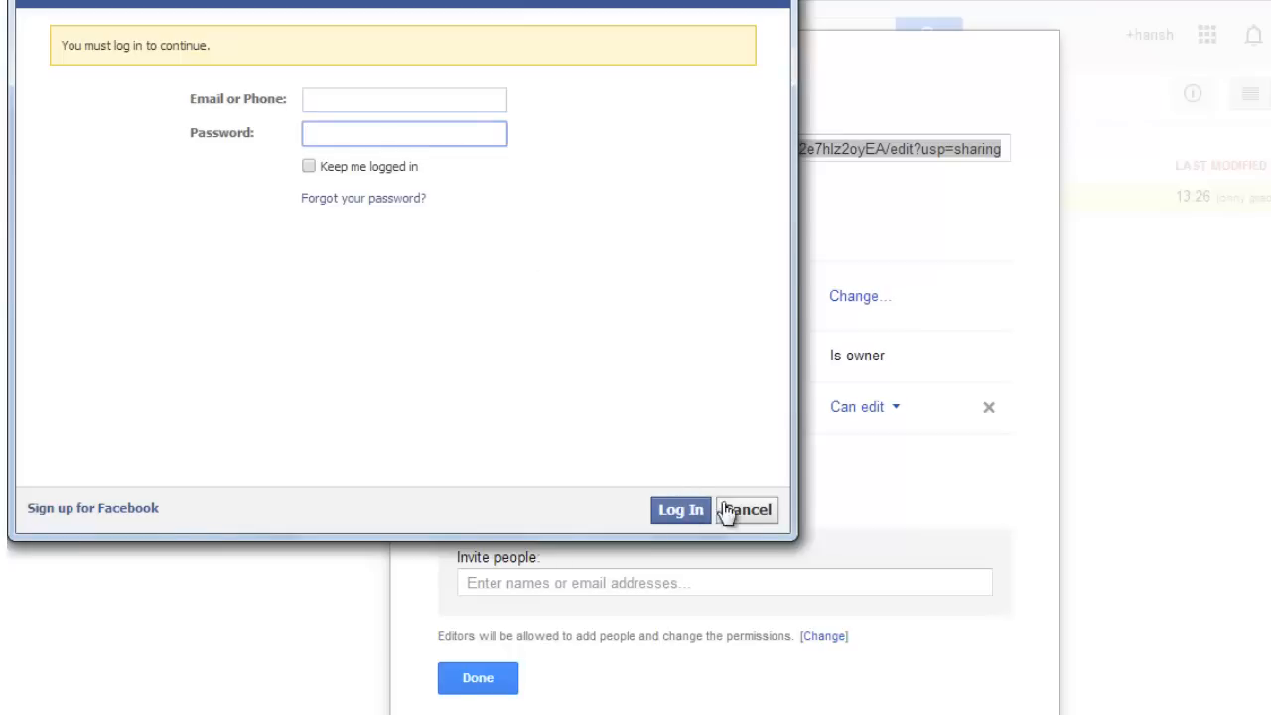
left_click(746, 509)
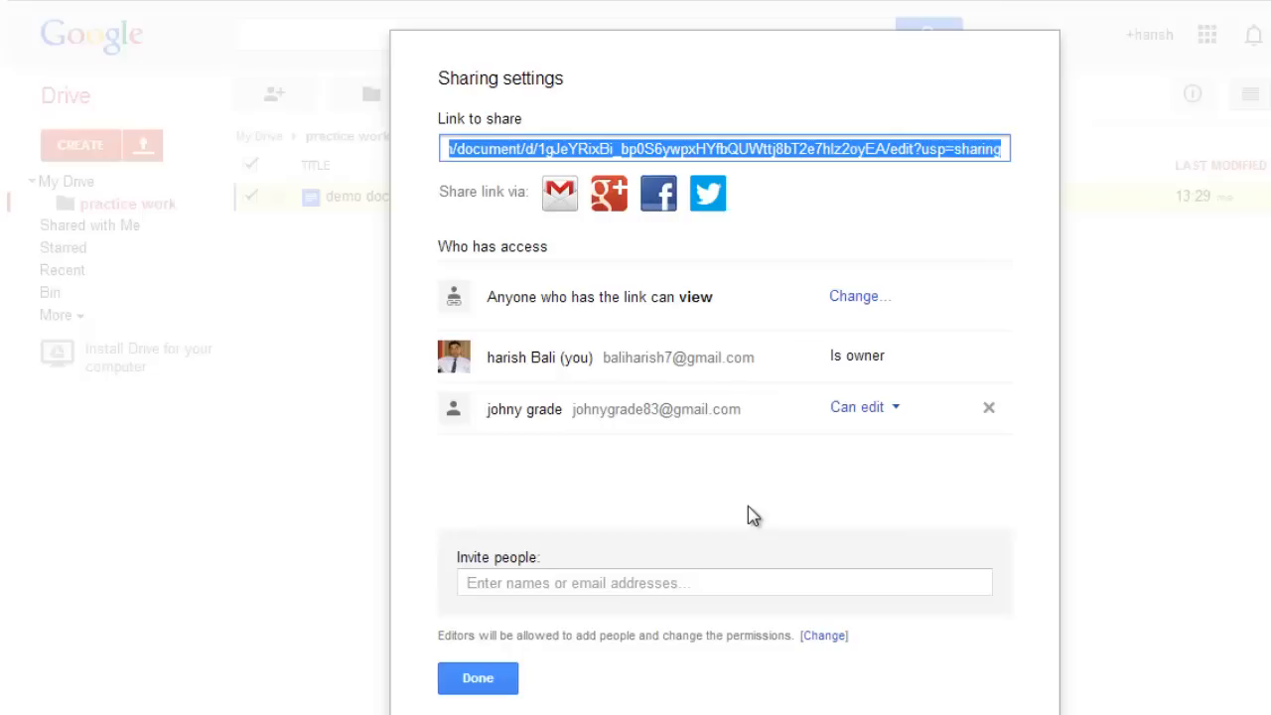
mouse_move(890, 444)
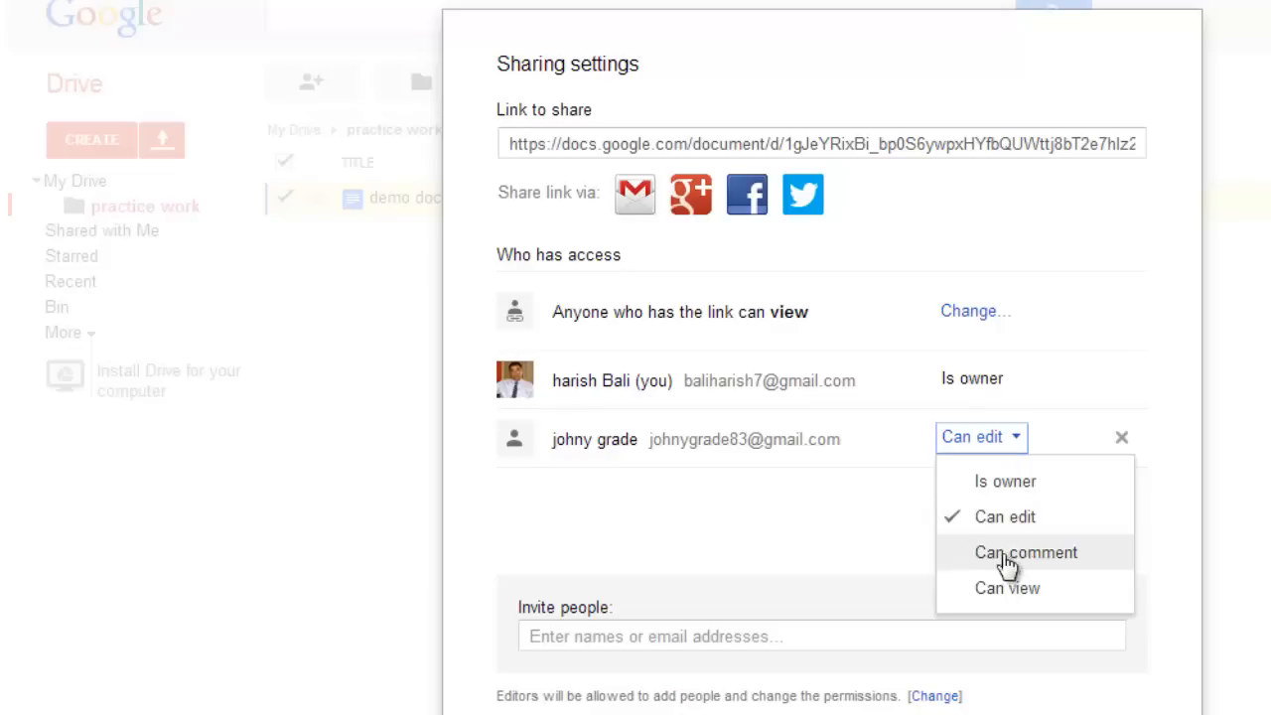
Change Johny grade's permission to Can view and save the change.
left_click(1006, 587)
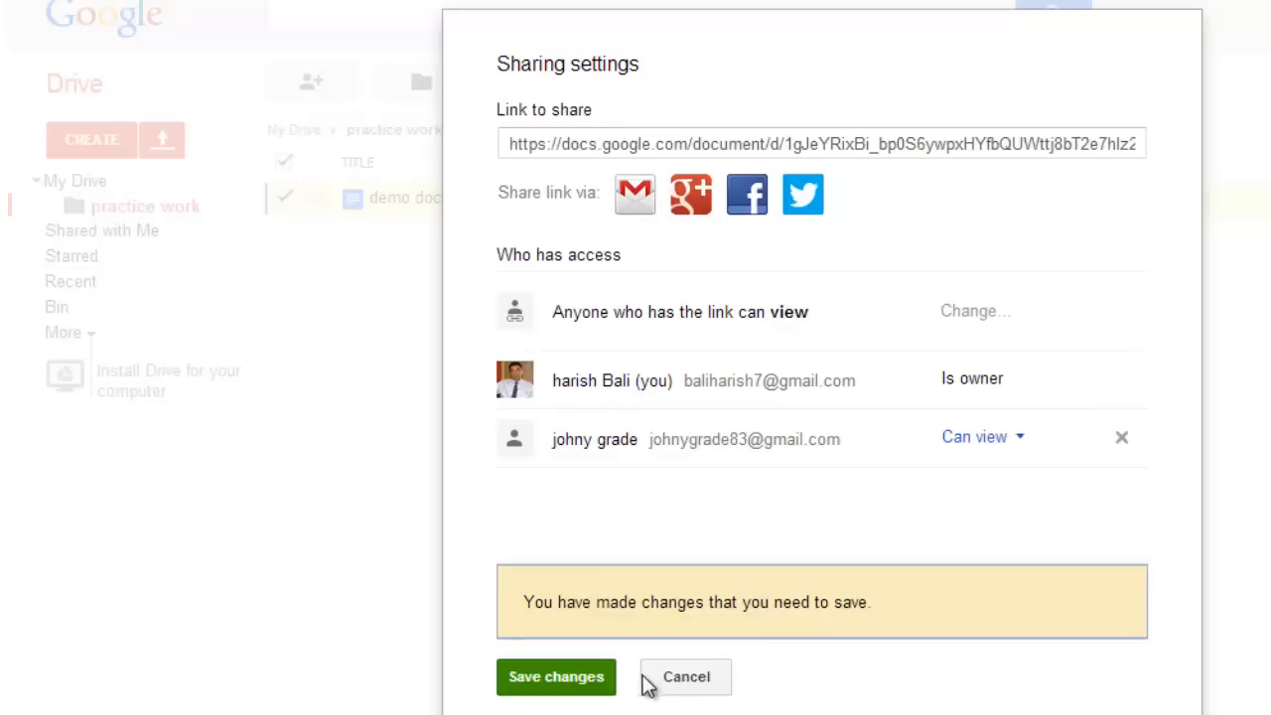
left_click(555, 676)
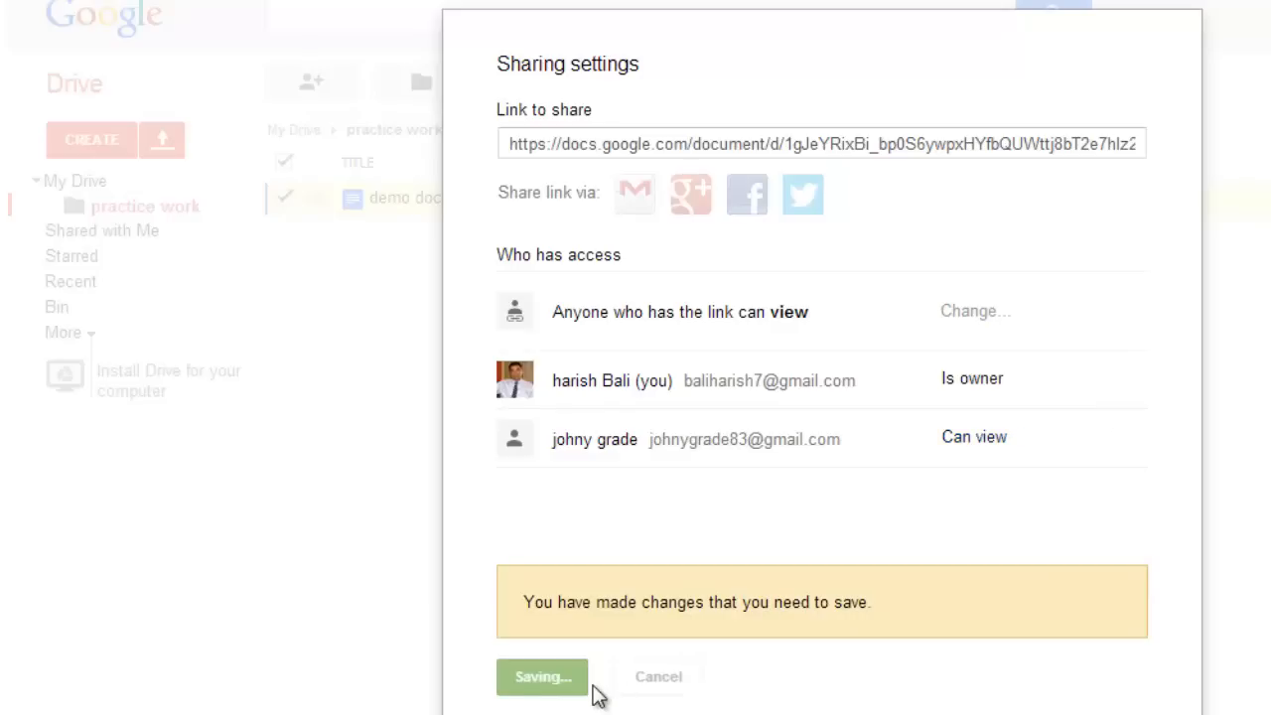
left_click(541, 676)
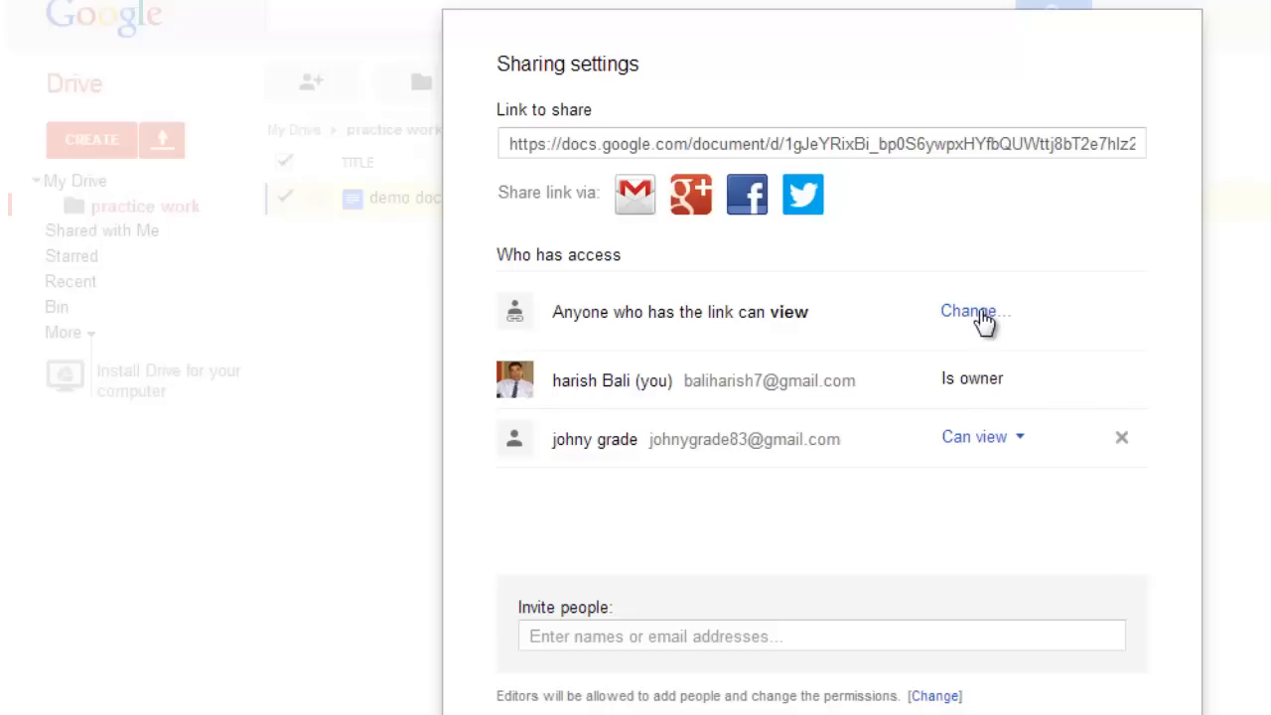
Remove Johny grade from demo doc's sharing and save the change.
left_click(978, 437)
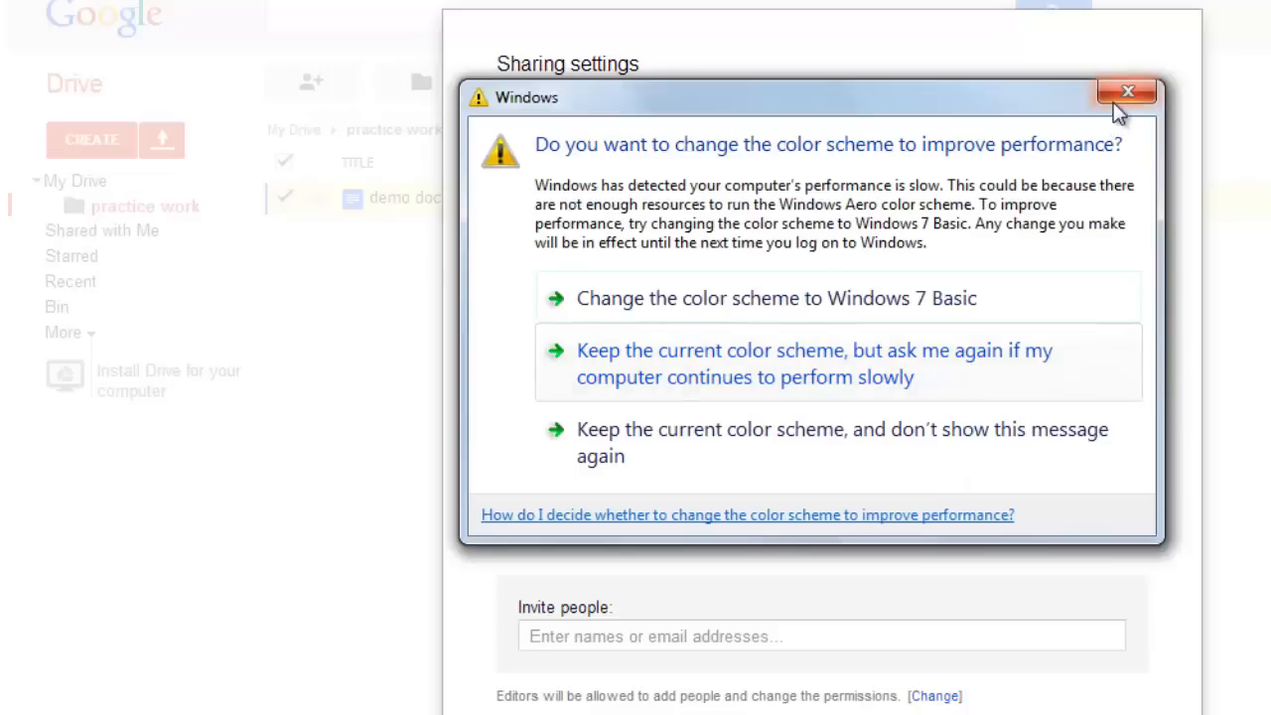
left_click(1125, 91)
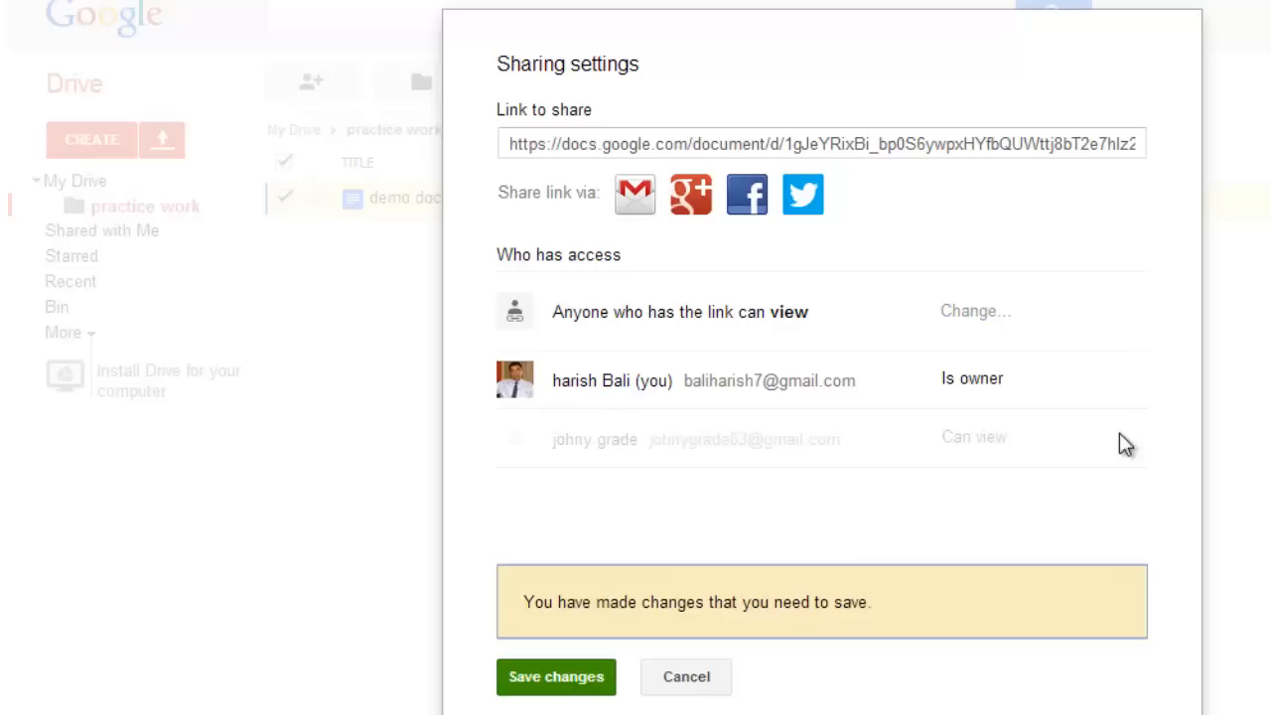
left_click(555, 676)
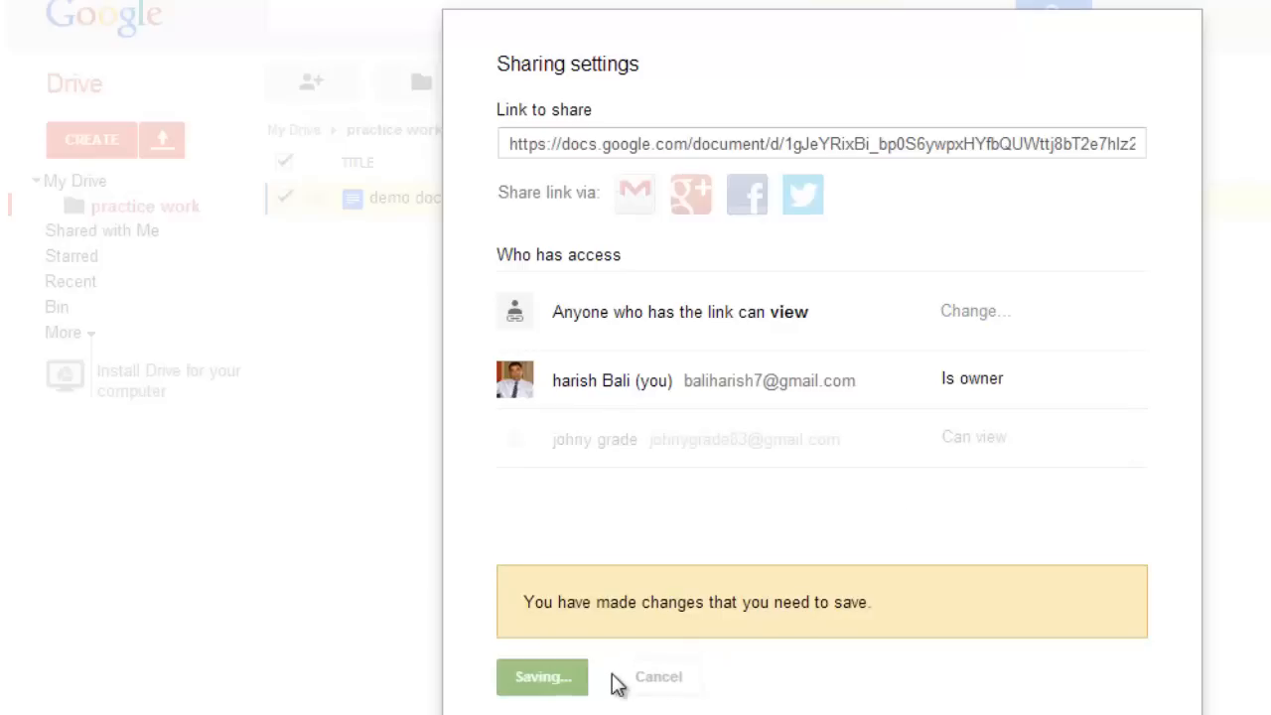
left_click(542, 676)
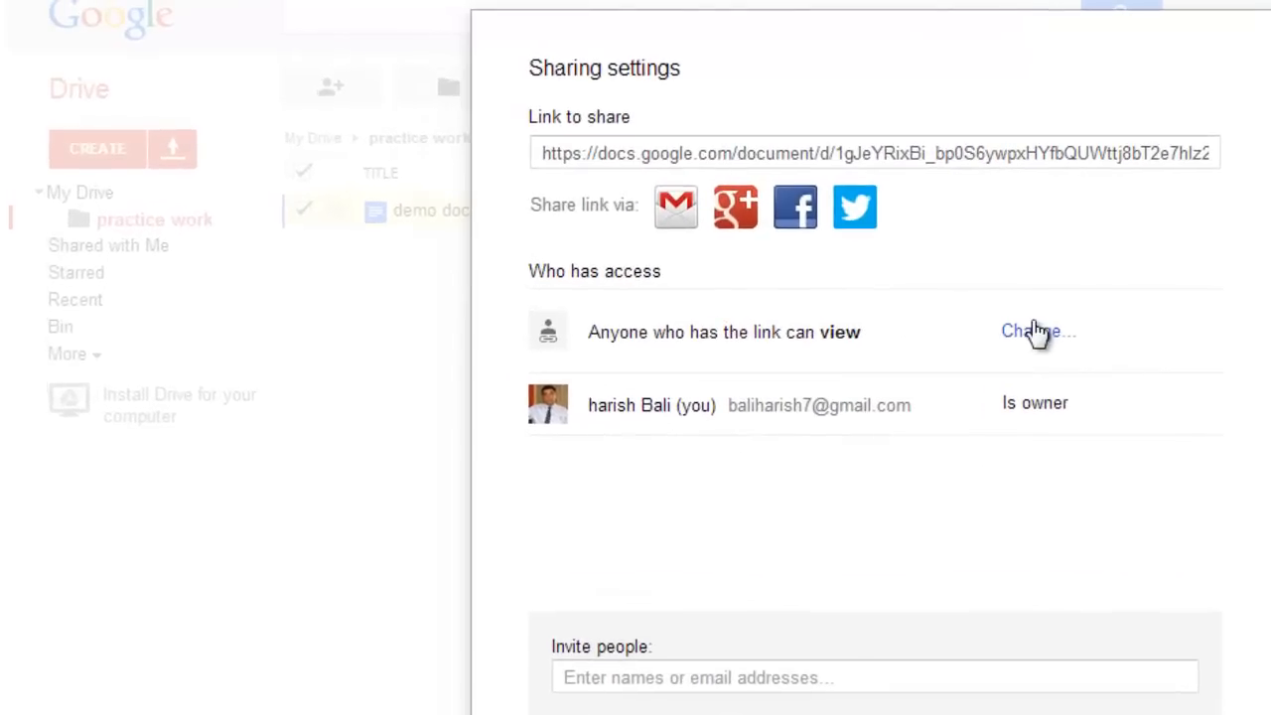
Change demo doc's link access to Specific people, save, and close with Done.
left_click(1037, 331)
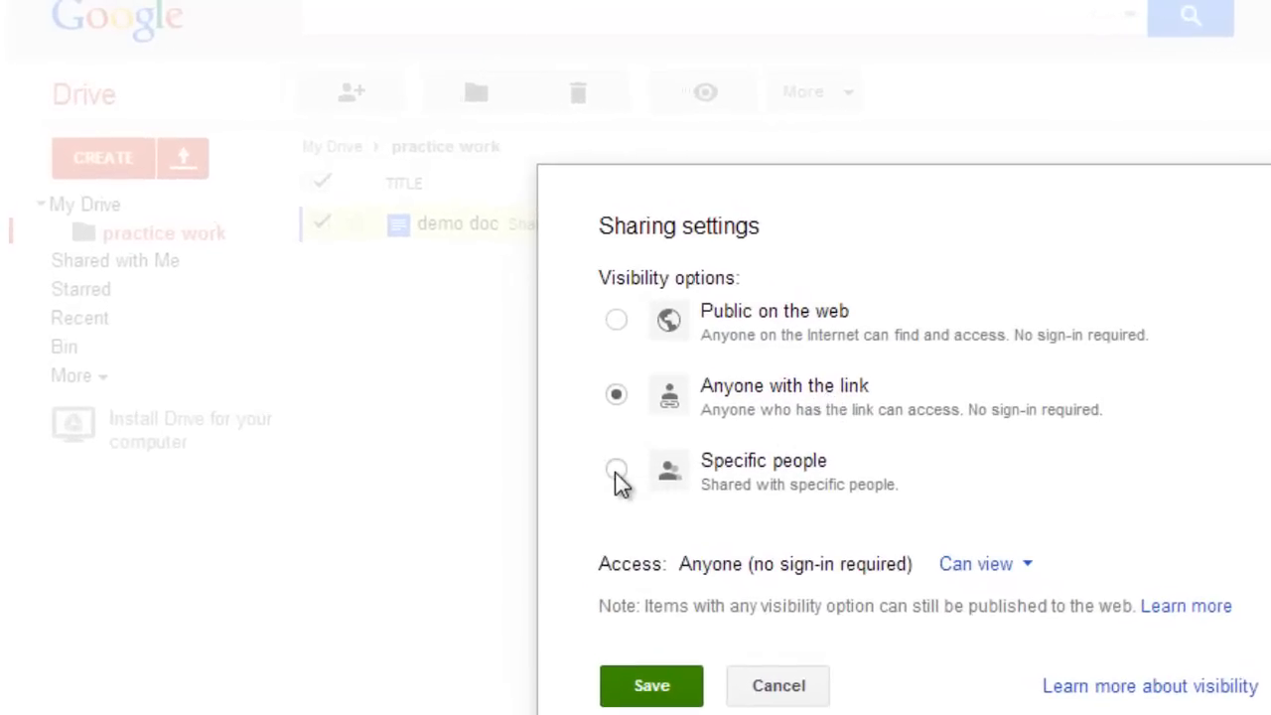
left_click(616, 469)
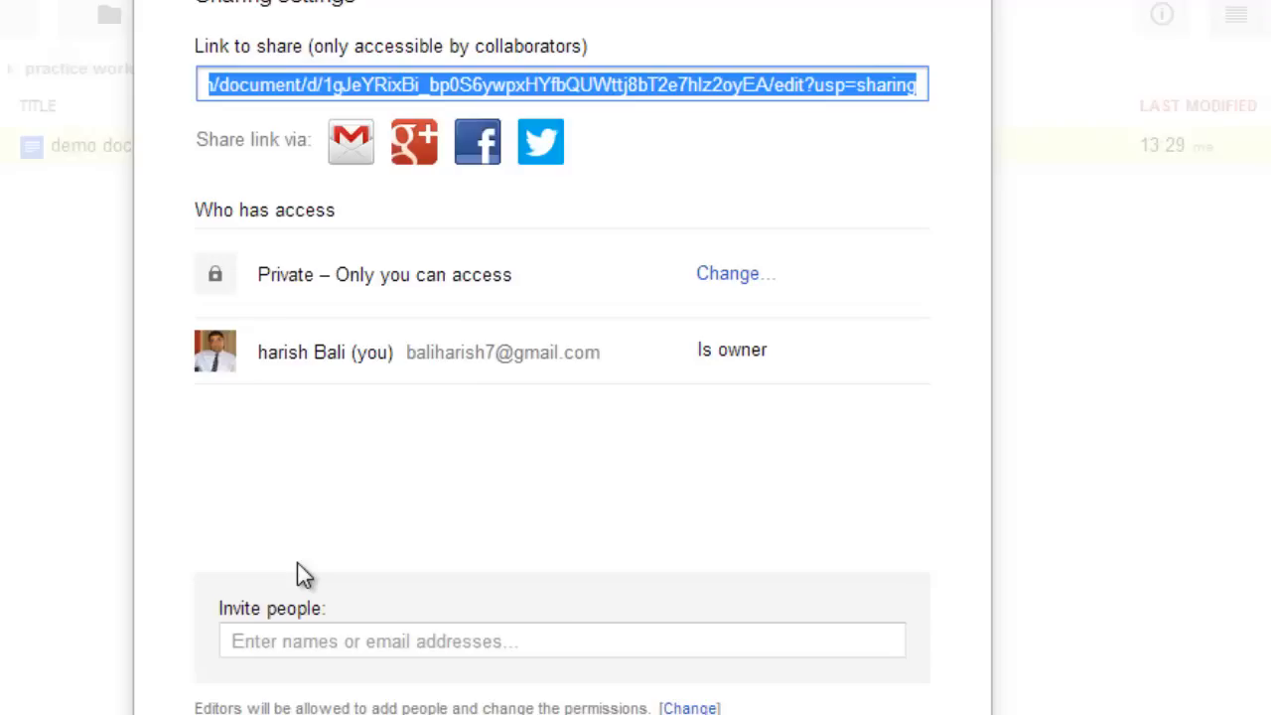
mouse_move(296, 199)
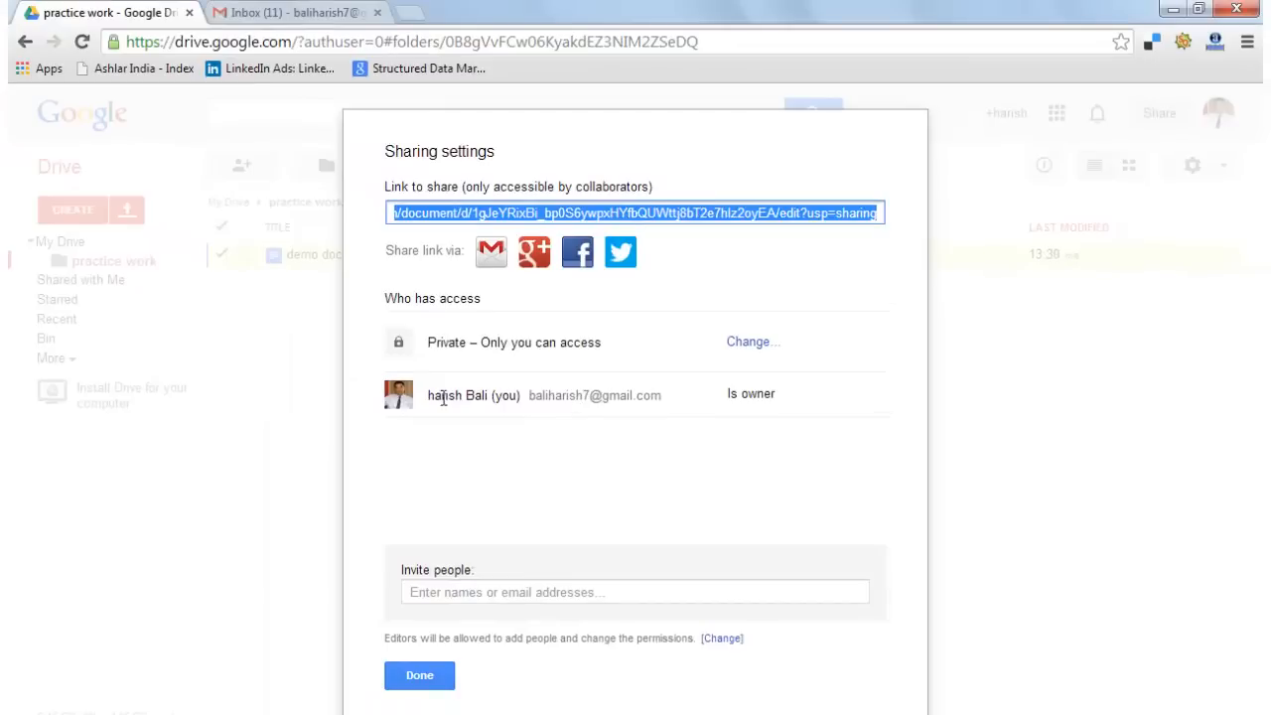
left_click(418, 675)
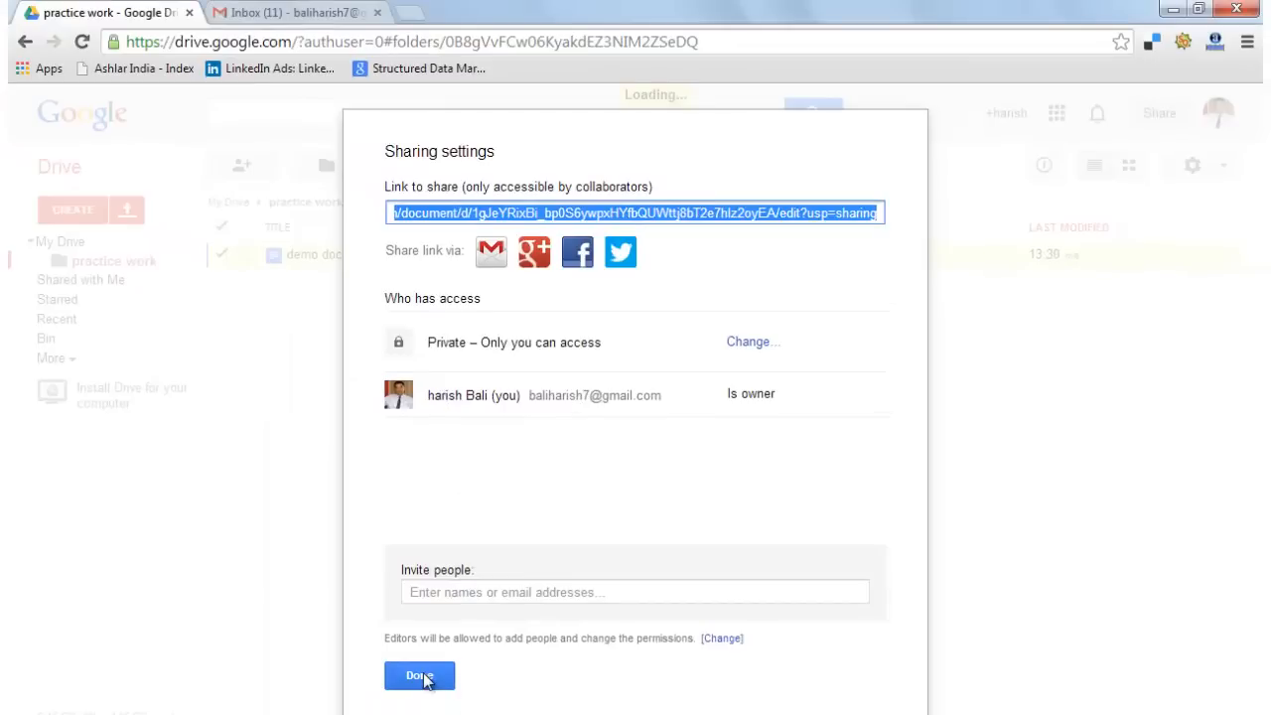
left_click(419, 675)
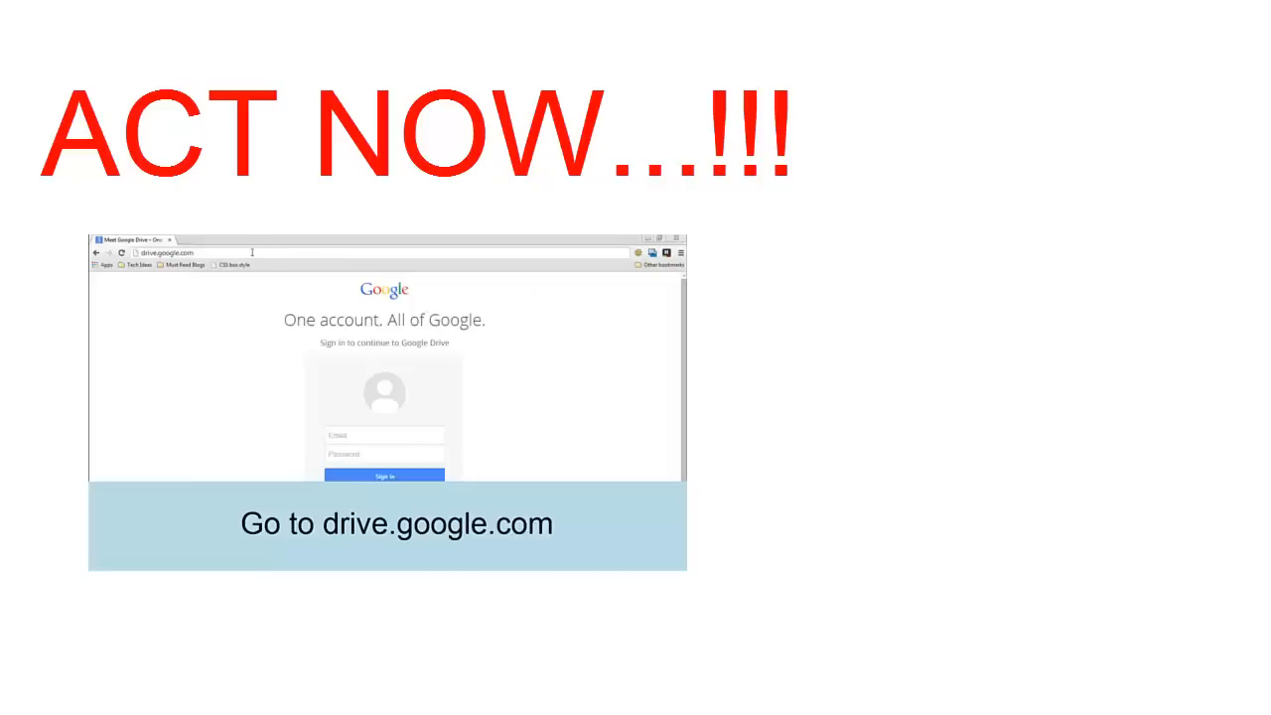
double_click(166, 253)
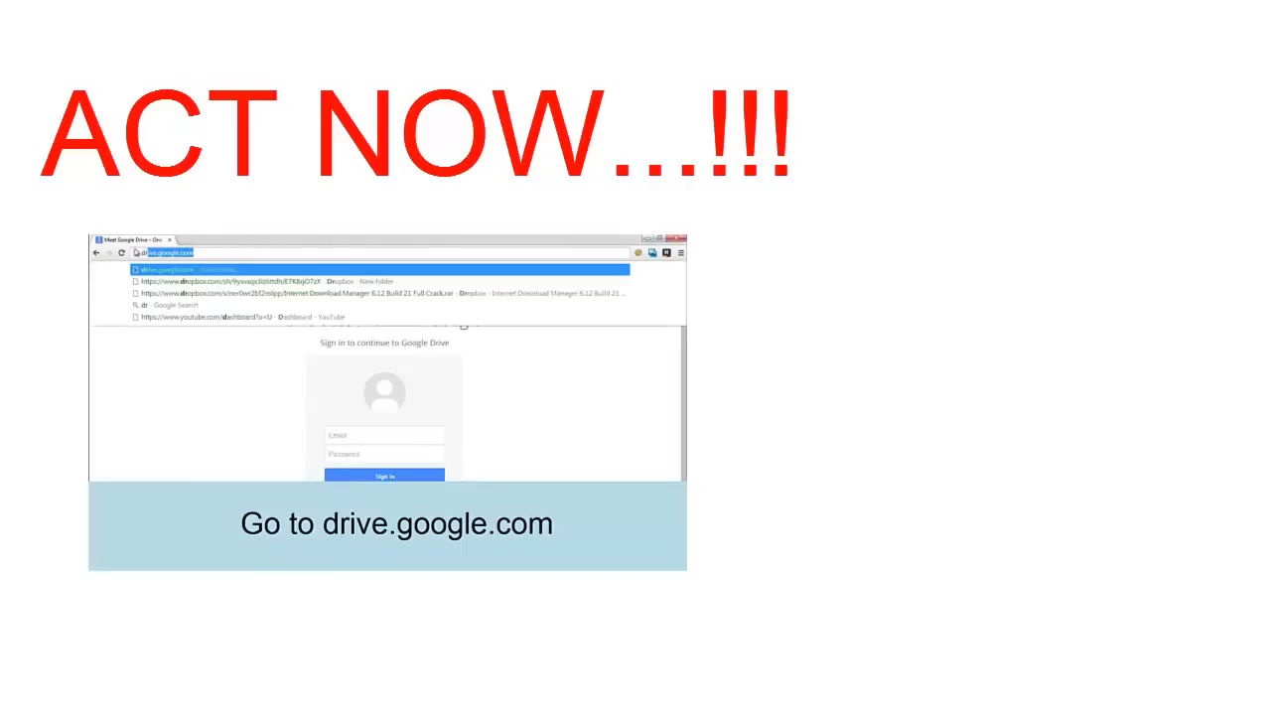
type("drive.google.com%2F%23&followup=https%3A%2")
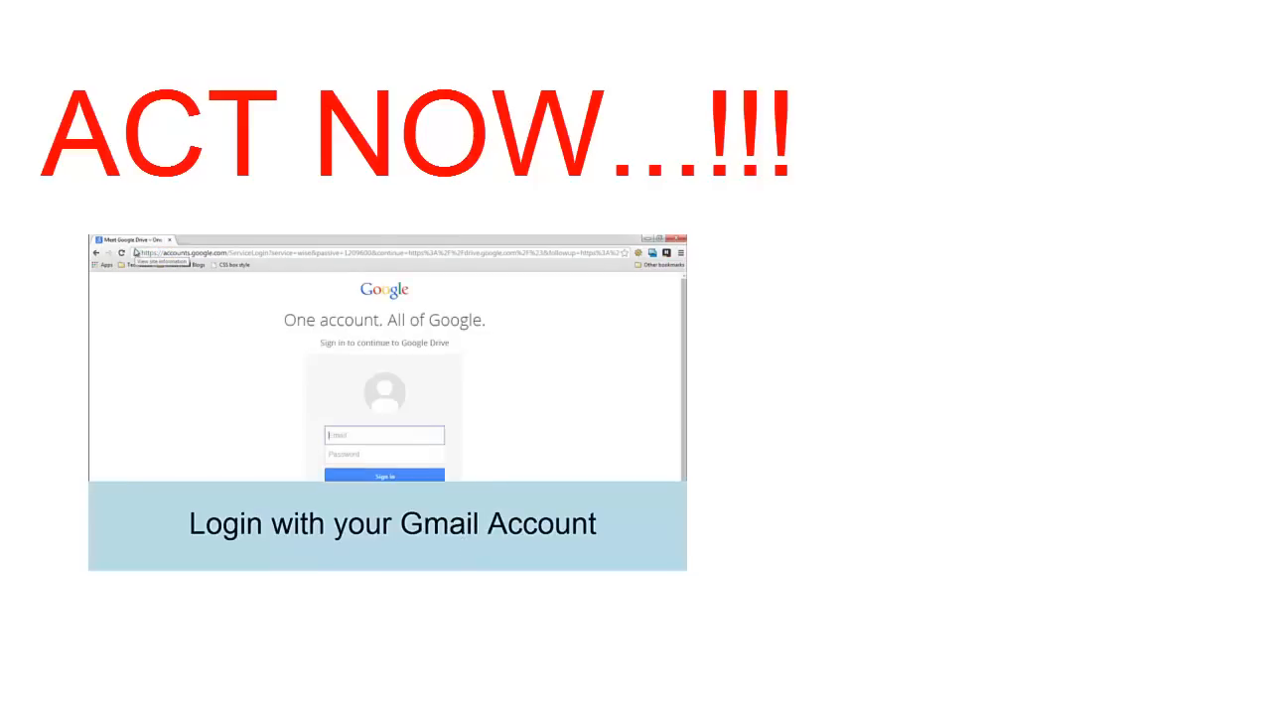
type("ba")
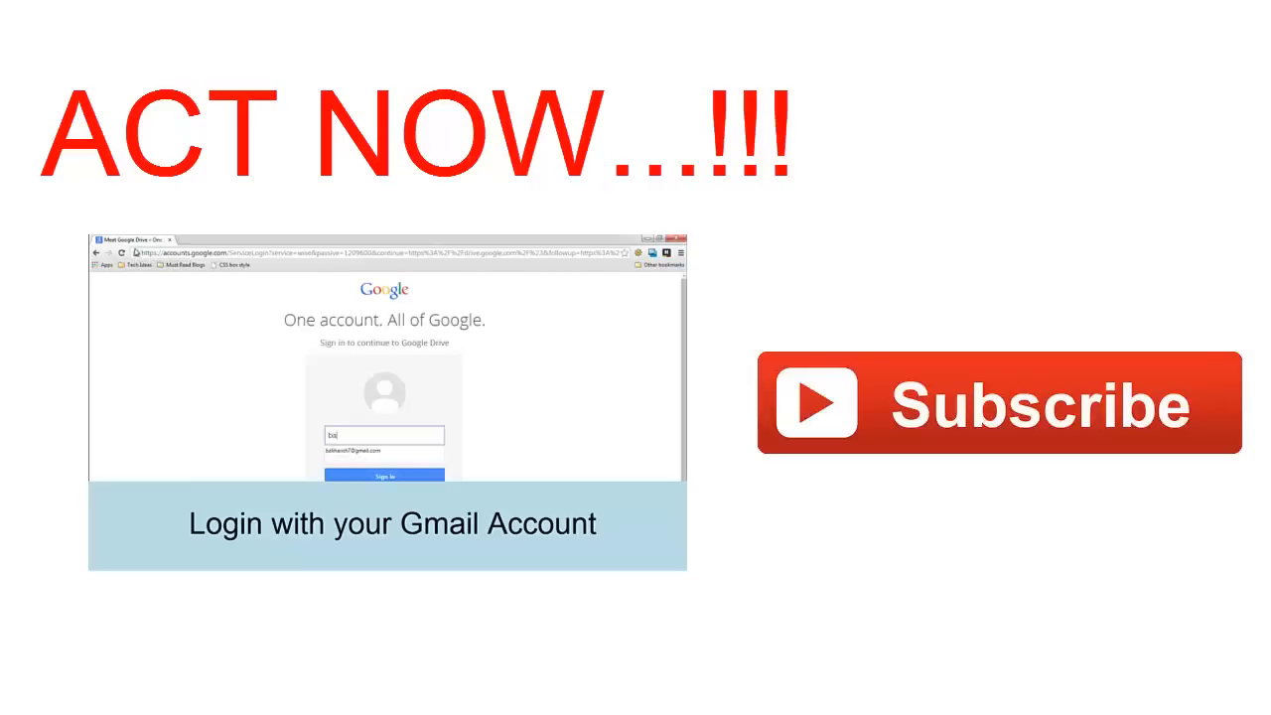